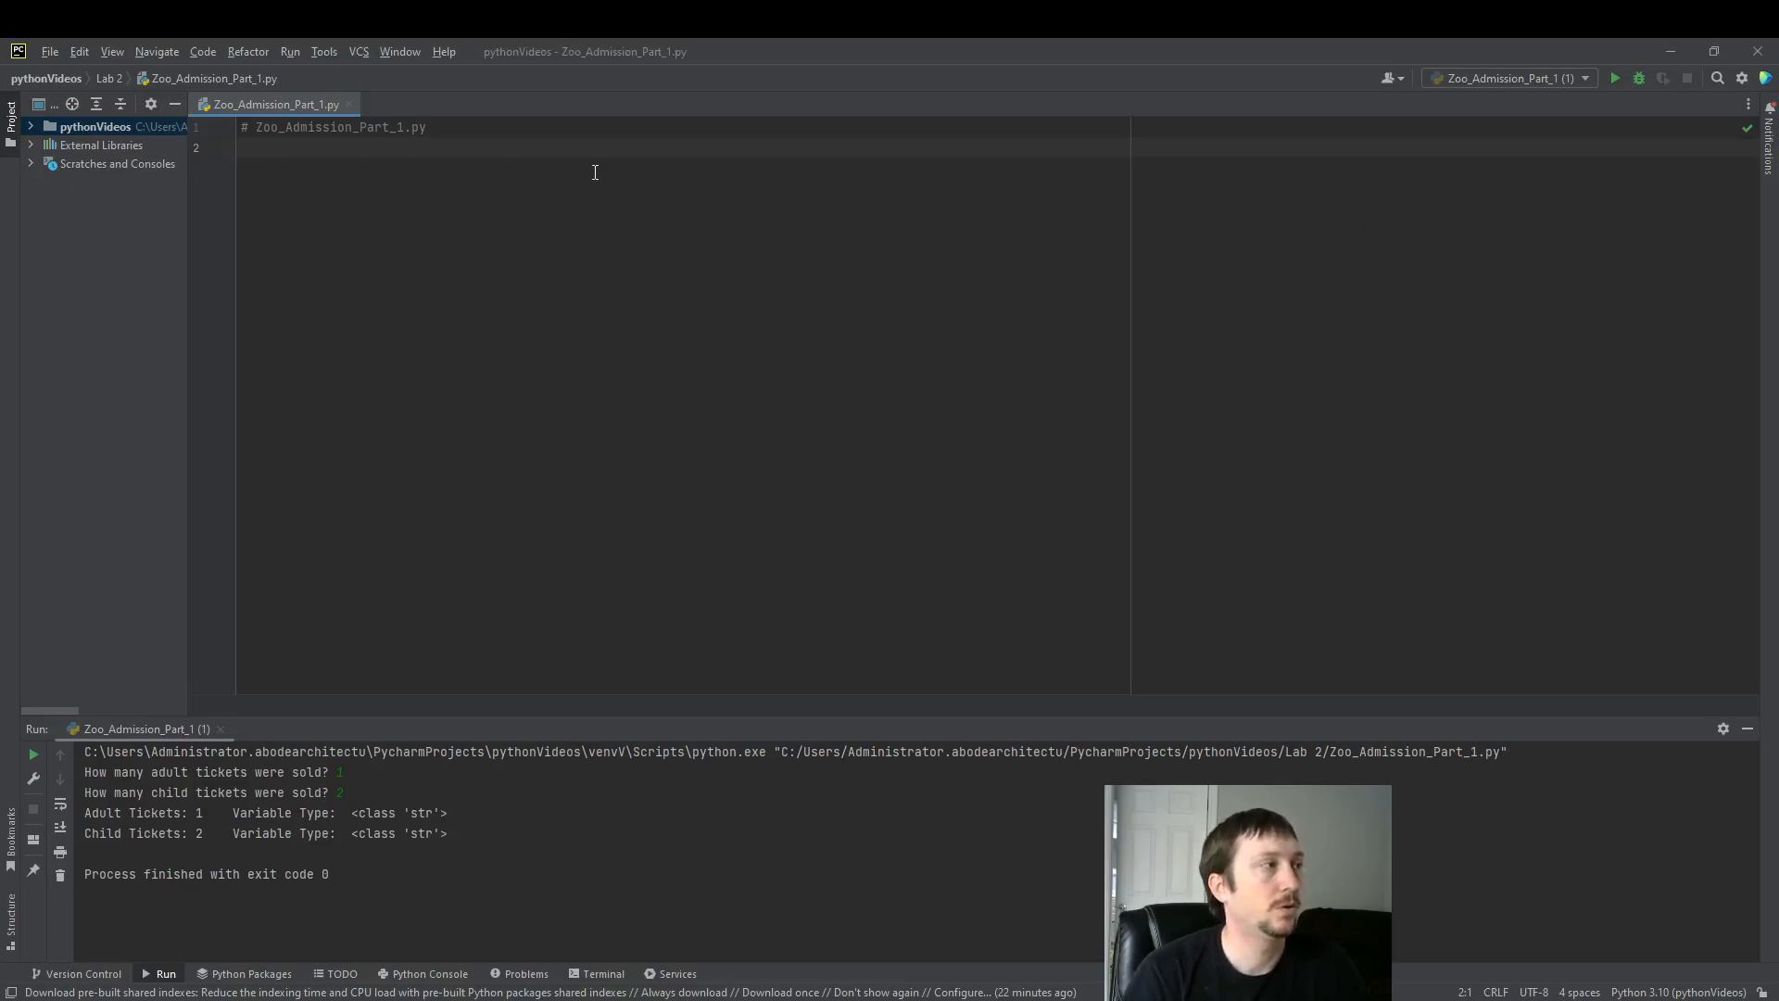
# Write def main(): pass and an if __name__ == "__main__": guard calling main()
pyautogui.write('def')
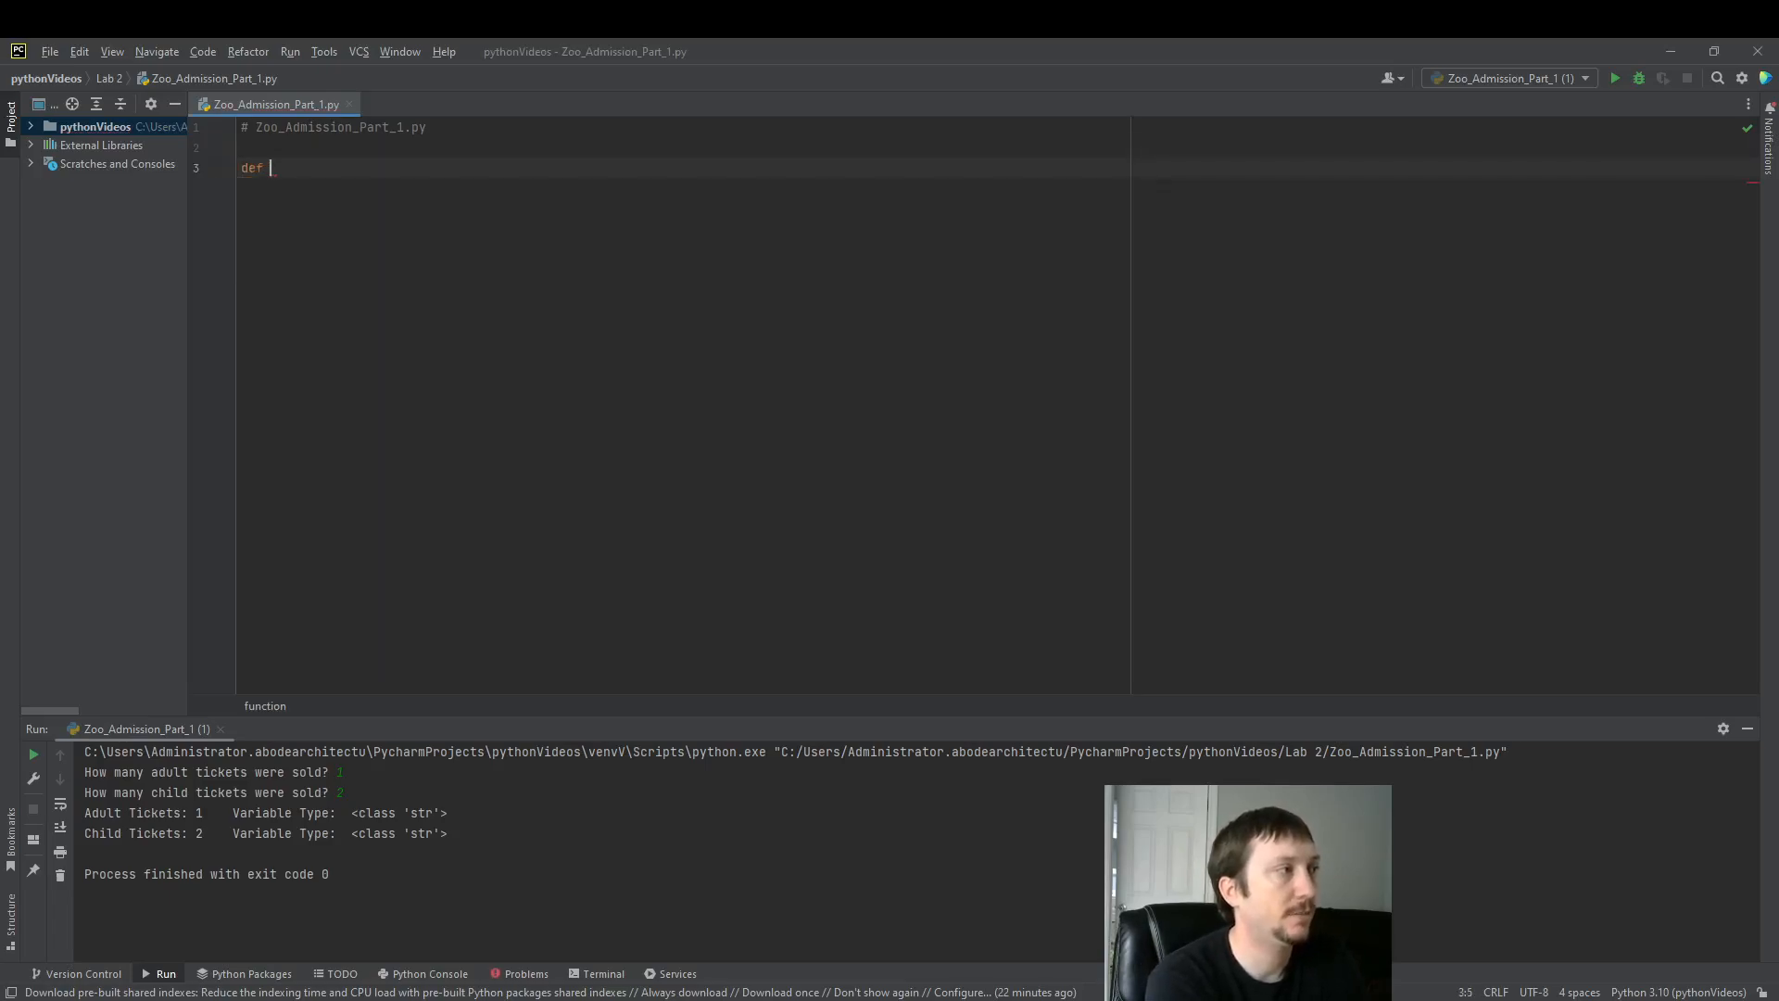
pyautogui.write('main():')
pyautogui.write('pass')
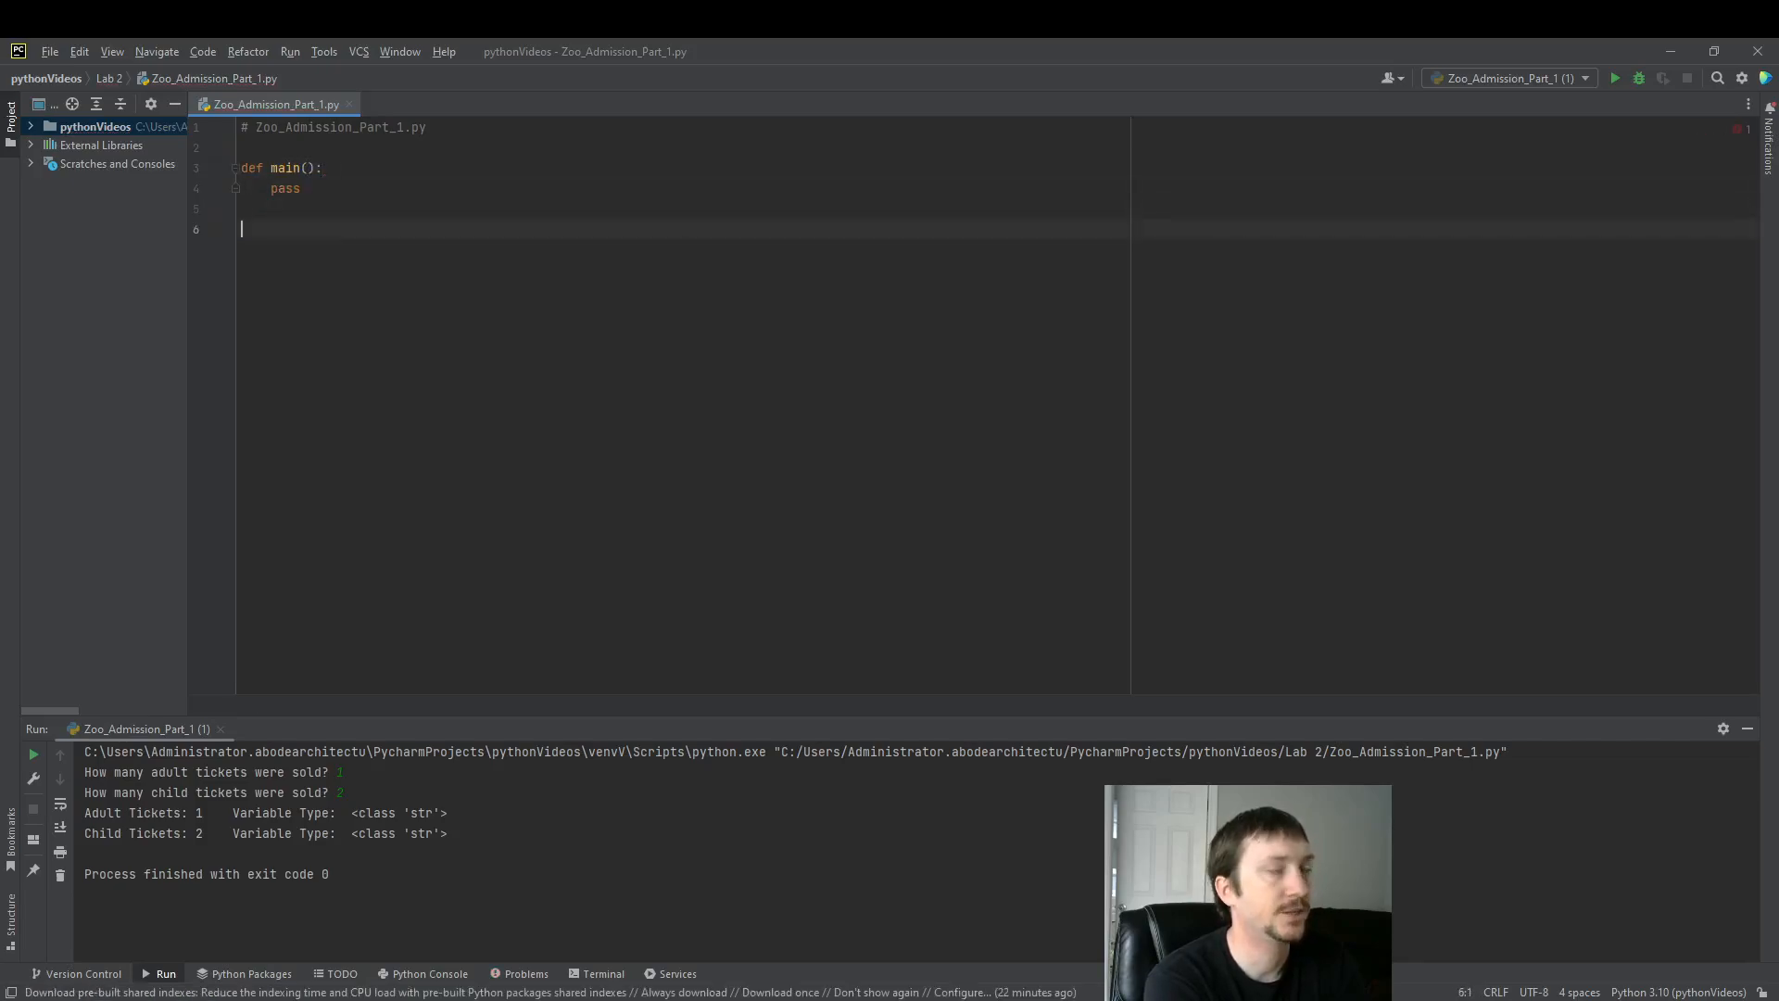
pyautogui.write('if')
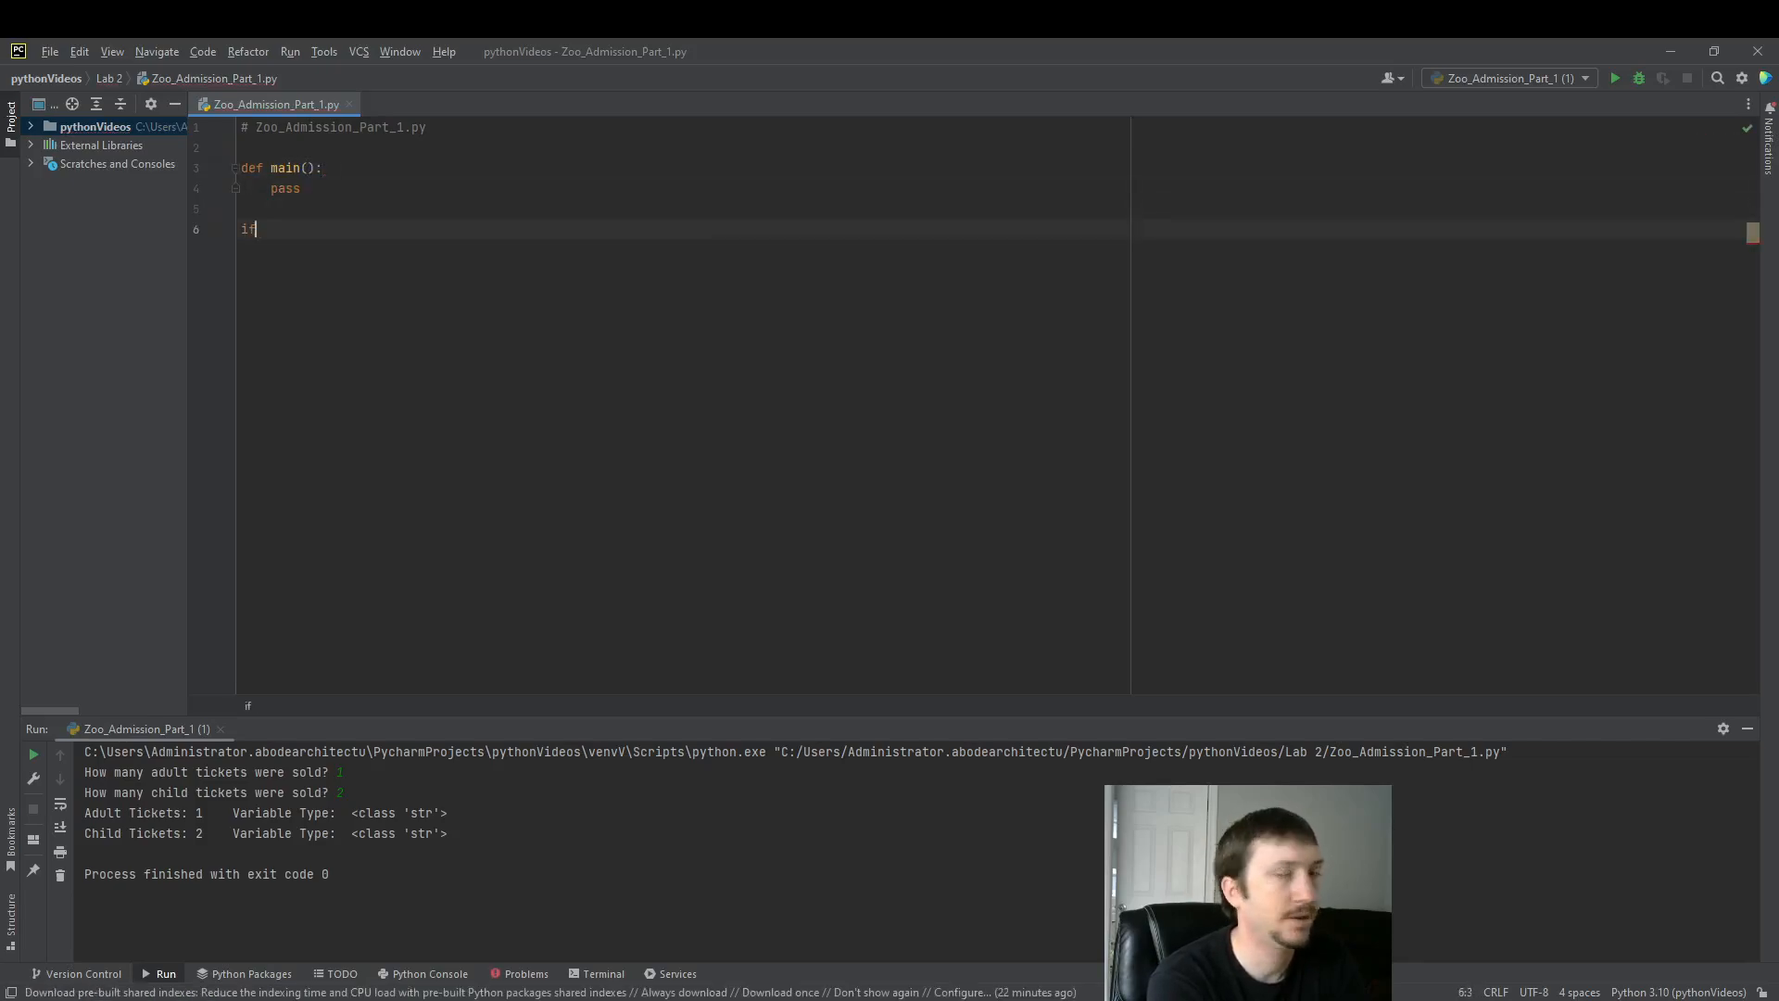
pyautogui.write('__name')
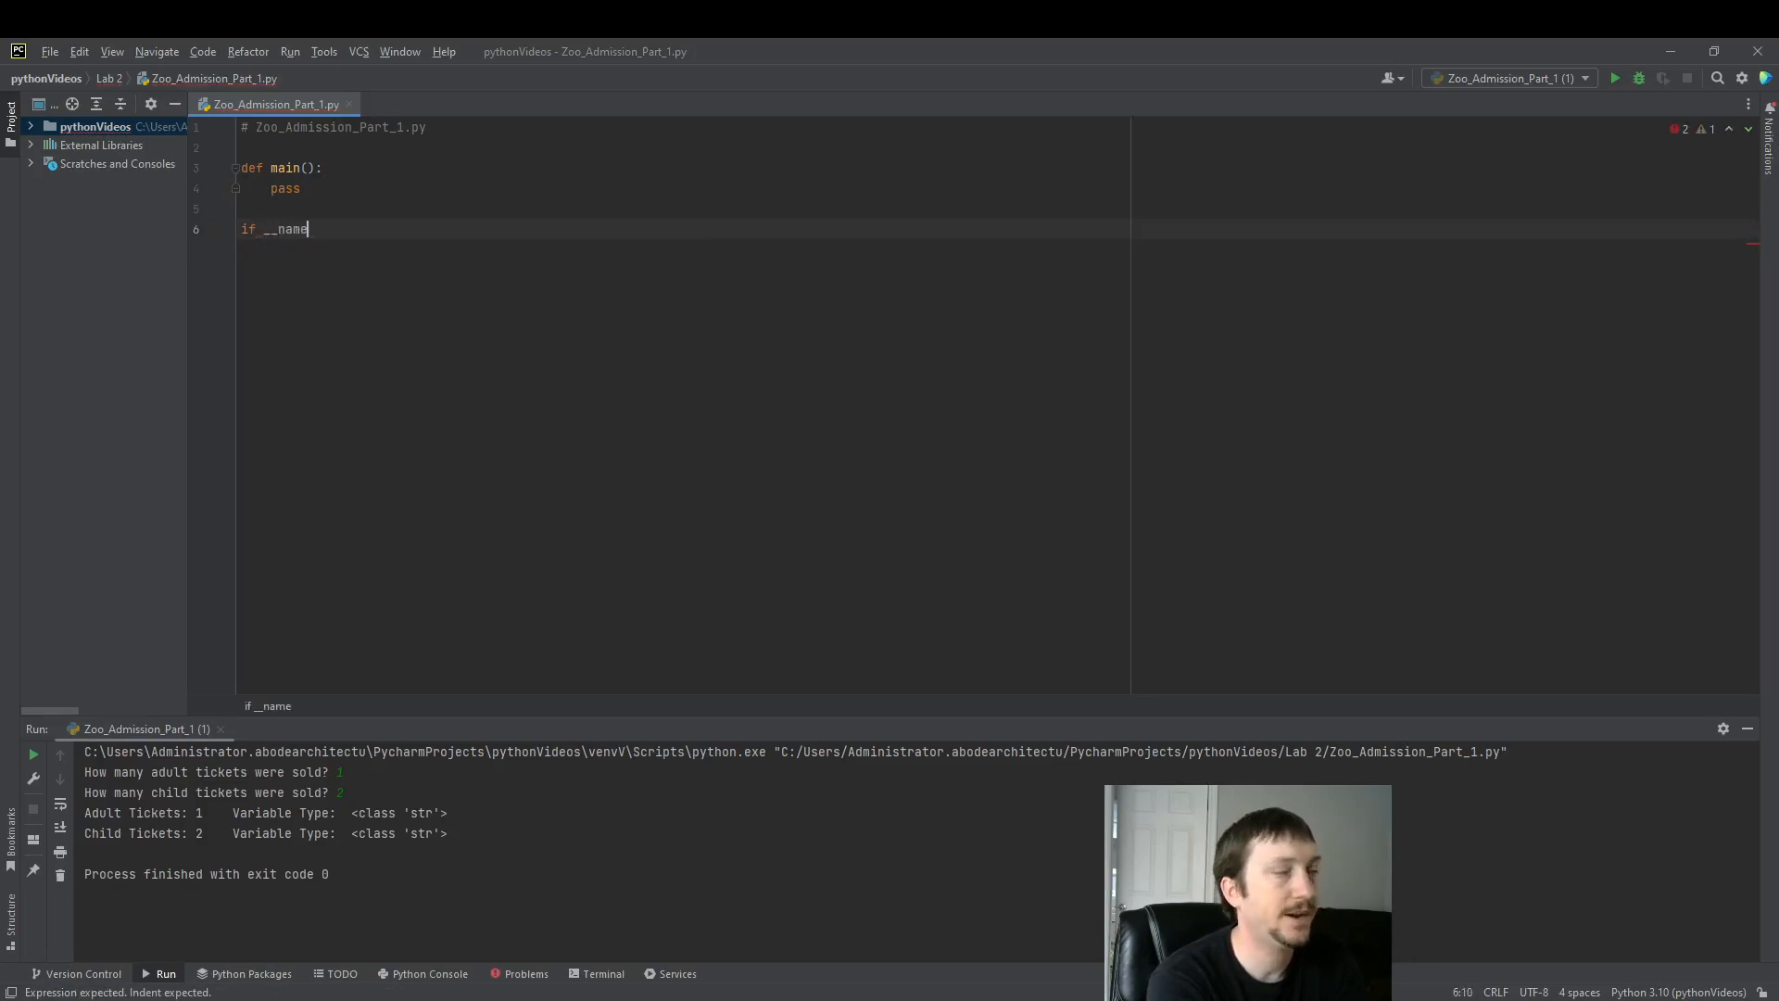
pyautogui.write('__')
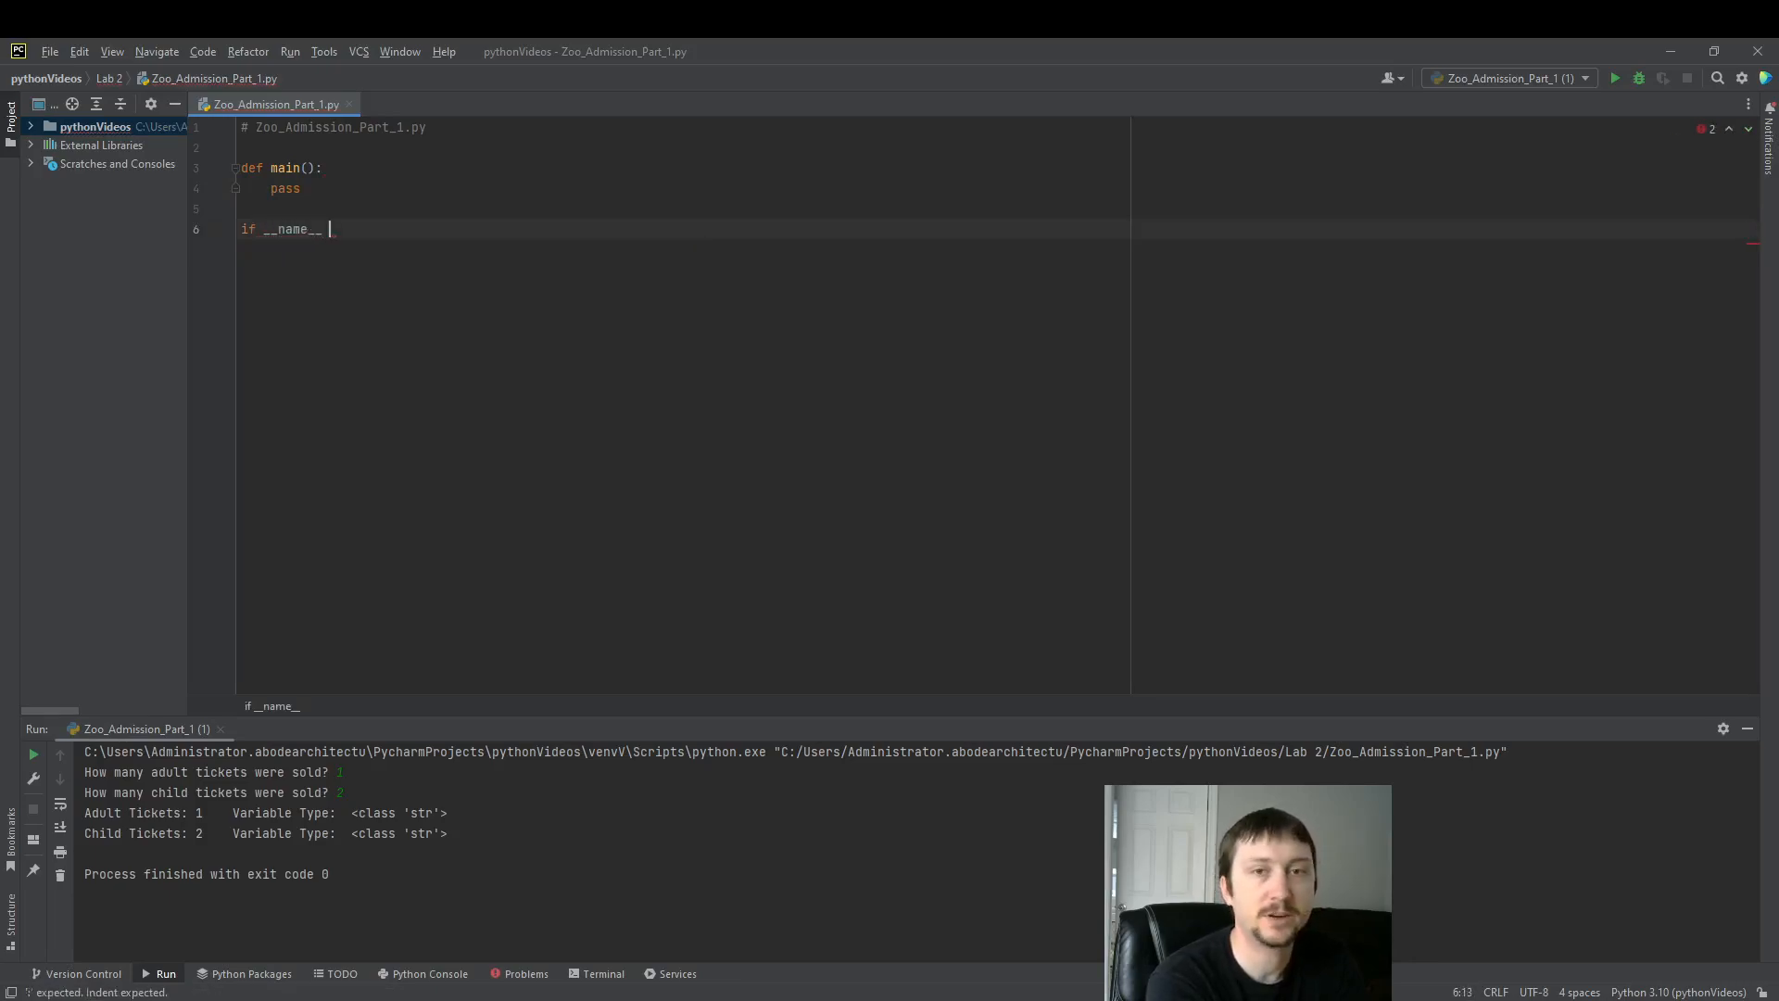
pyautogui.write('== "main"')
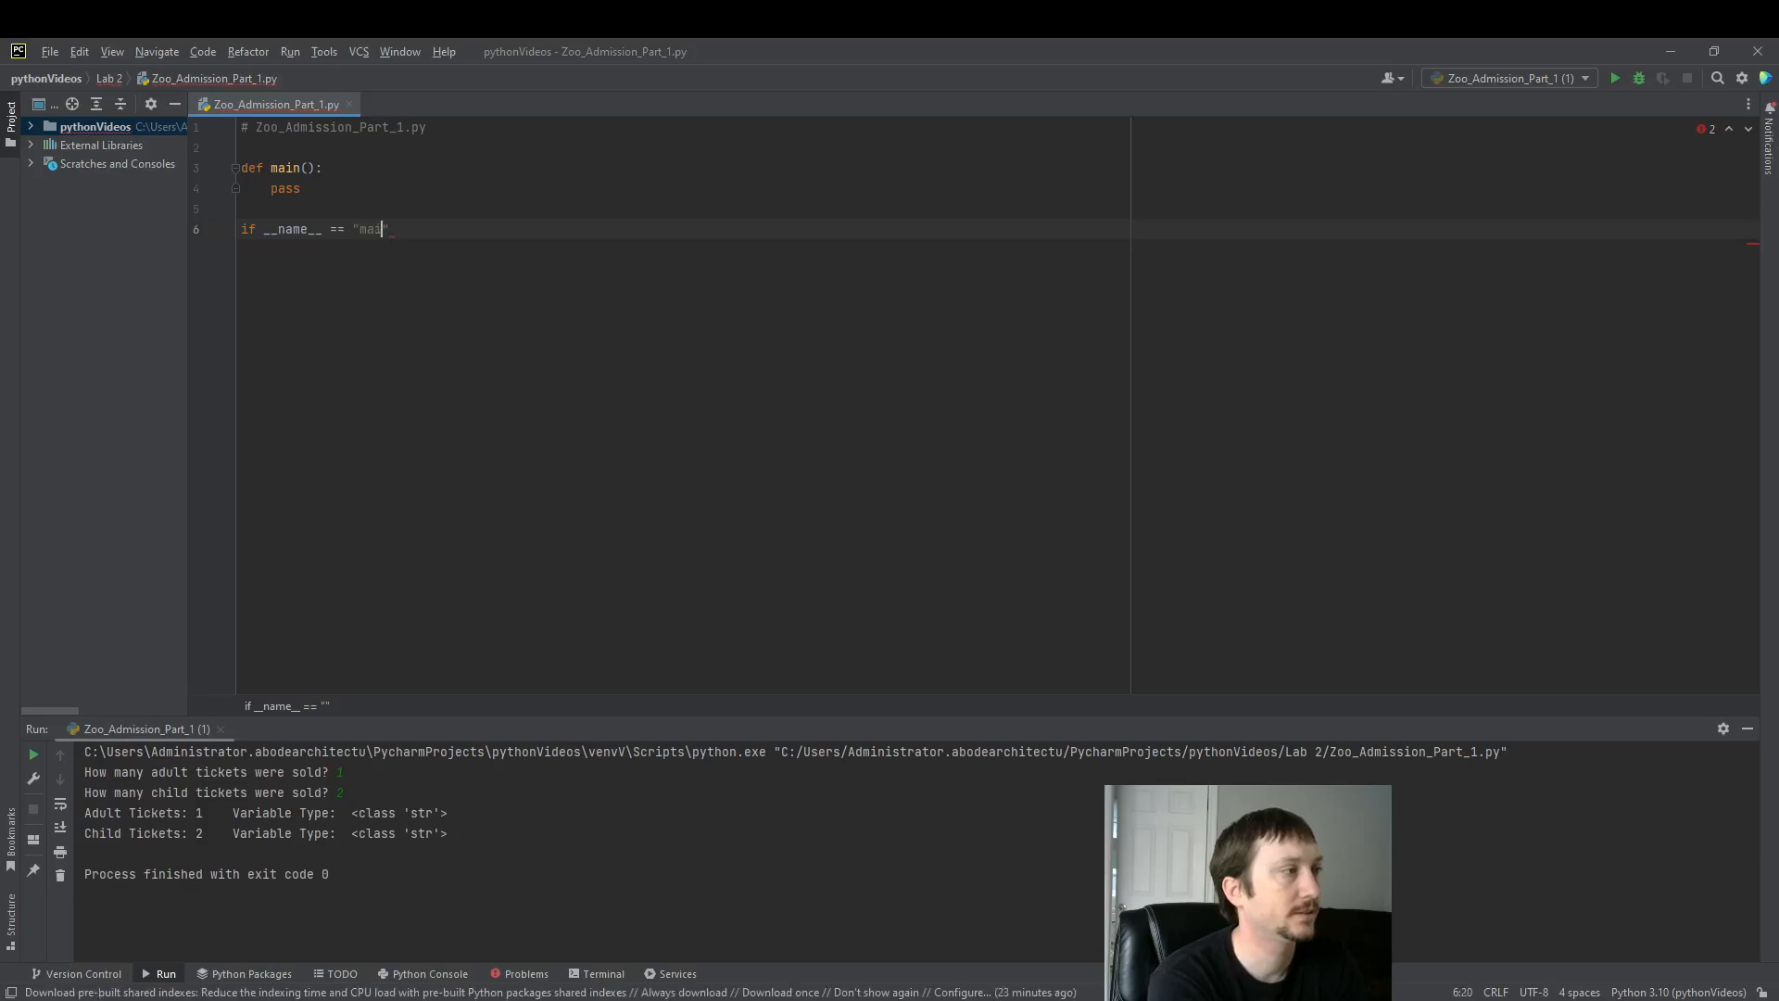
pyautogui.write('__main__')
pyautogui.write('main()')
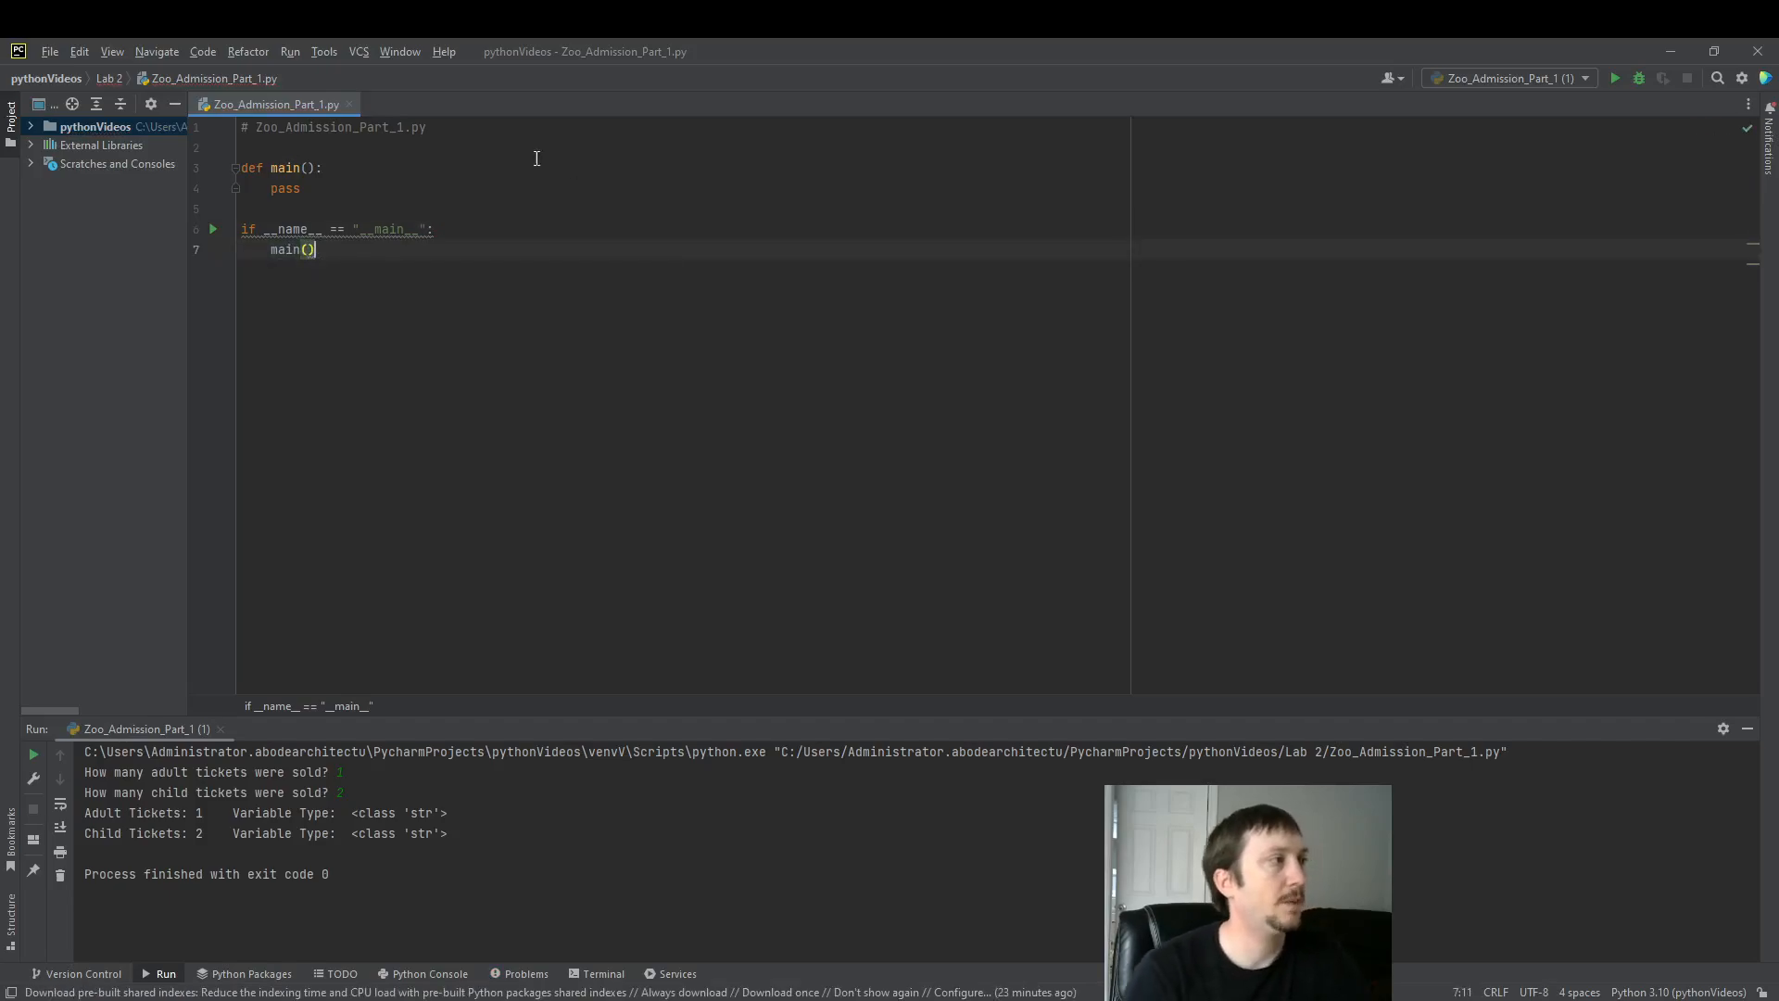
pyautogui.press('Enter')
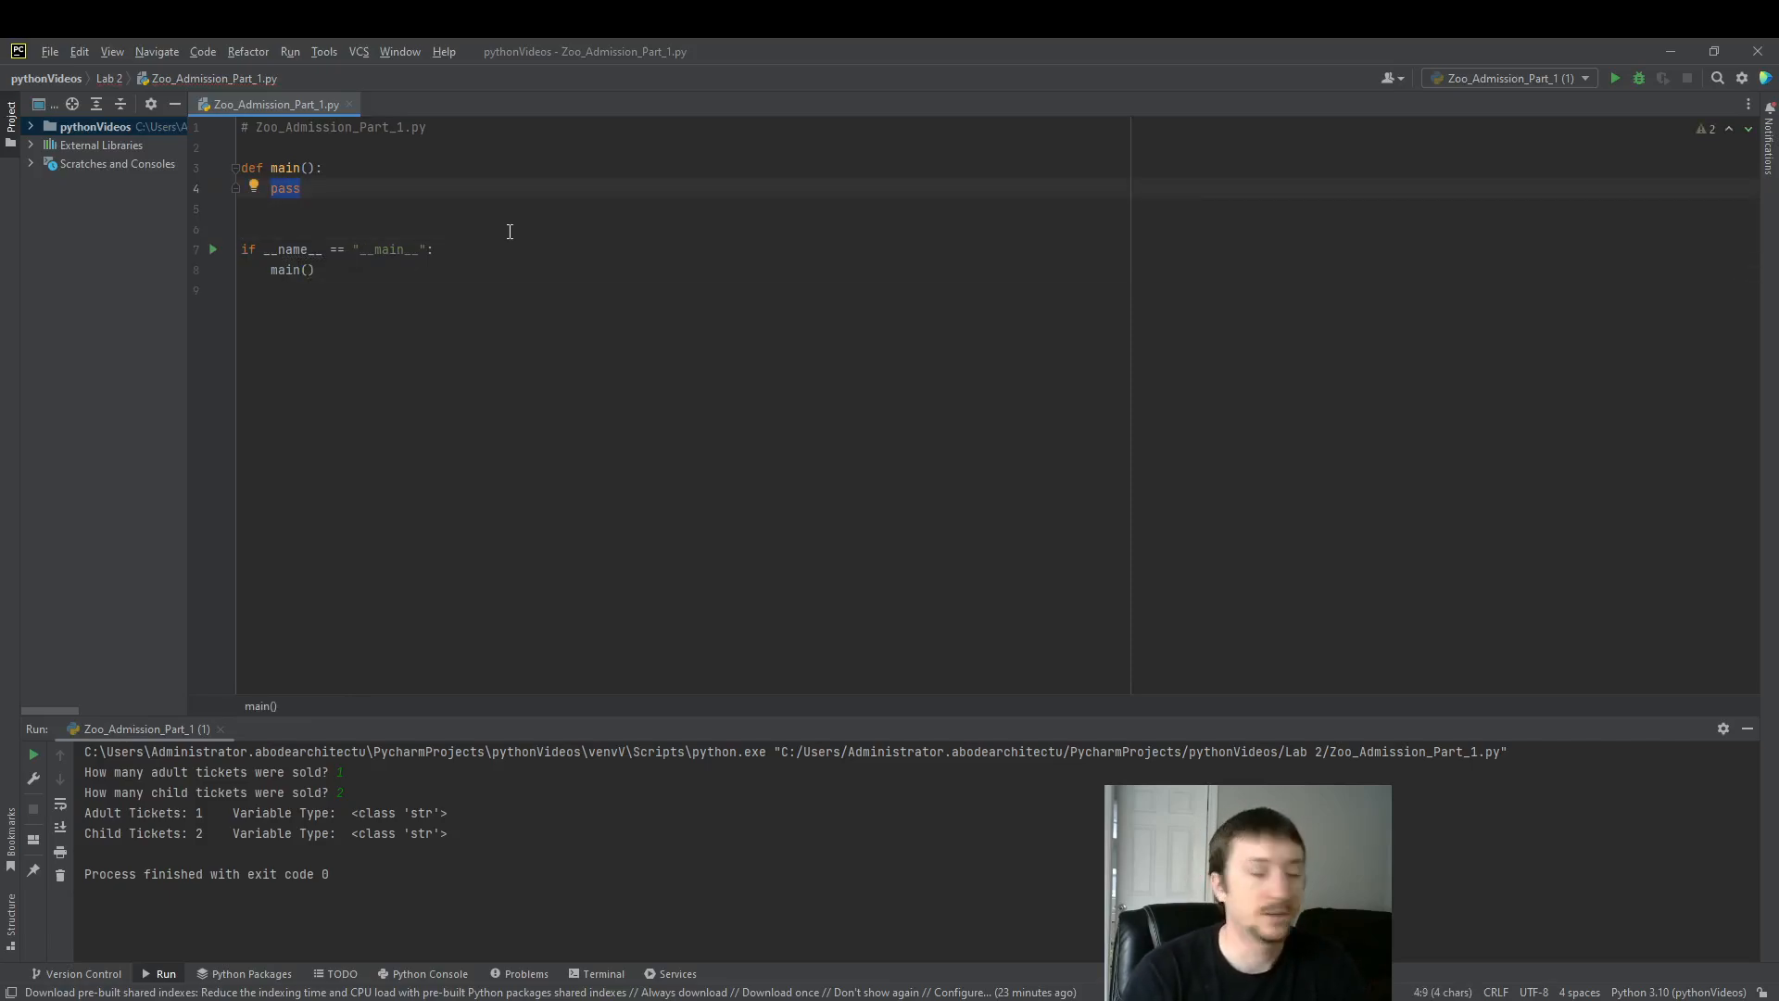
# Replace pass with a # User Inputs comment and input() lines for adult_tickets_sold and child_tickets_sold
pyautogui.write('# User')
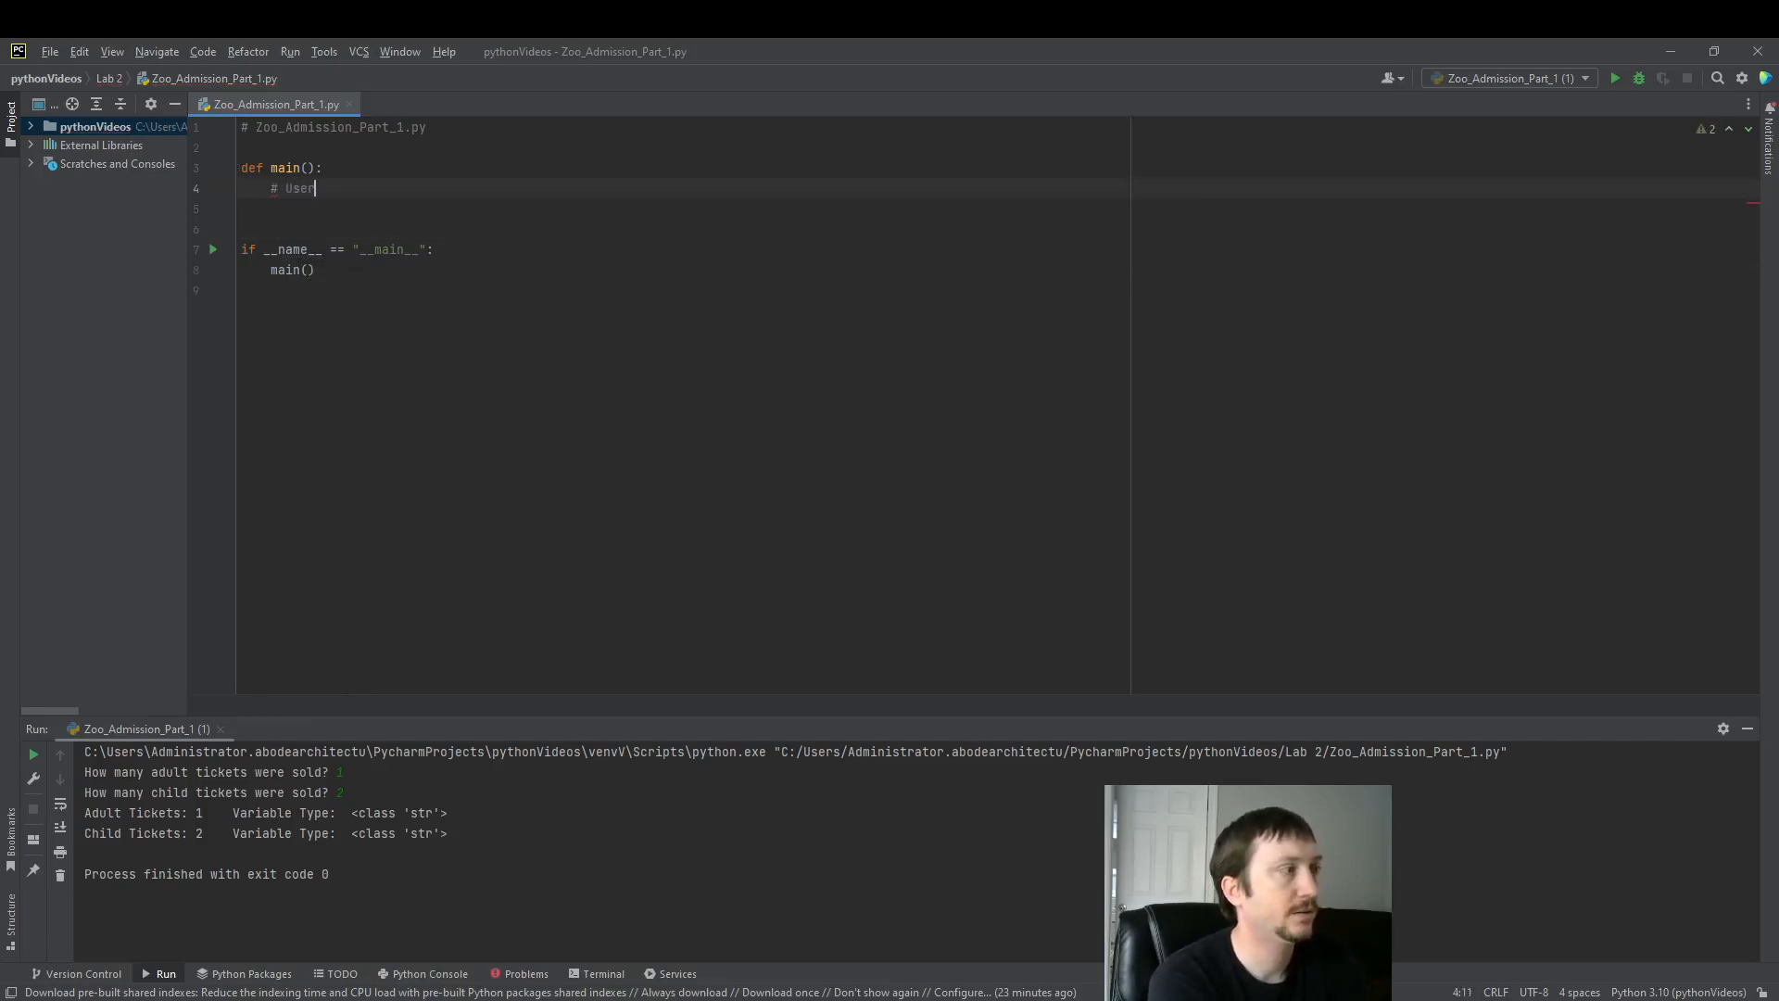
pyautogui.write('Inputs')
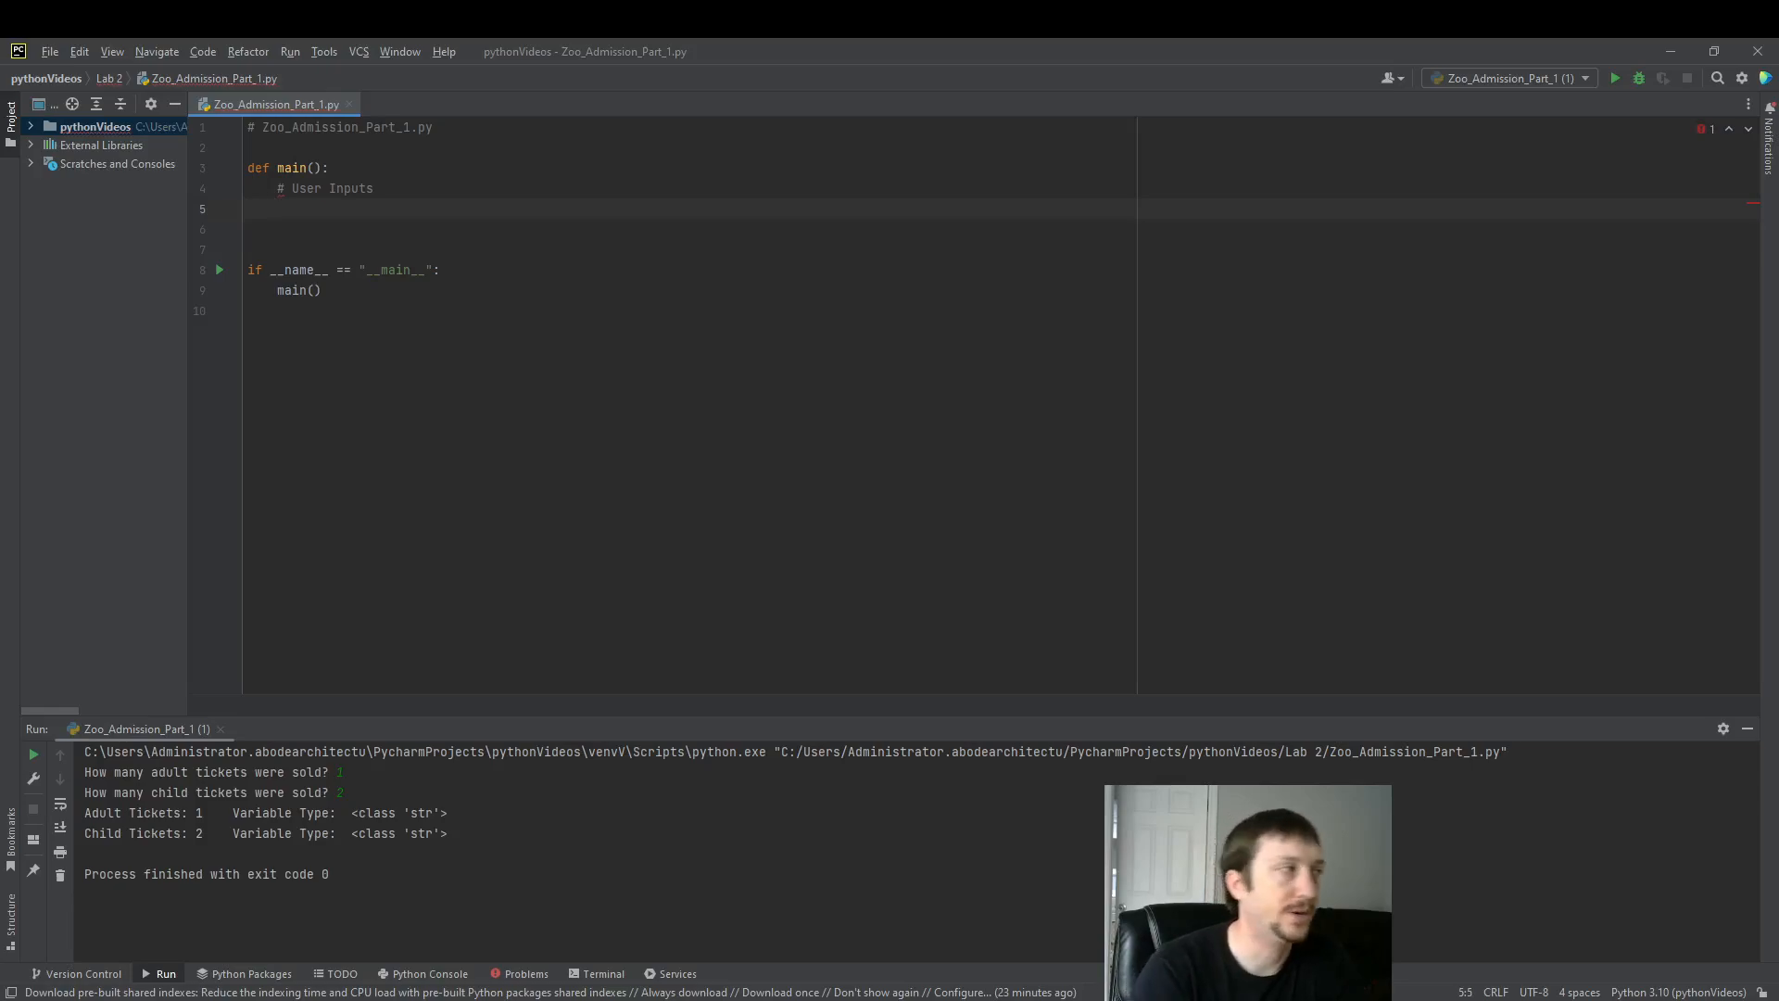
pyautogui.write('adul')
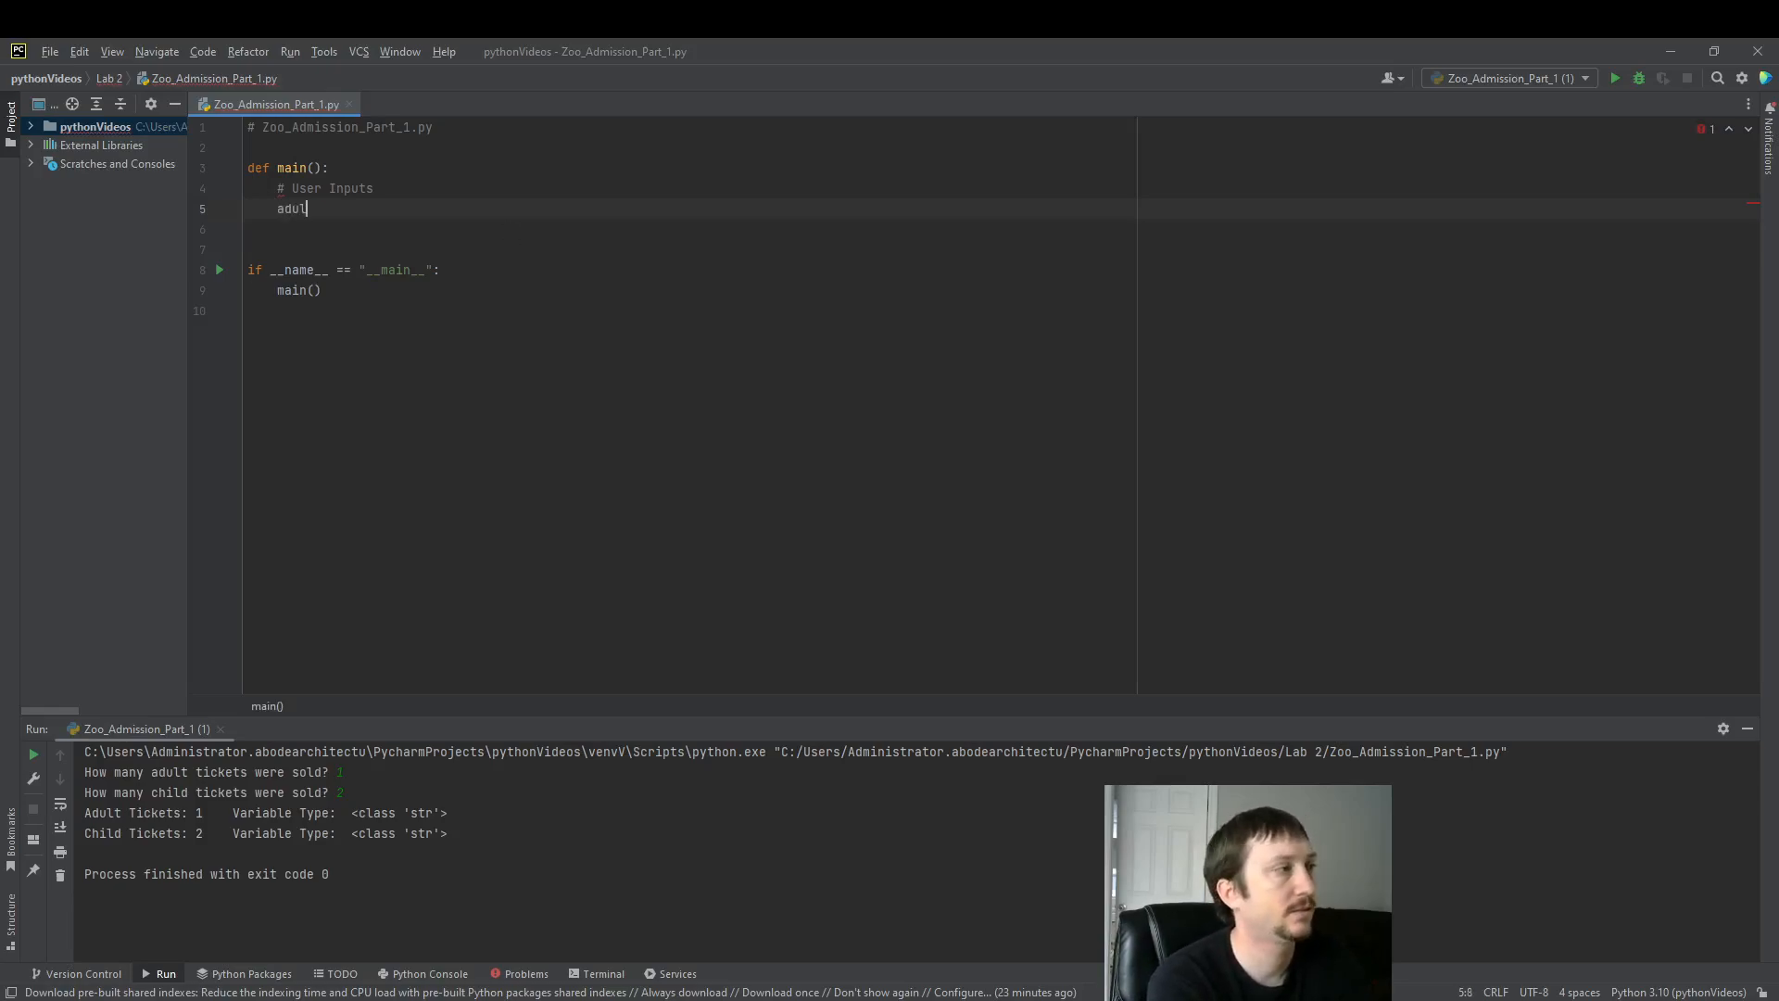
pyautogui.write('t_tickets')
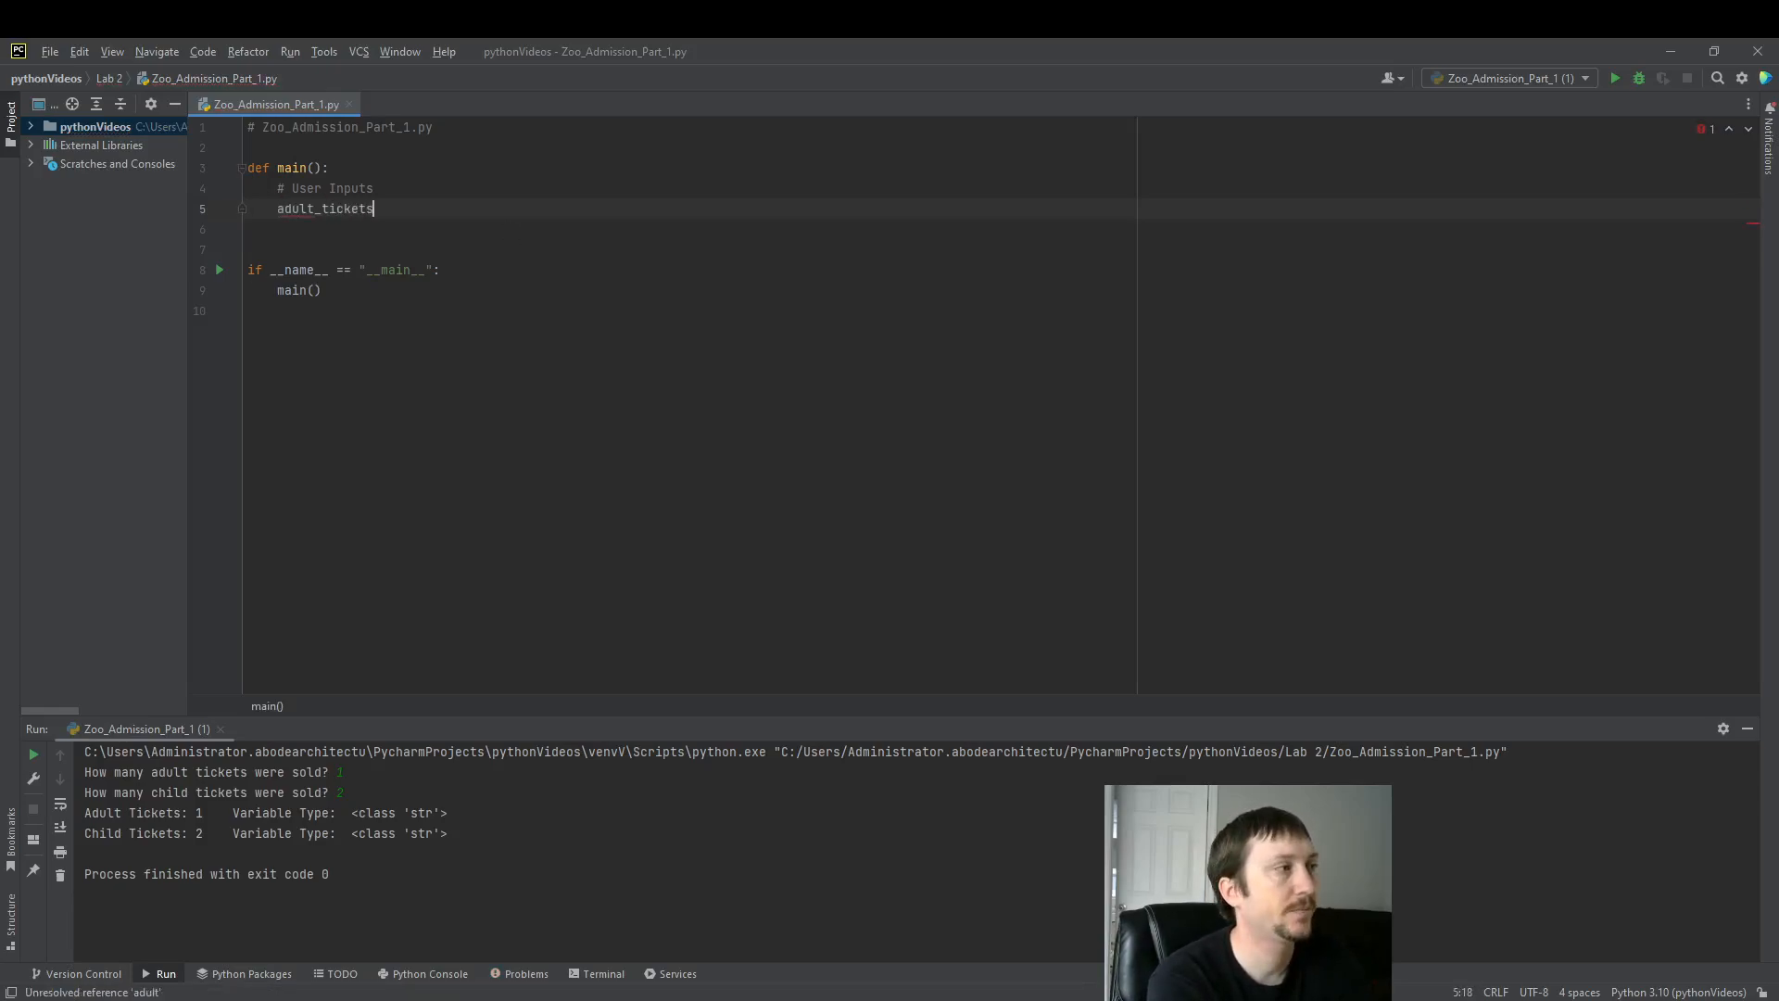
pyautogui.write('_sold = input(')
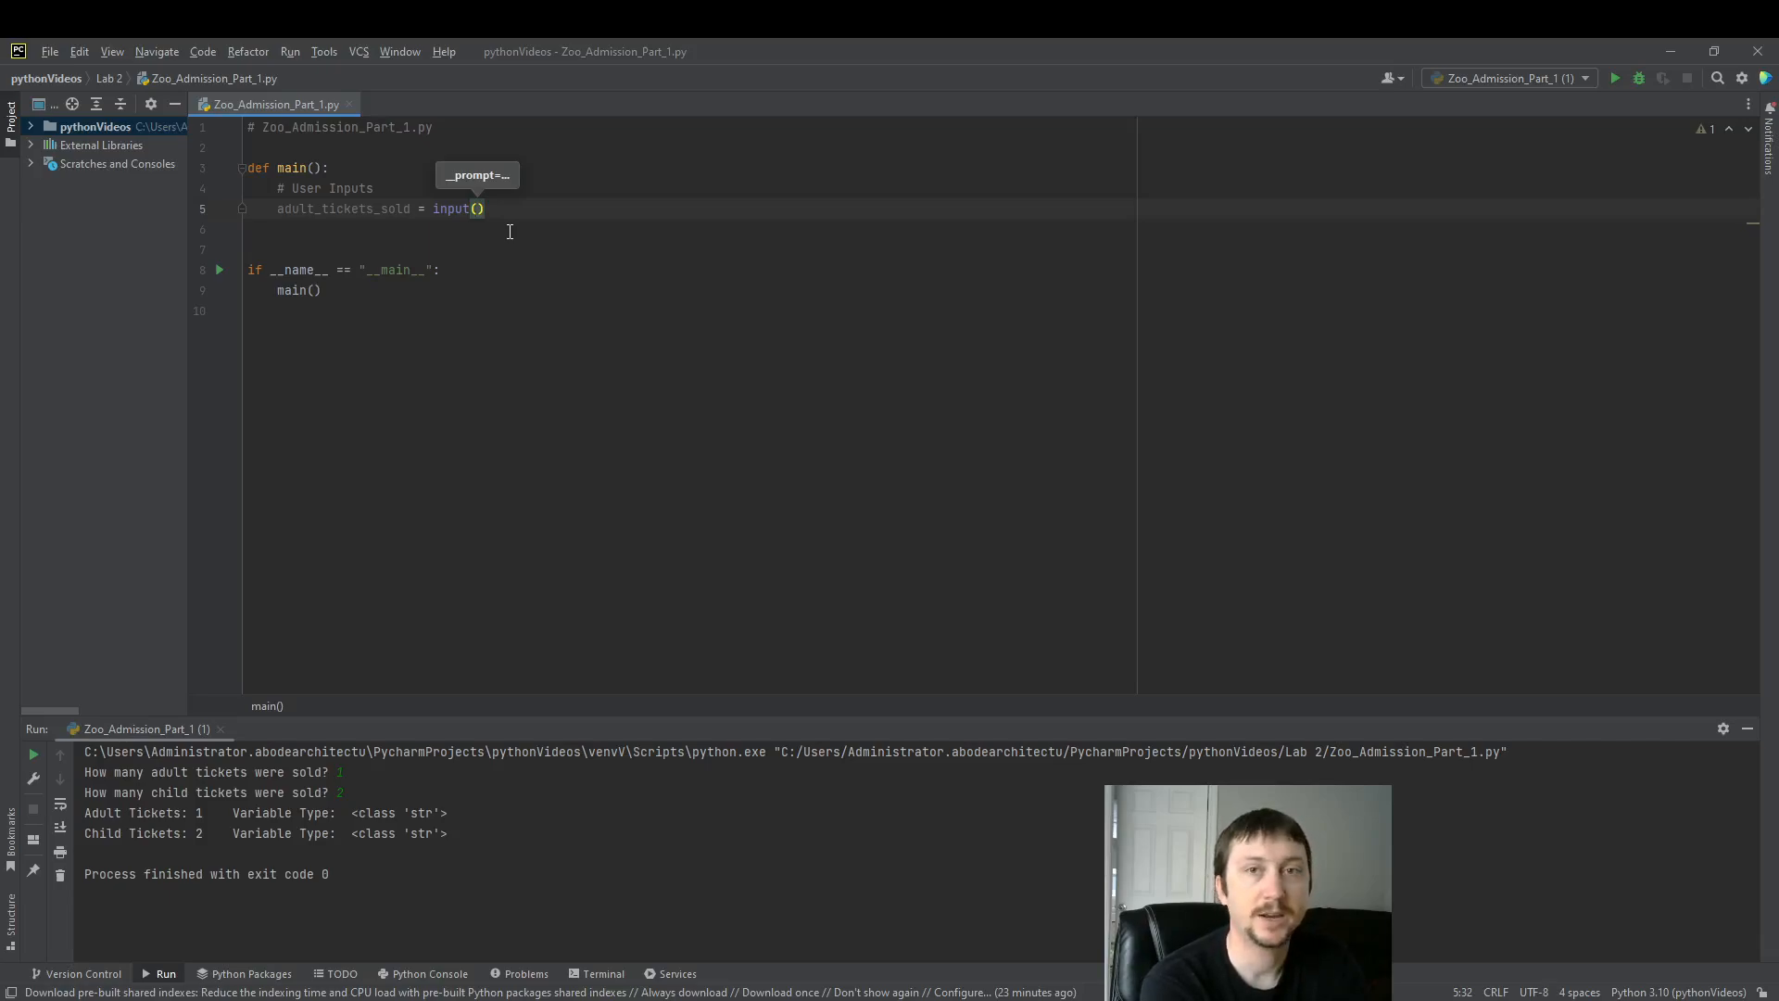
pyautogui.write('""')
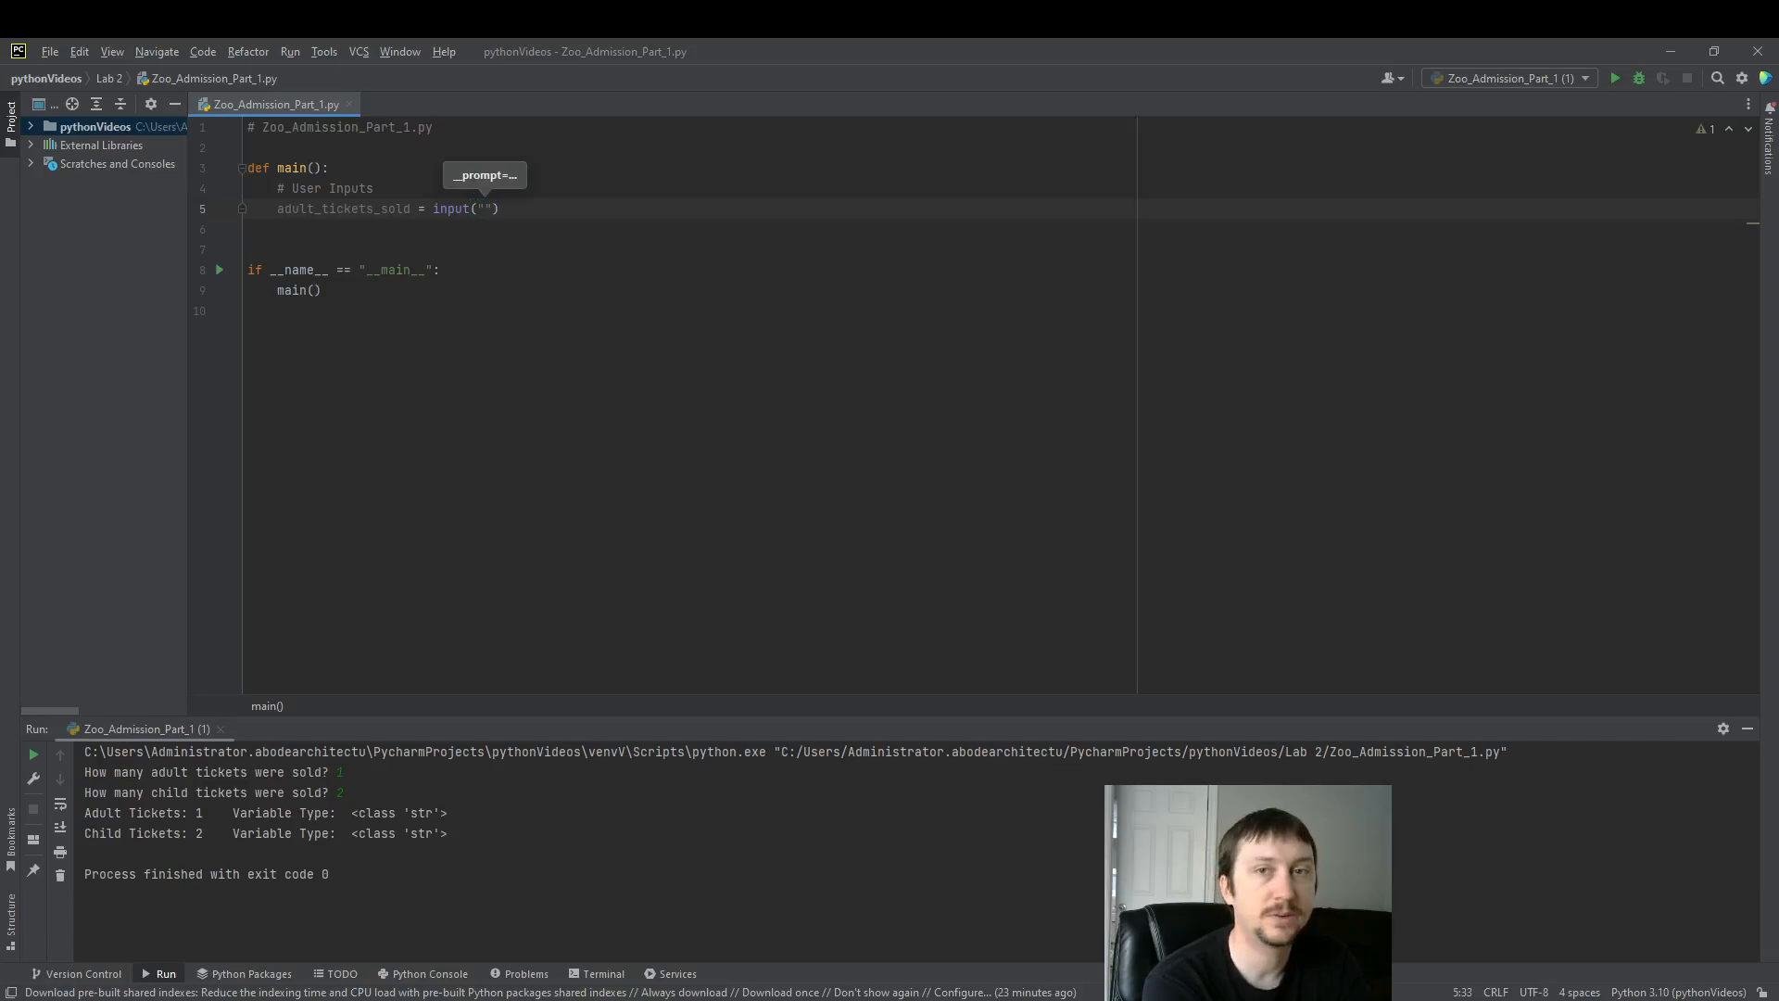
pyautogui.write('How many')
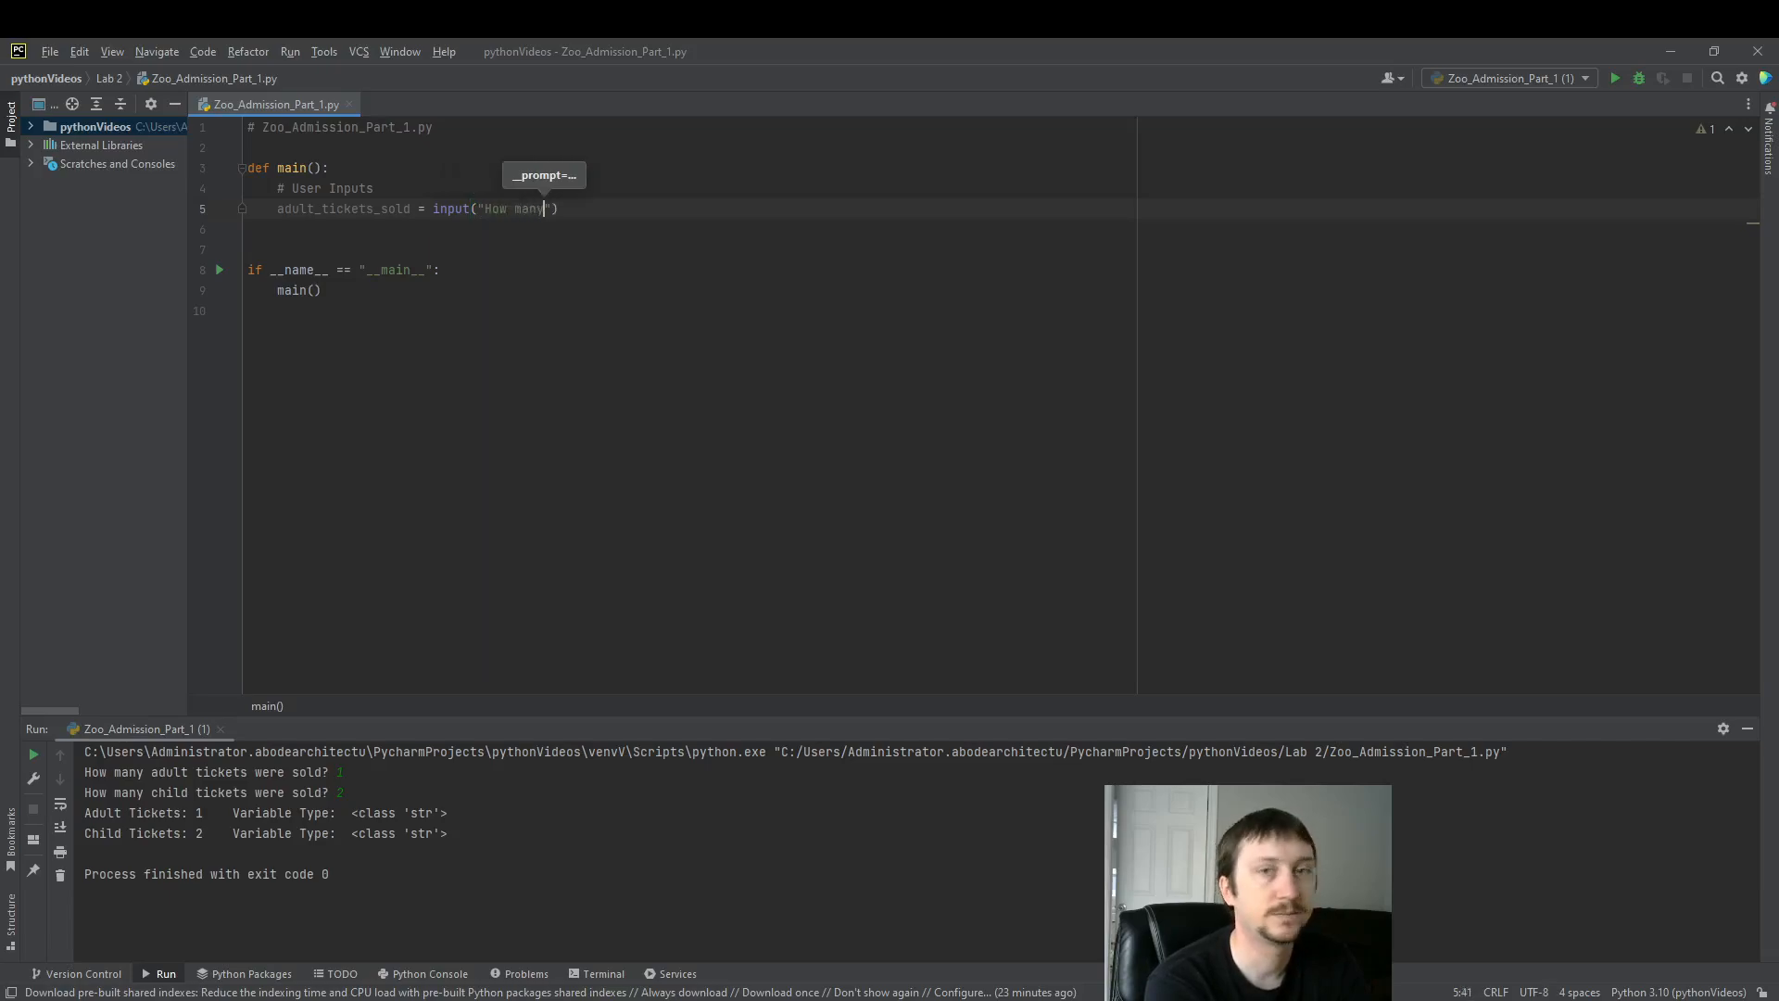
pyautogui.write('adult tickets were sold?')
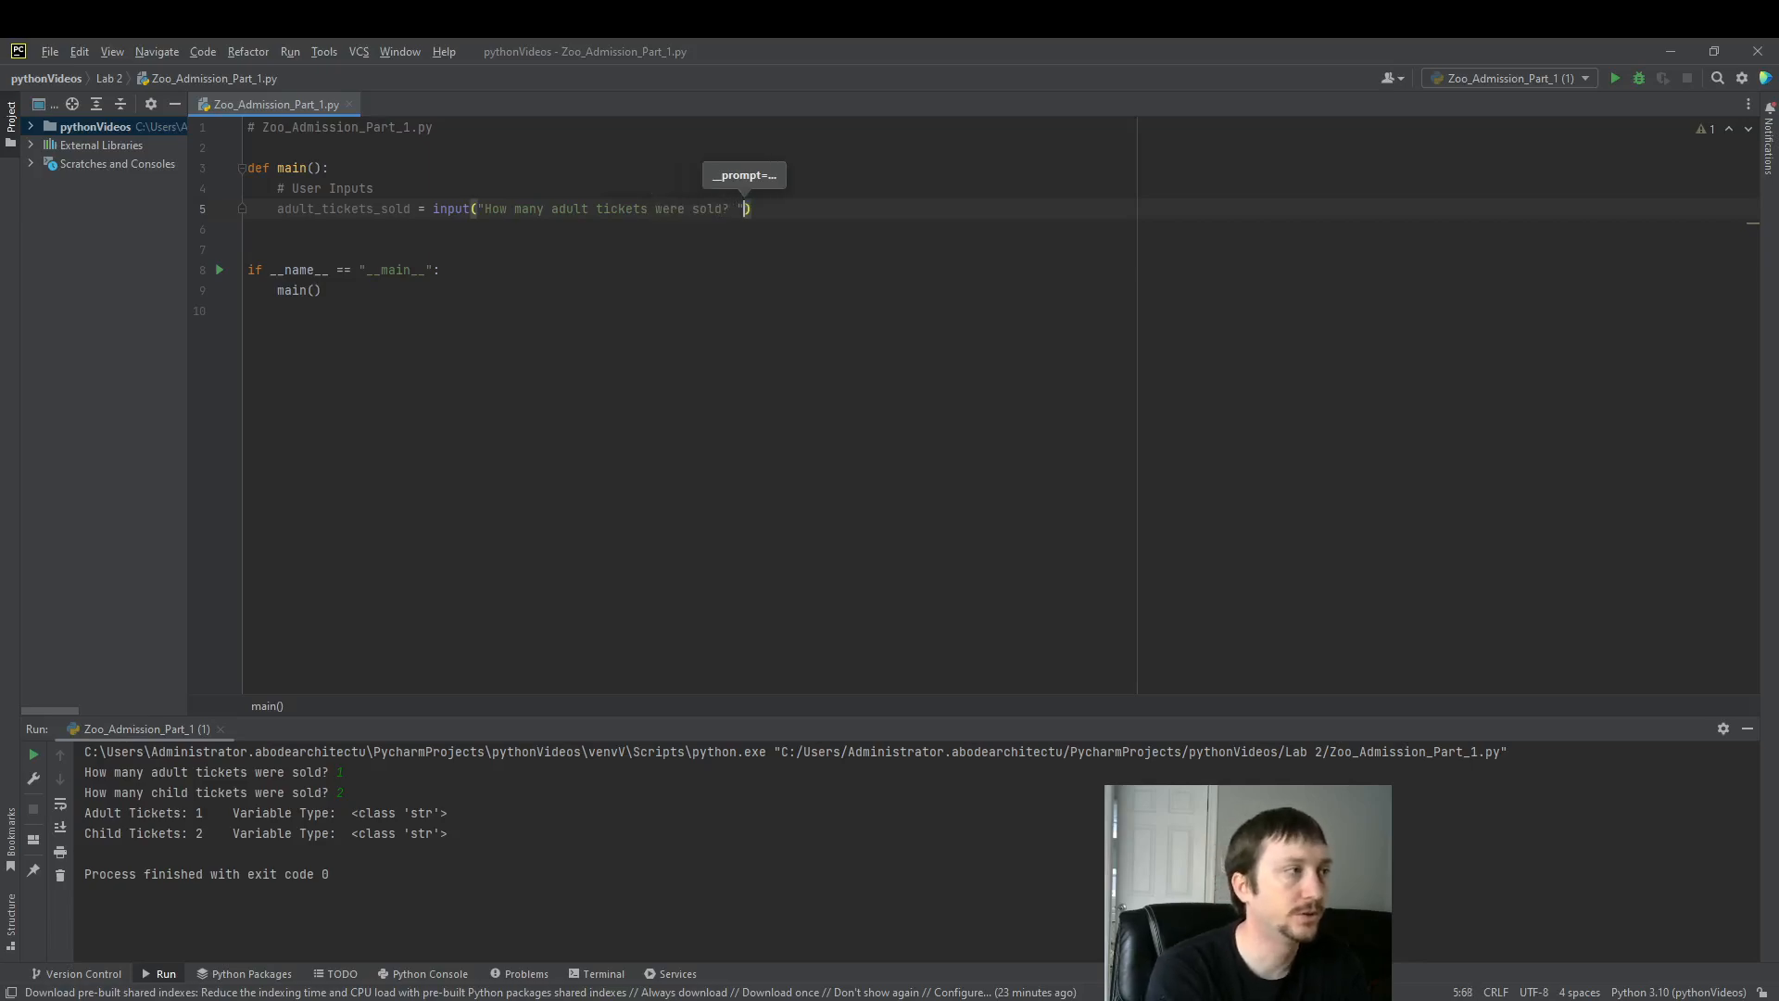
pyautogui.write('"')
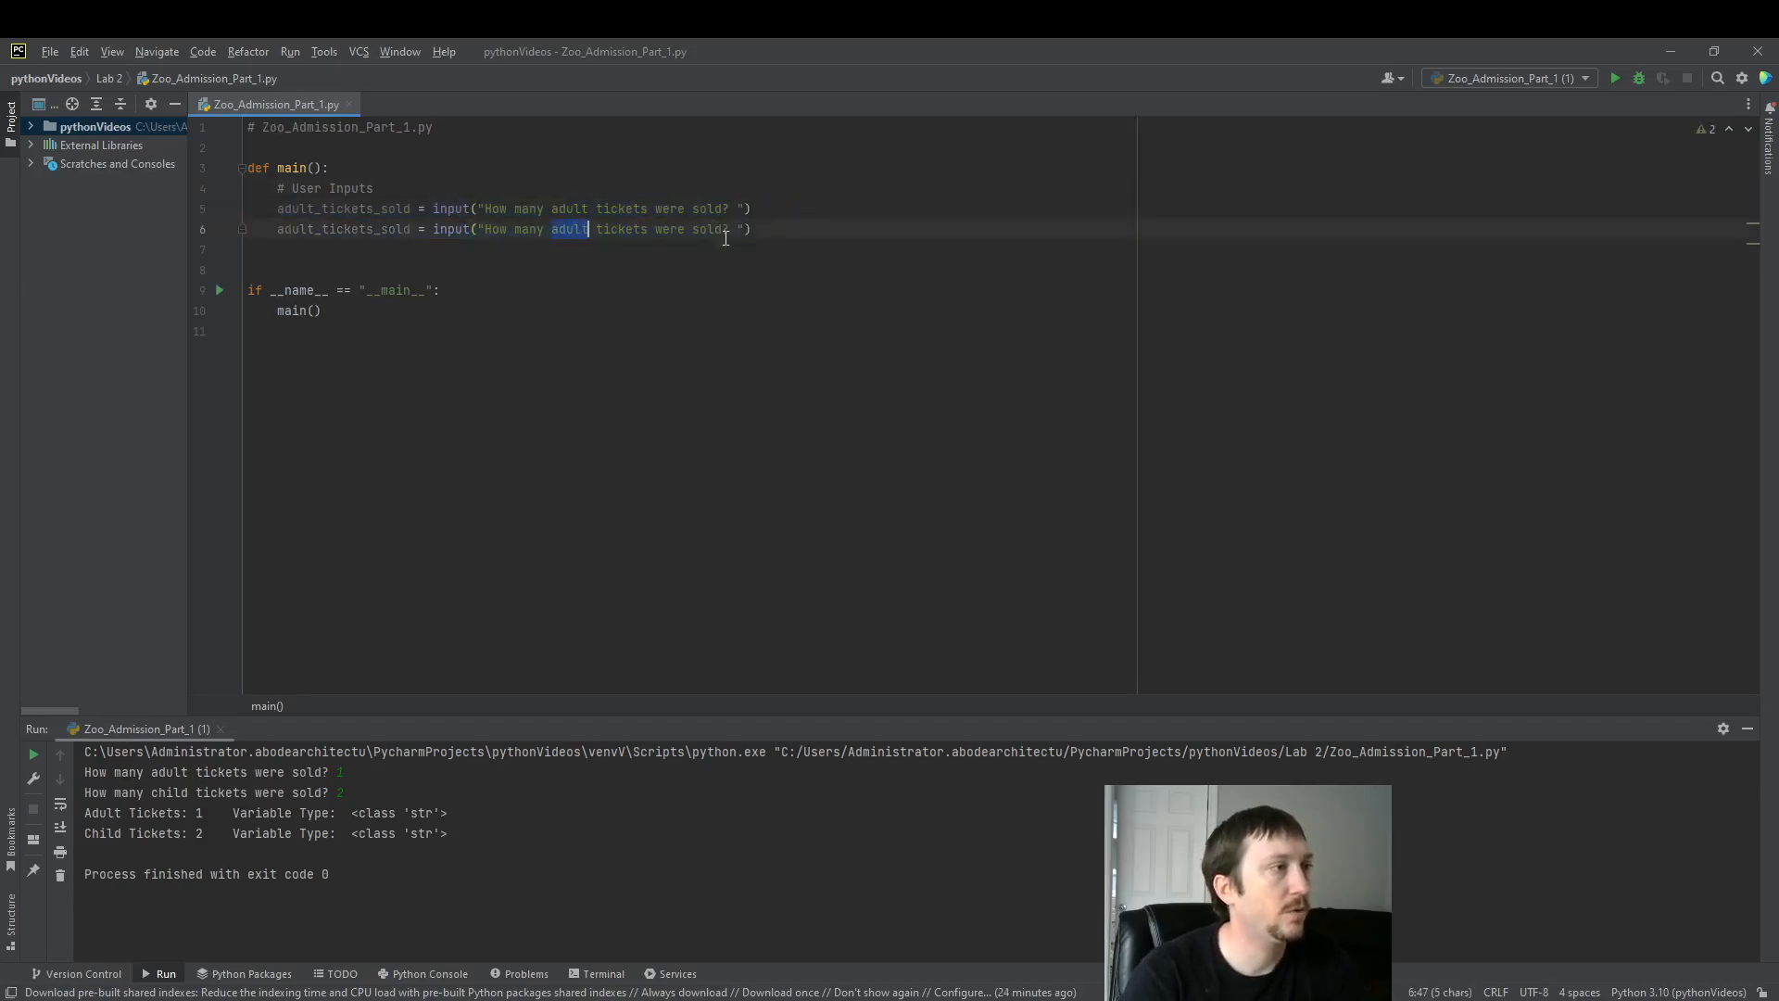
pyautogui.write('child')
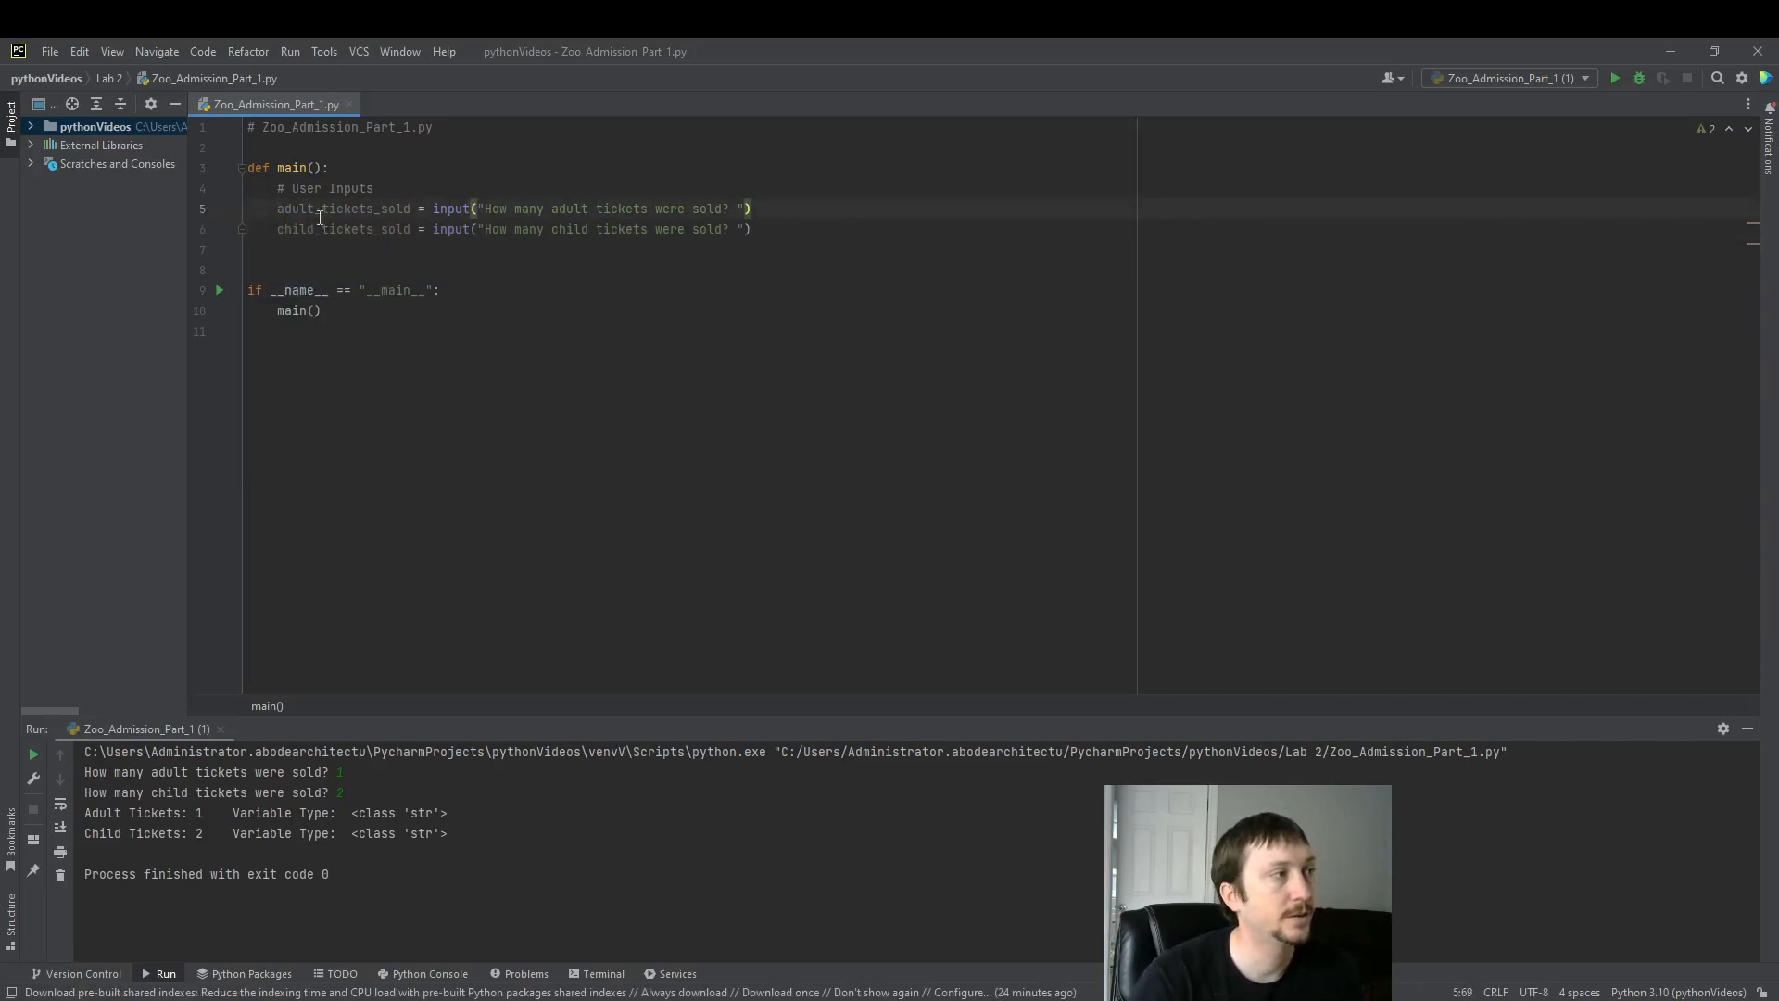
# Run Zoo_Admission_Part_1 from the editor tab and answer the ticket prompts with 1 and 2
pyautogui.rightClick(248, 103)
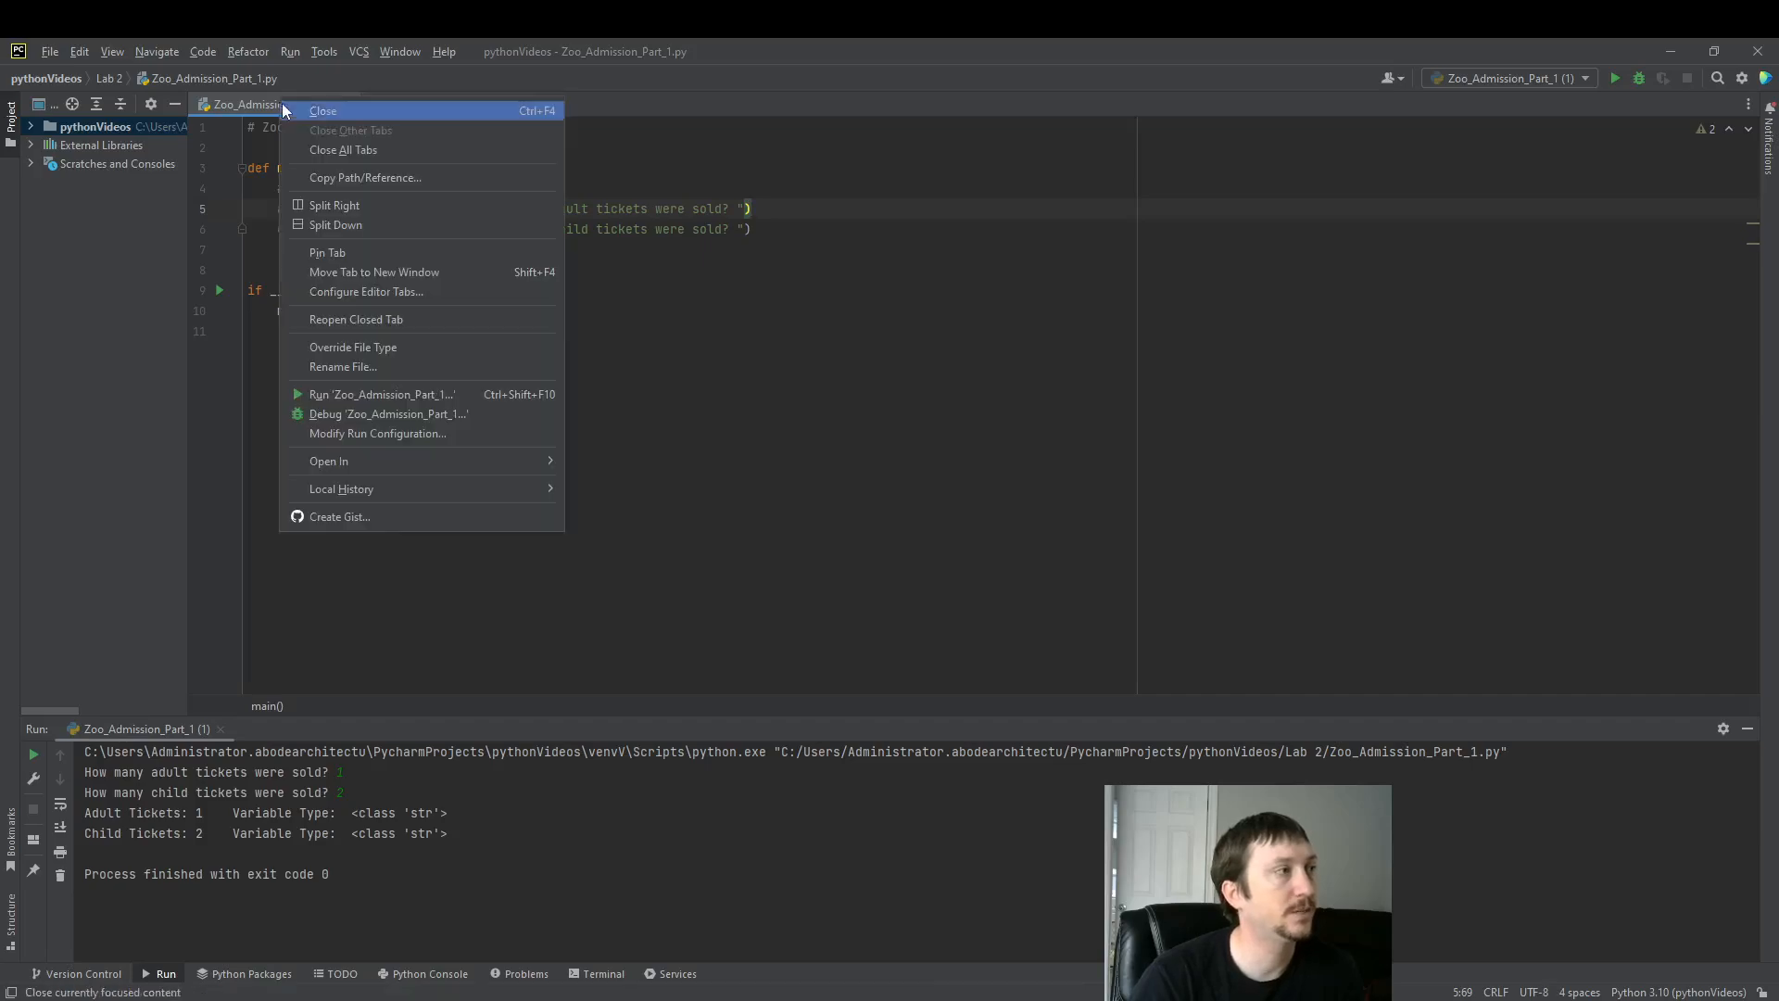
pyautogui.click(749, 208)
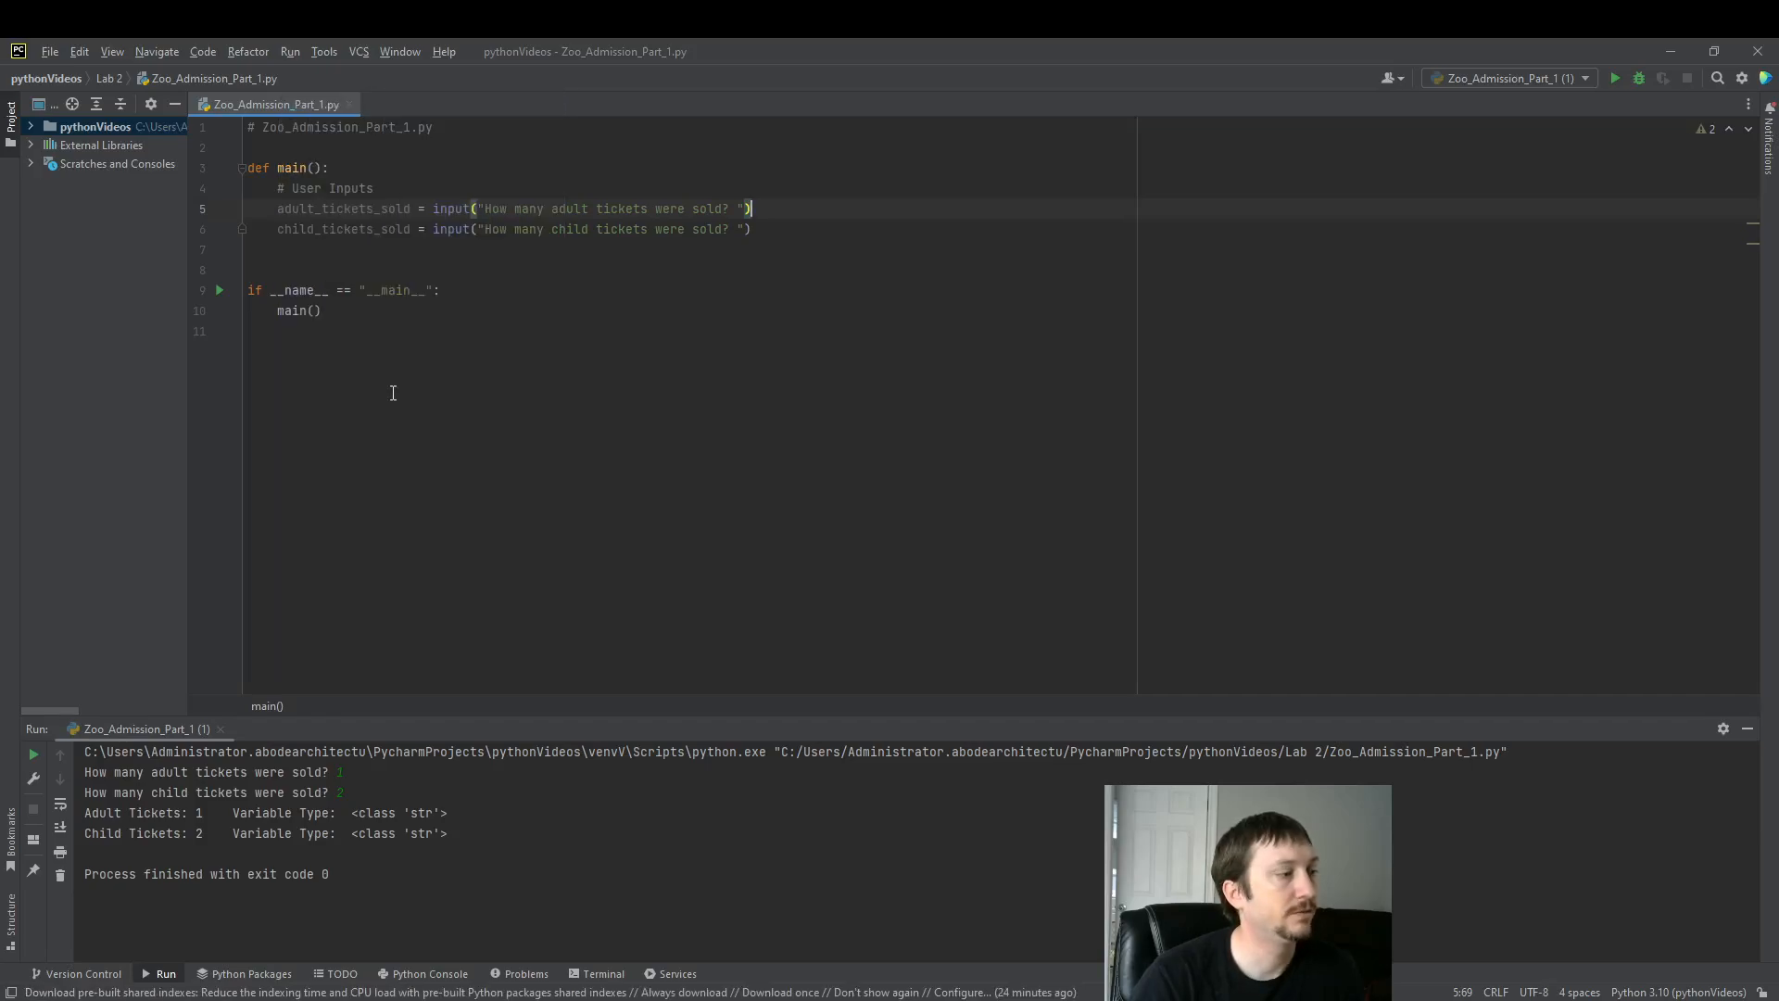
pyautogui.click(1617, 78)
pyautogui.write('1')
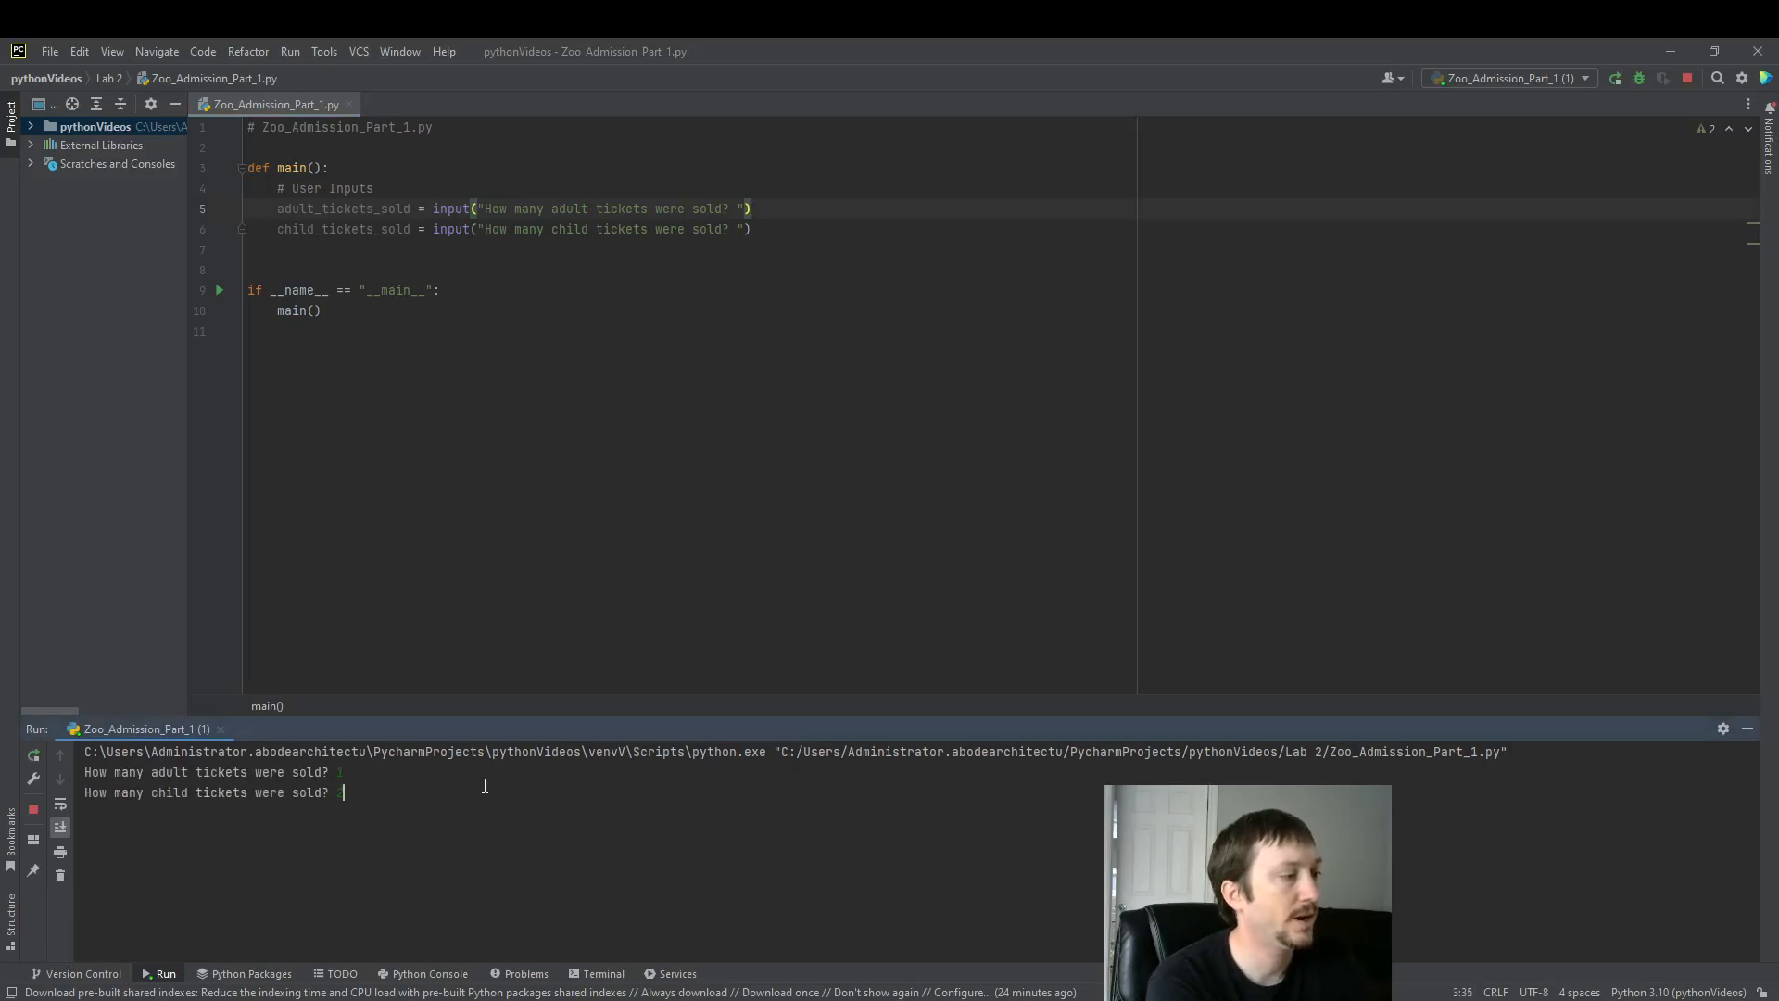
pyautogui.write('2')
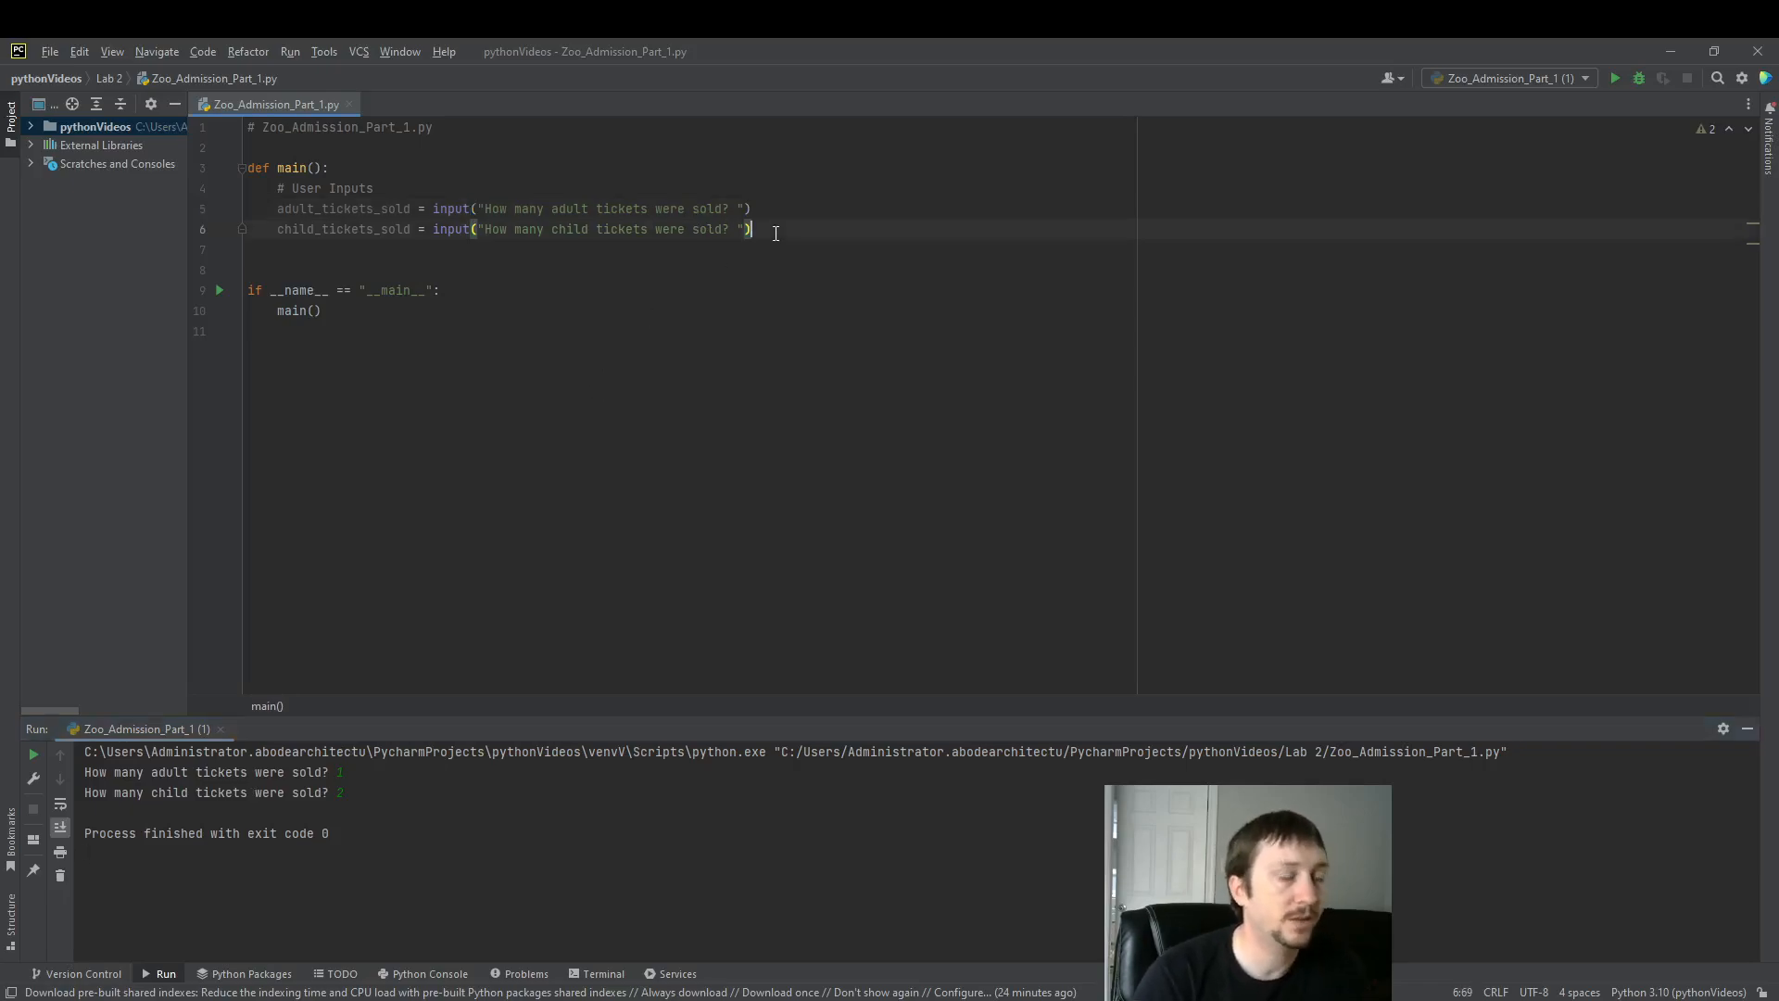
# Add a # Type Conversion section setting adult_tickets_sold = int(adult_tickets_sold)
pyautogui.press('enter')
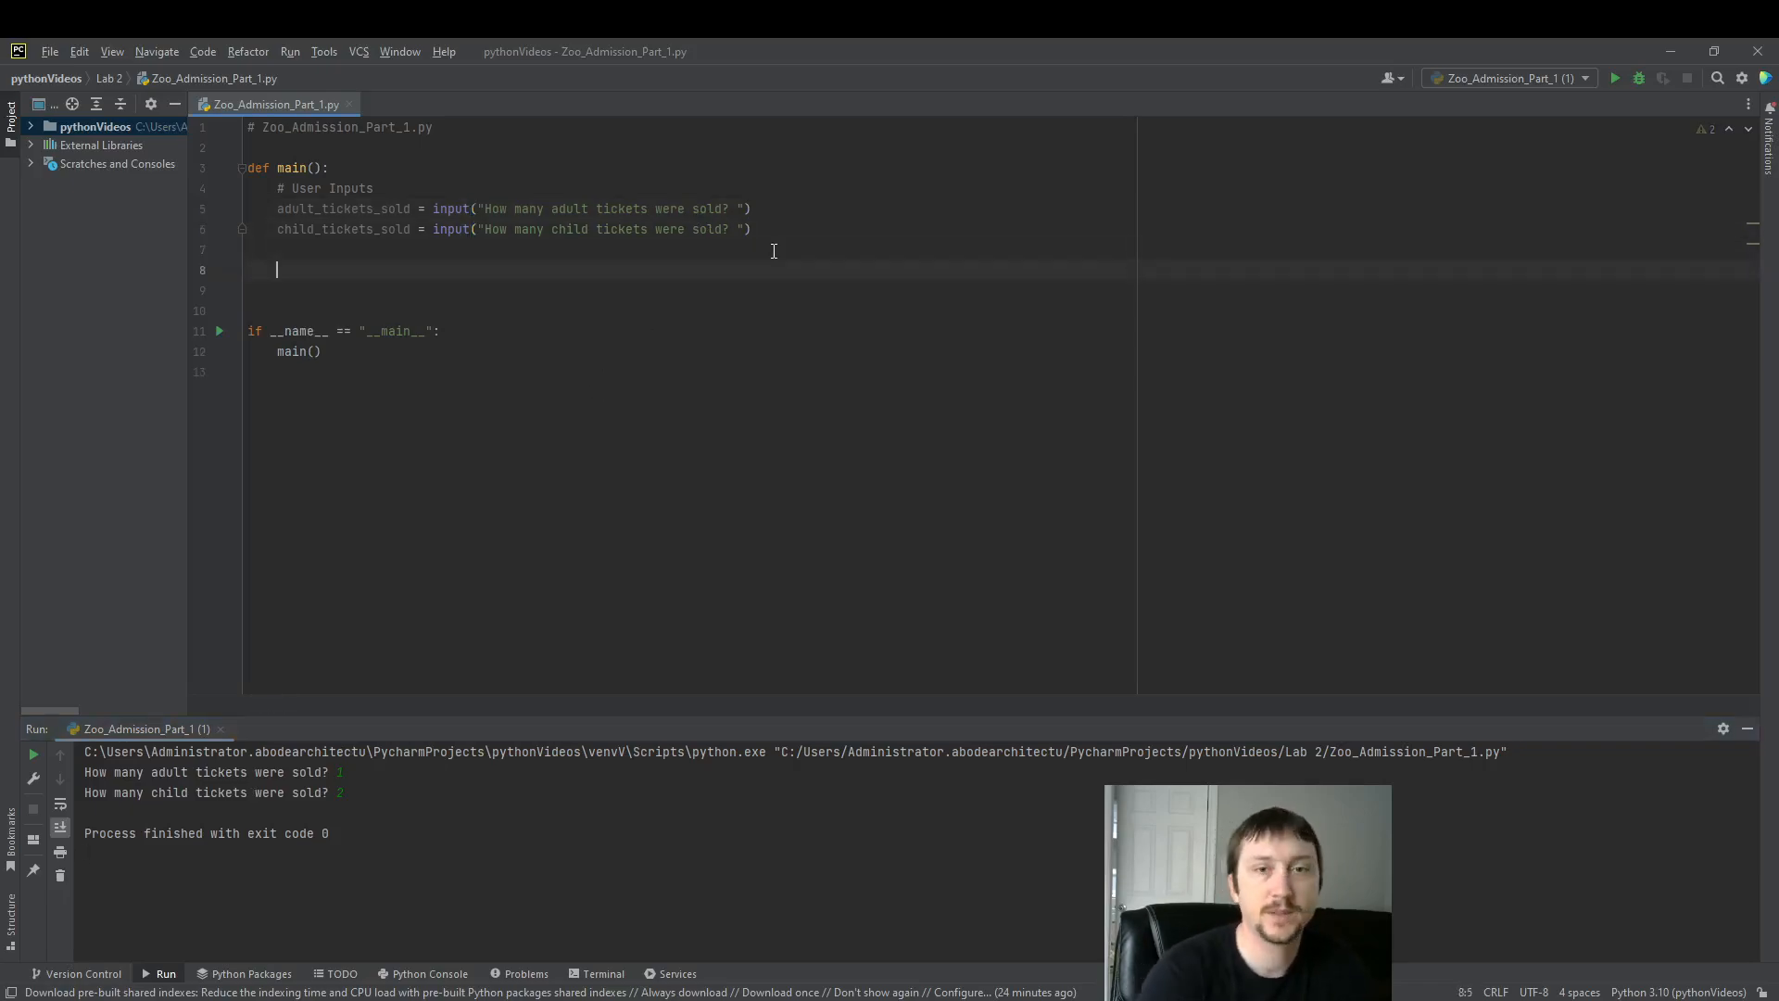
pyautogui.write('# Type Co')
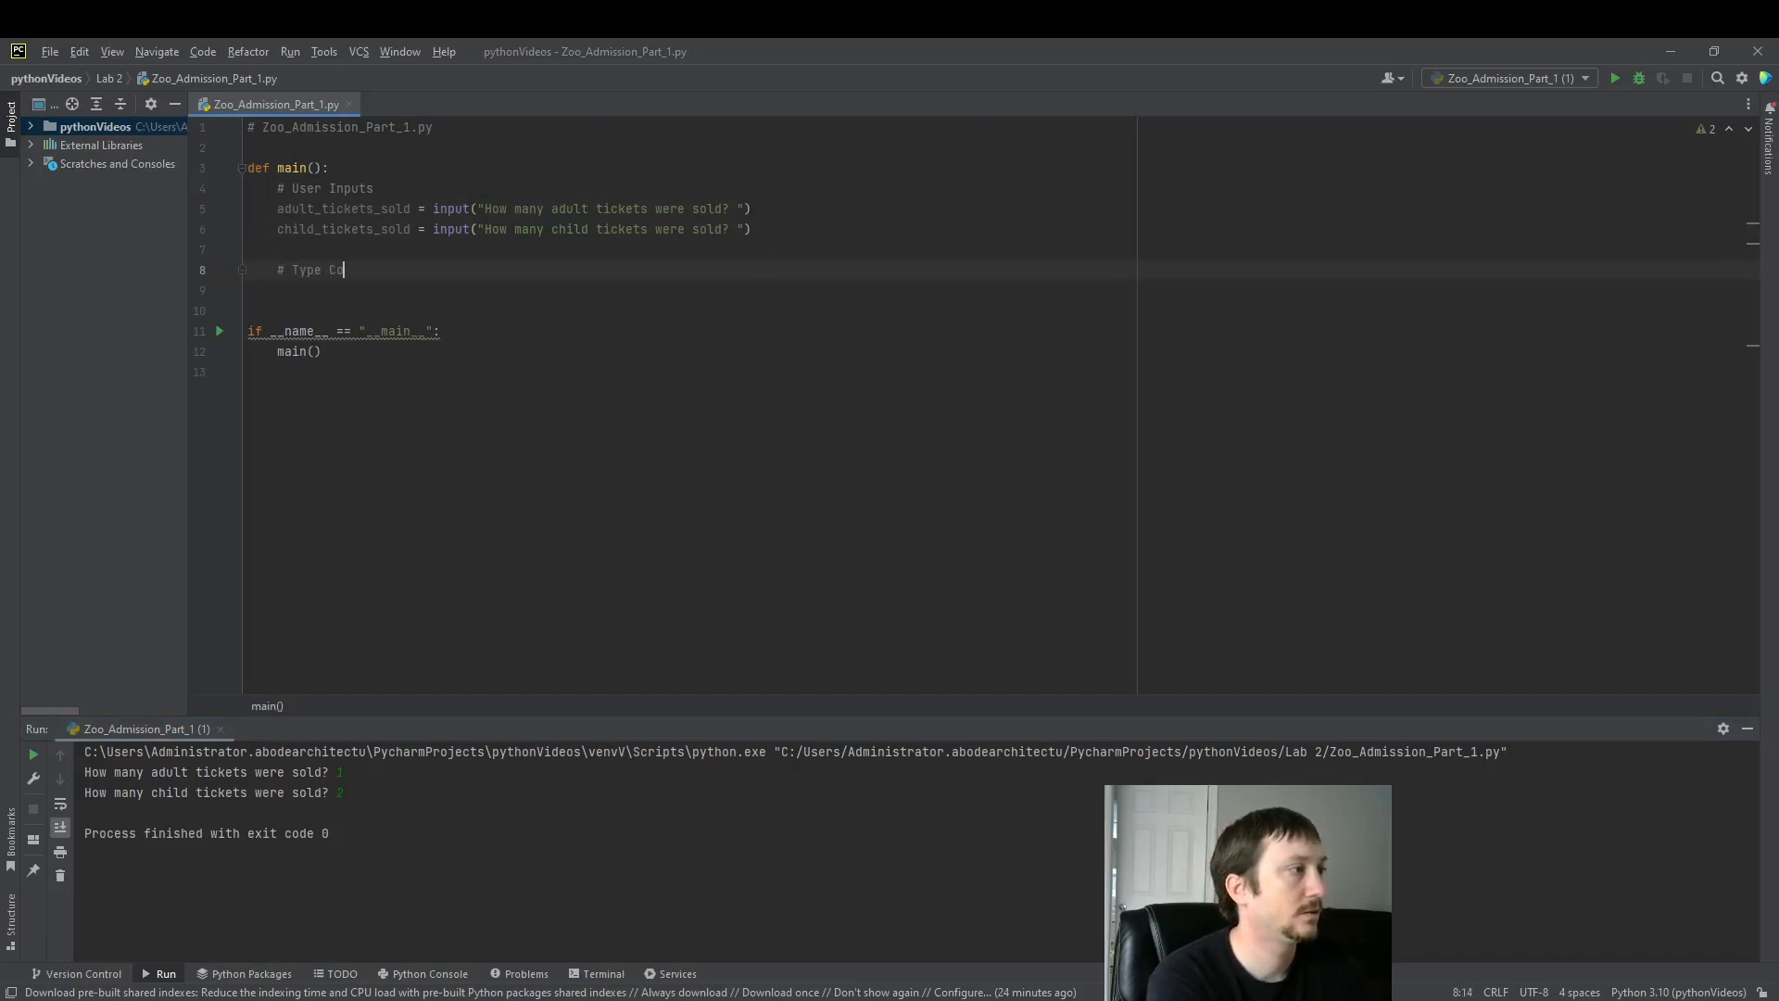
pyautogui.write('nversion')
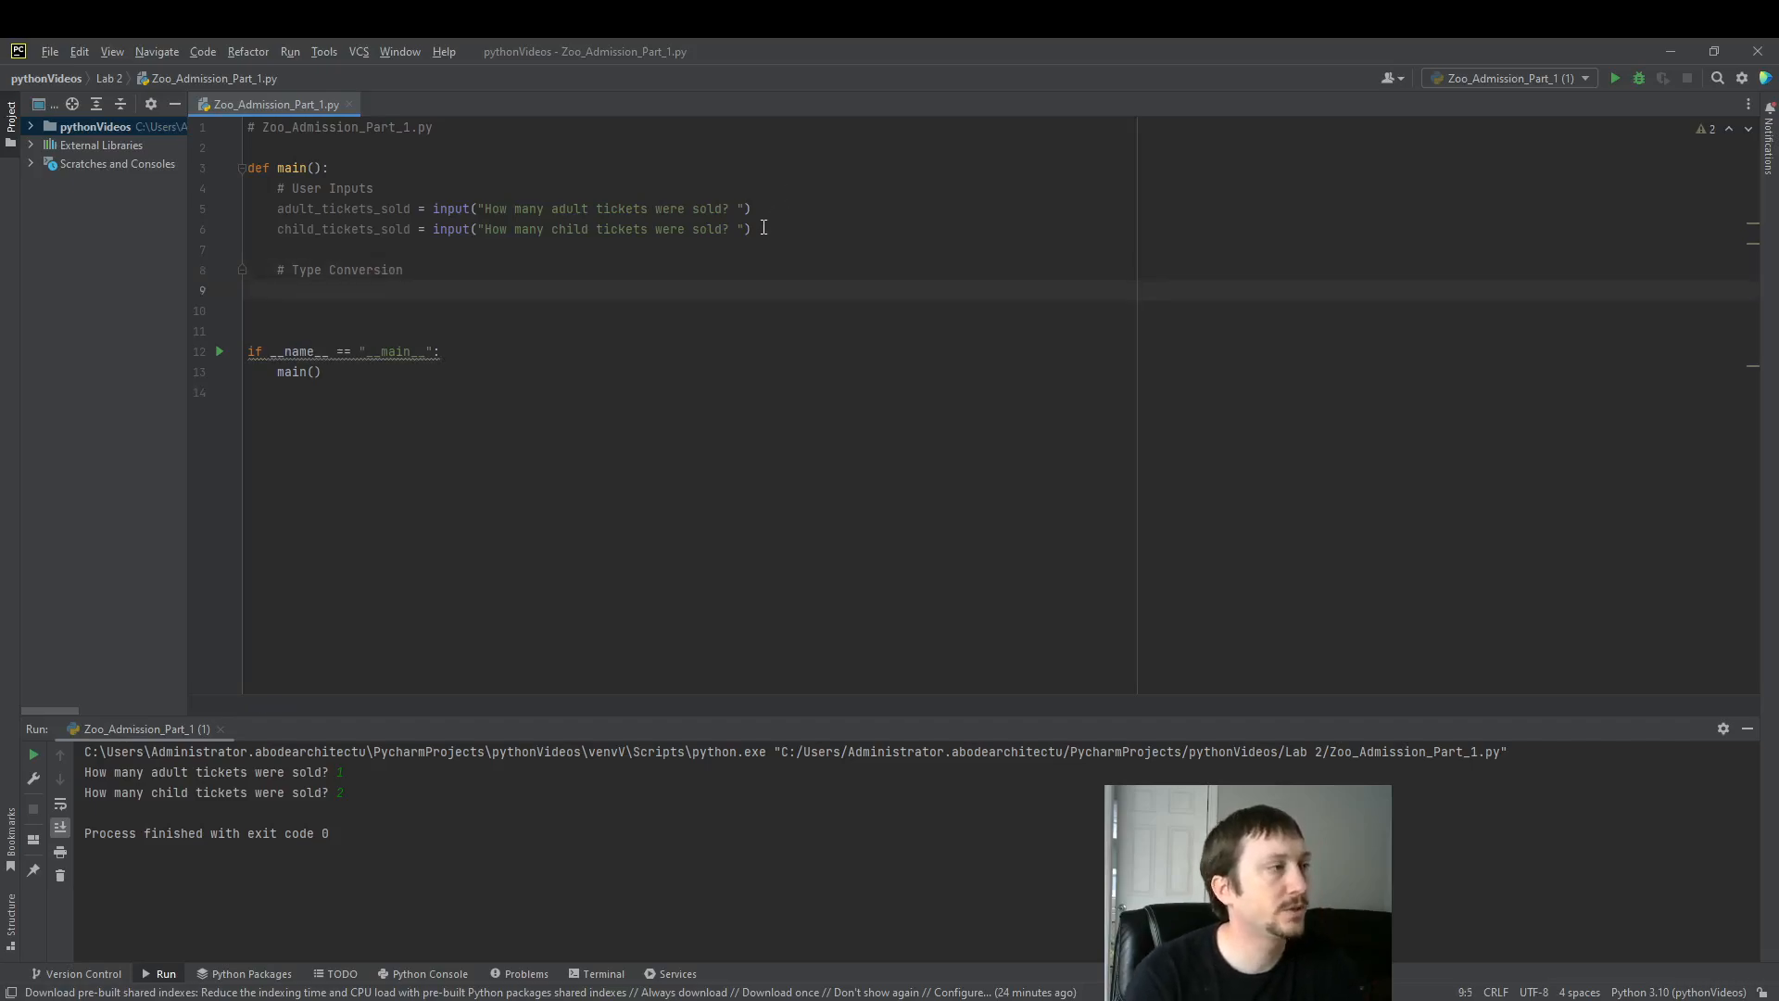
pyautogui.doubleClick(340, 208)
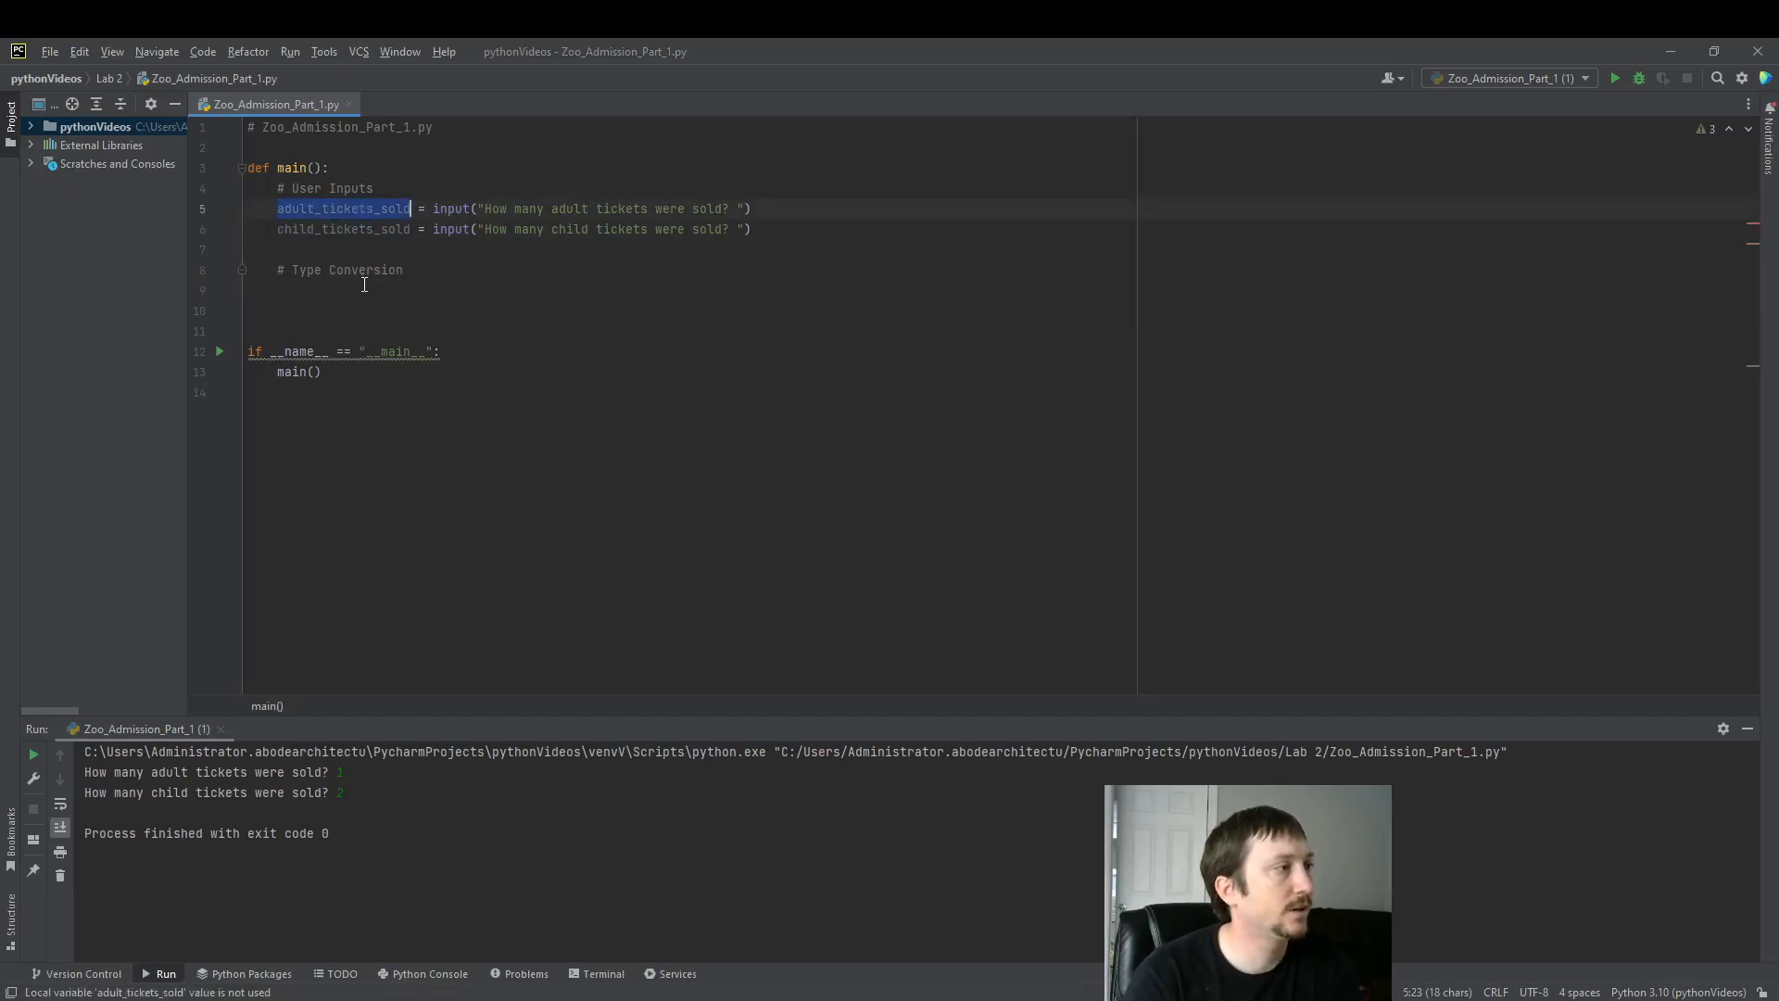
pyautogui.write('adult_tickets_sold = int(adult_tickets_sold')
pyautogui.click(690, 331)
pyautogui.write('#')
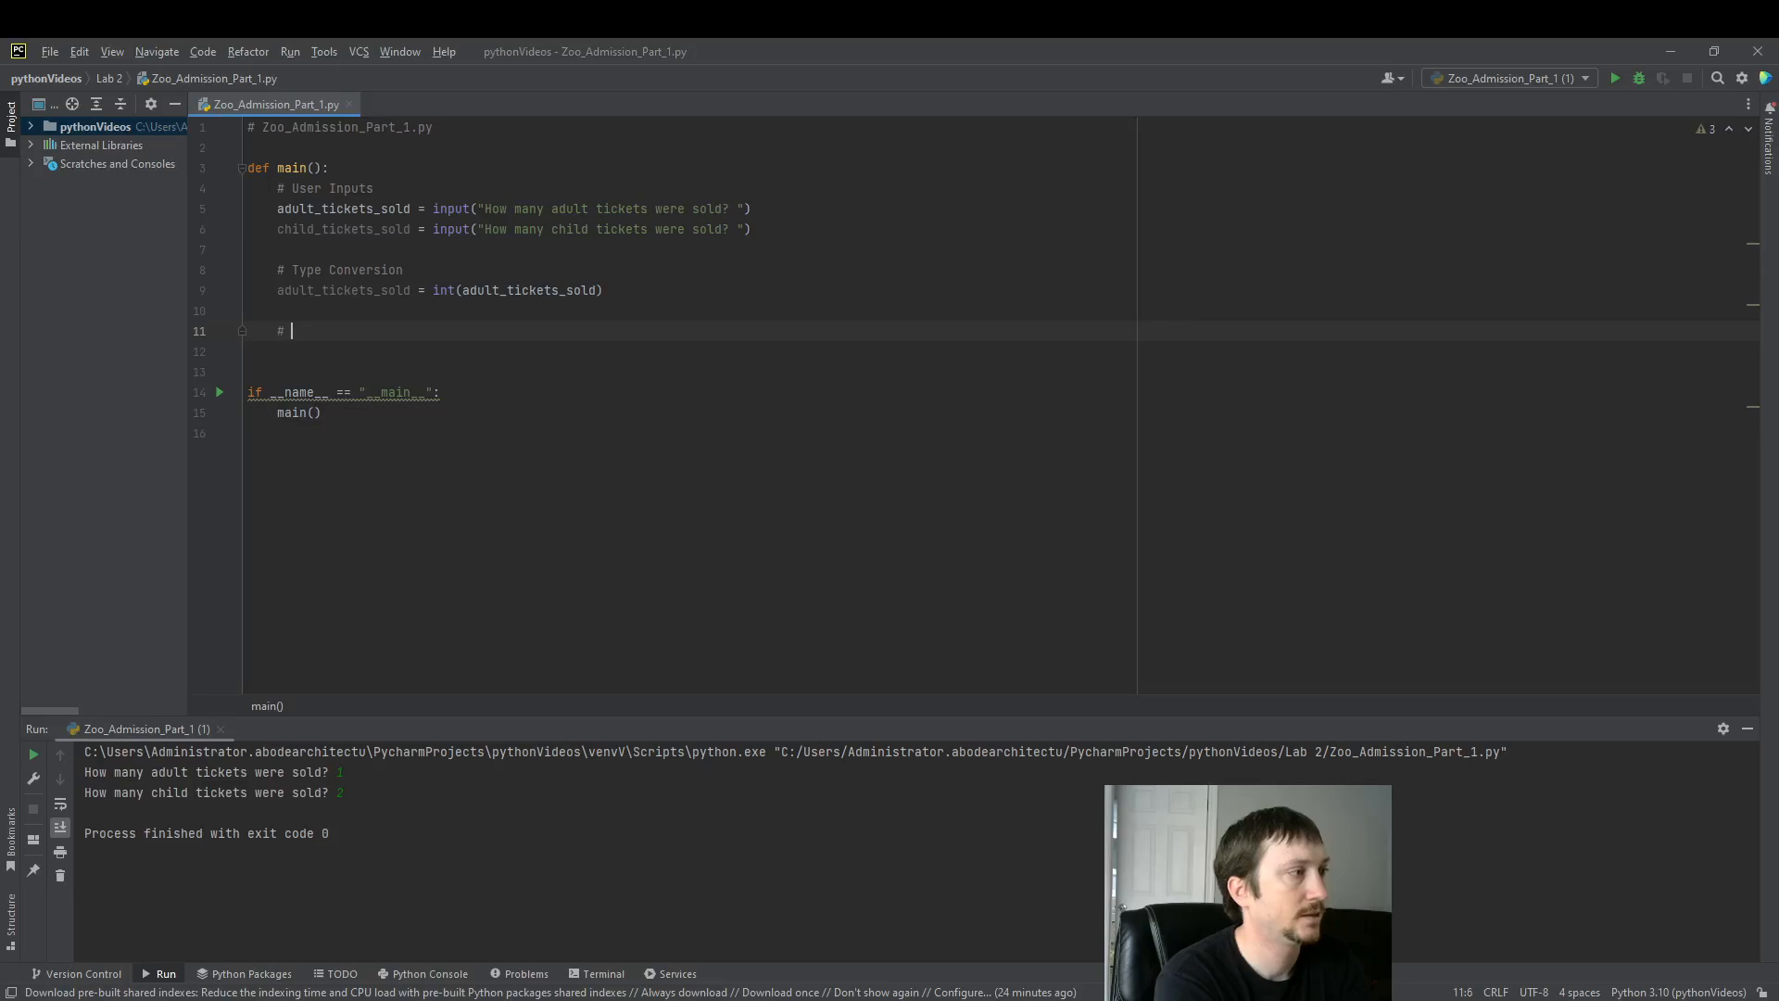
# Under # Outputs, type print("Adult Tickets: " + str(adult_tickets_sold) + " Variable Type: " +
pyautogui.write('Outputs')
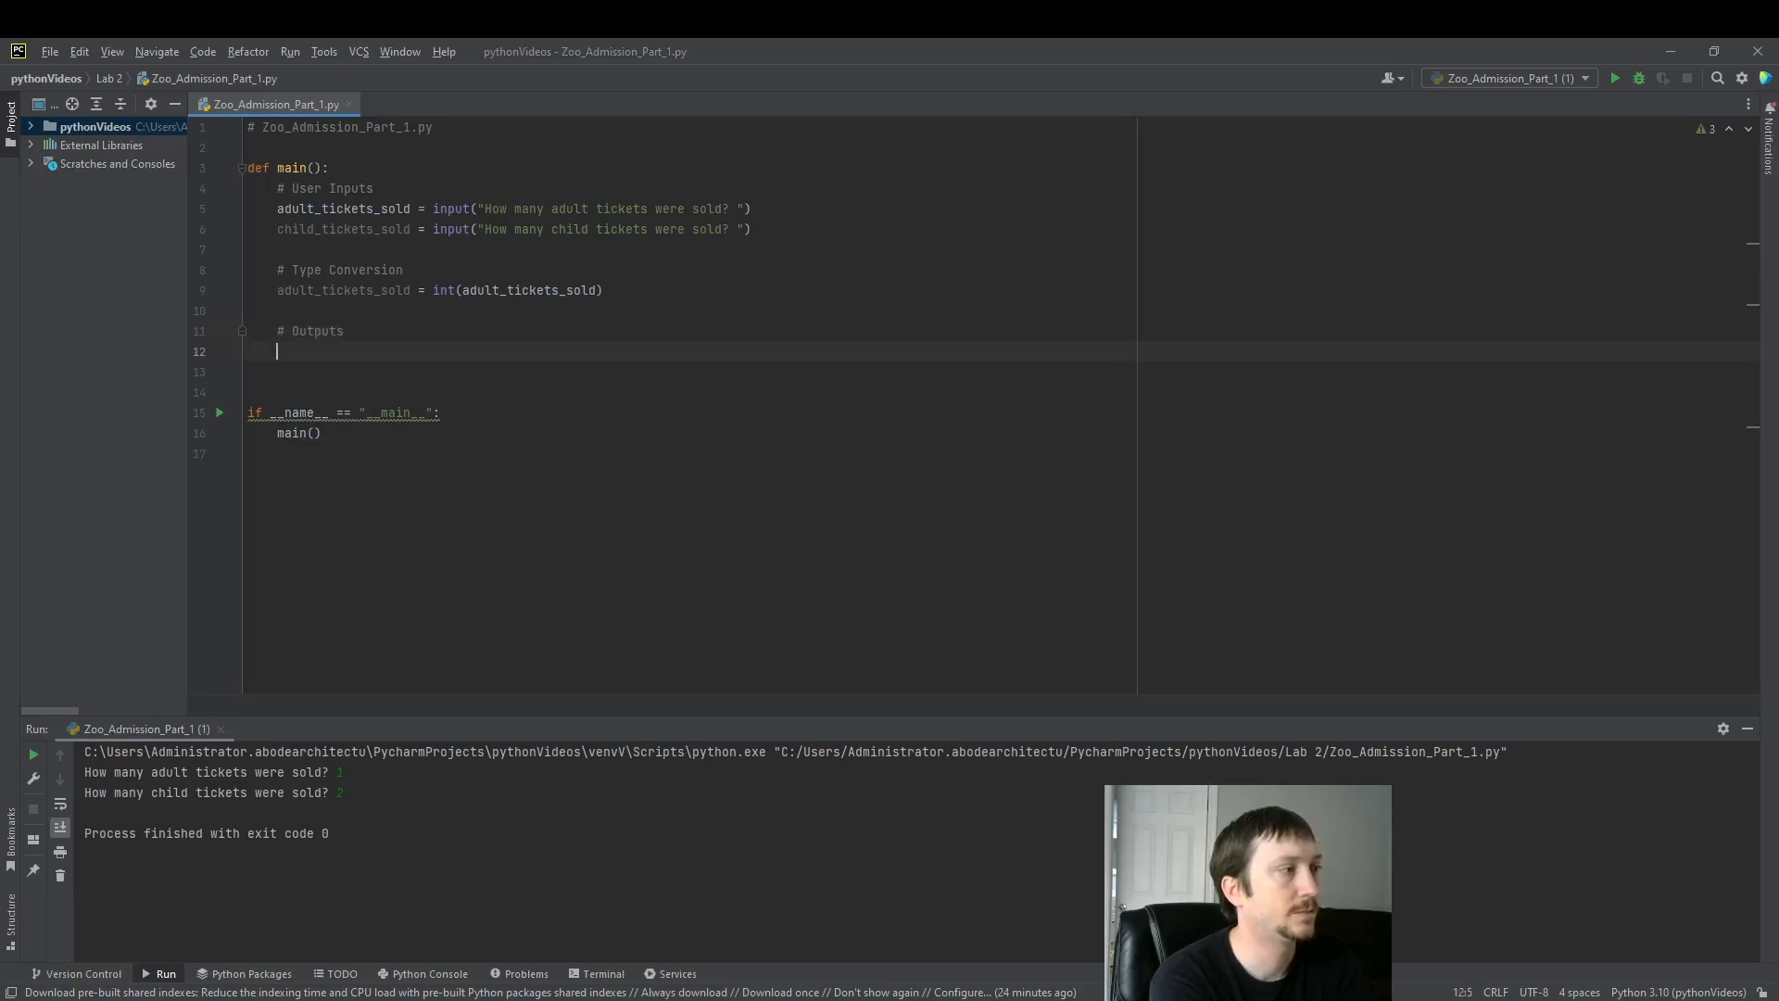
pyautogui.write('print(')
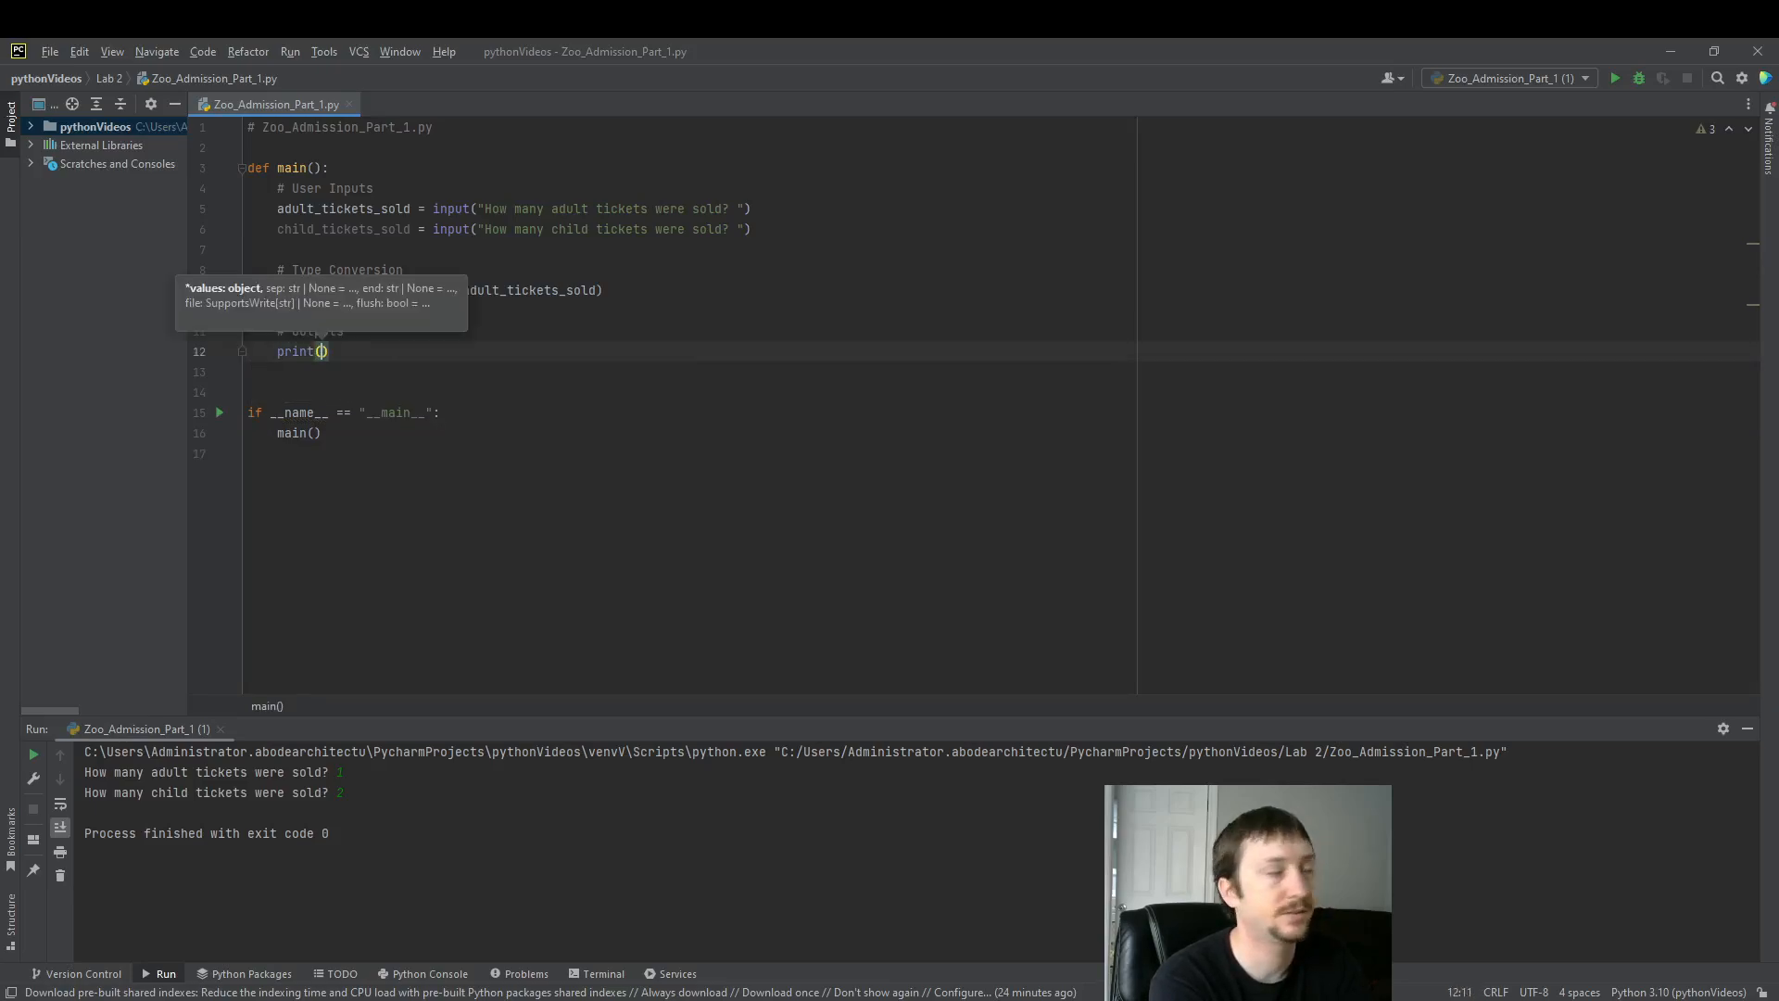
pyautogui.write('"Adult"')
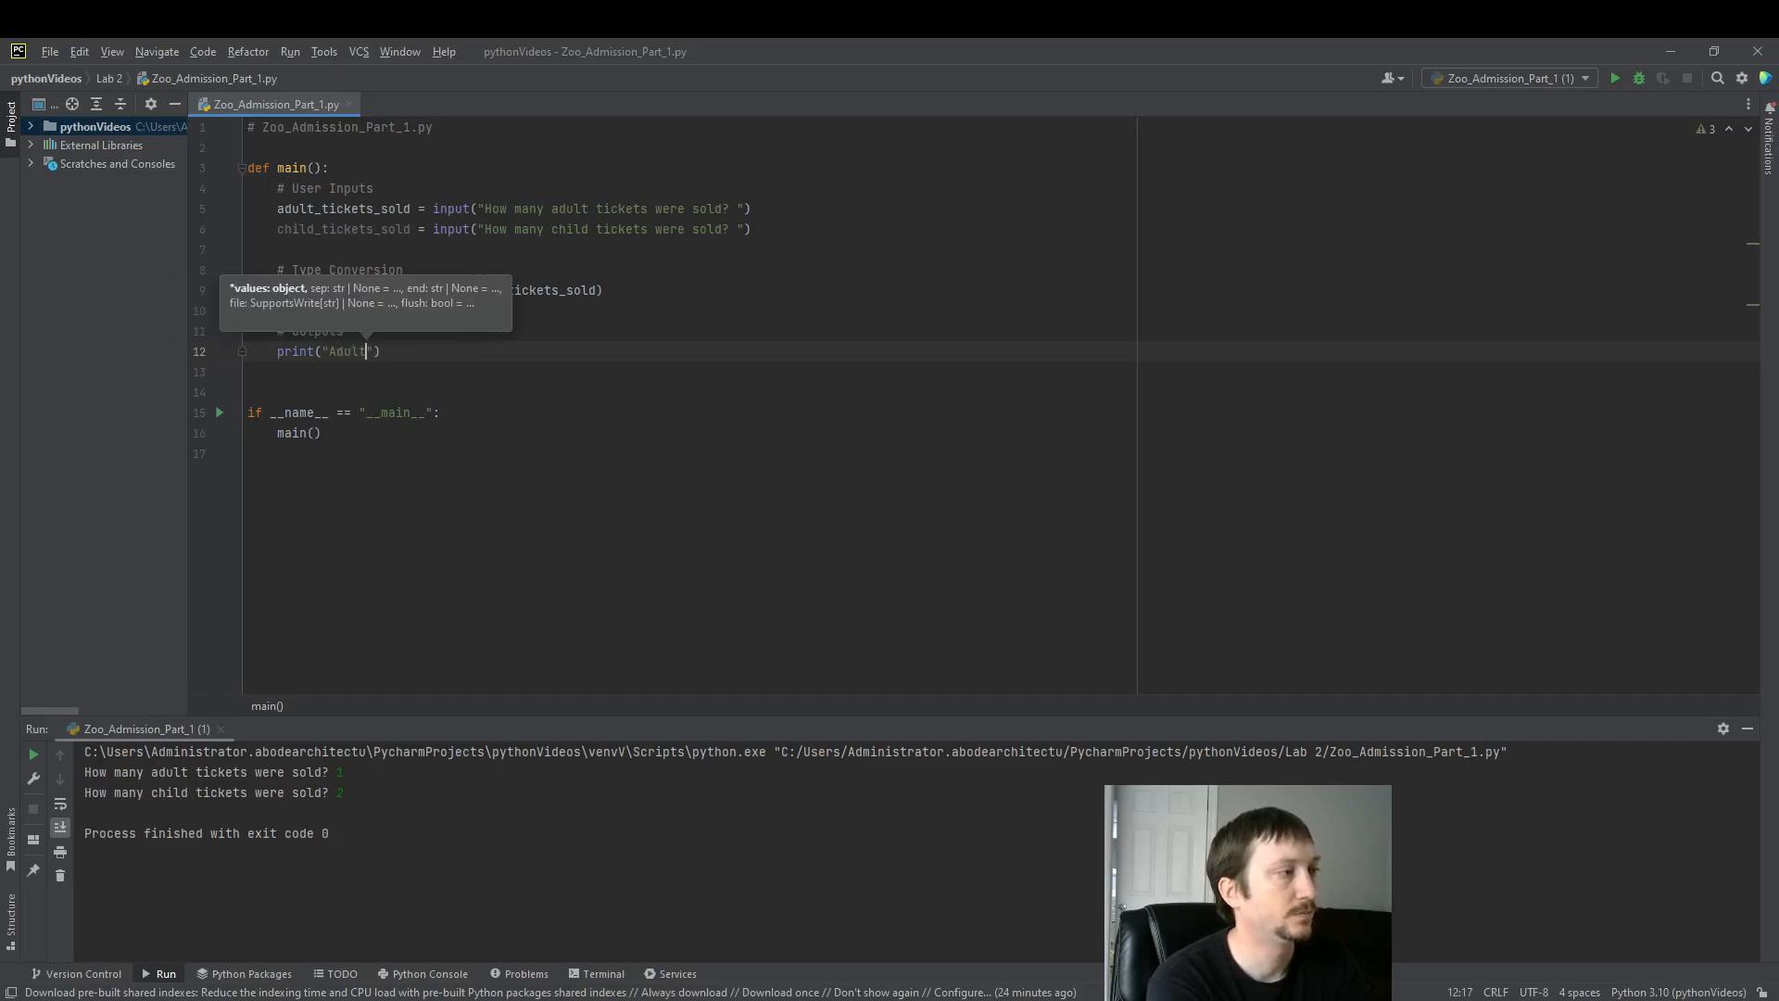
pyautogui.write('Tickets:')
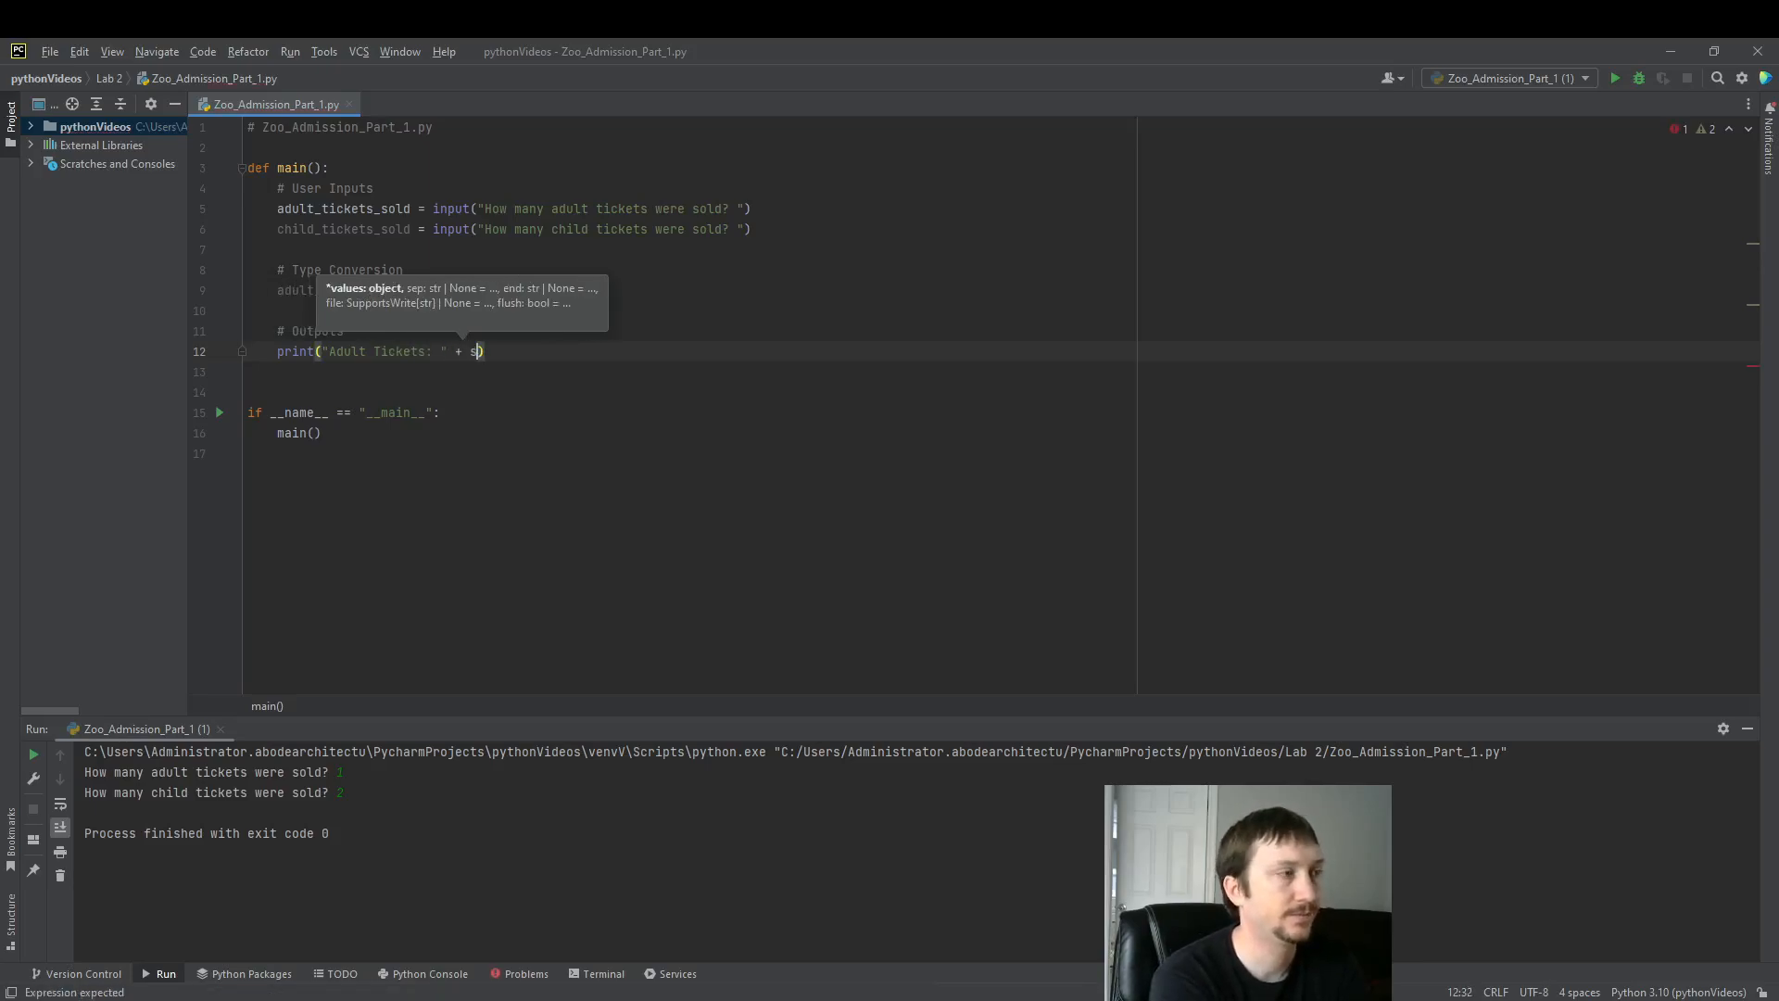
pyautogui.write('tr(adult_tickets_sold')
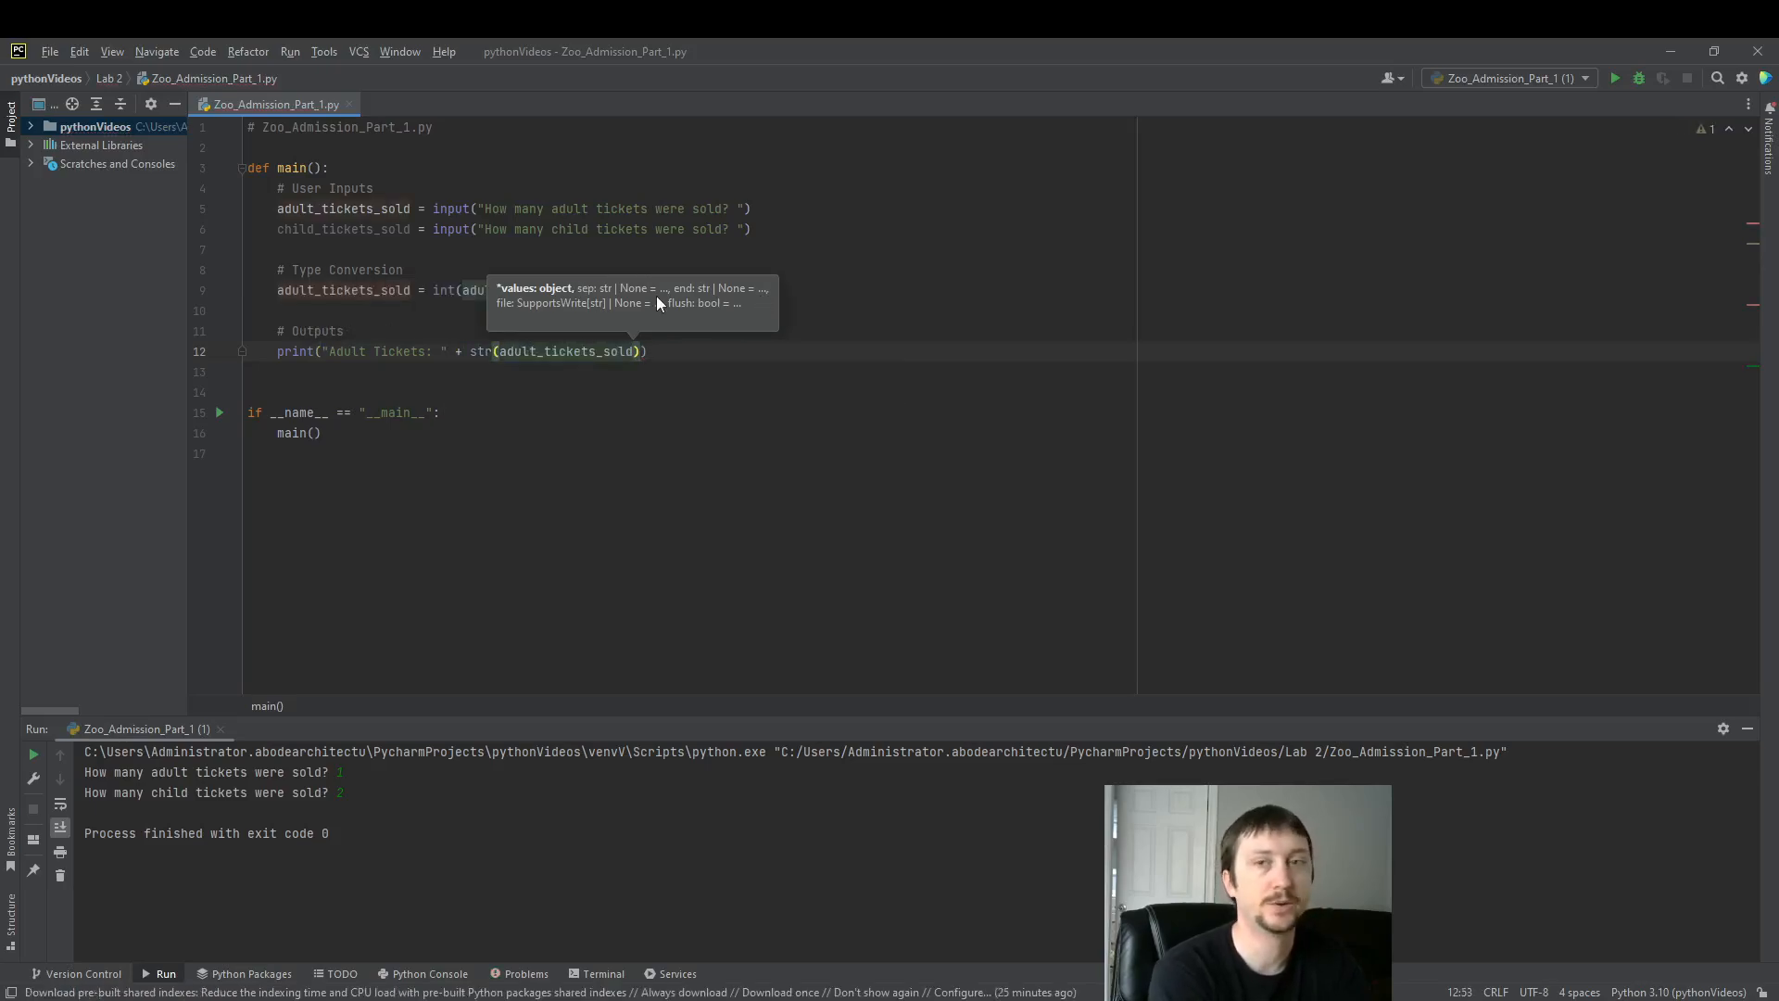
pyautogui.write('+')
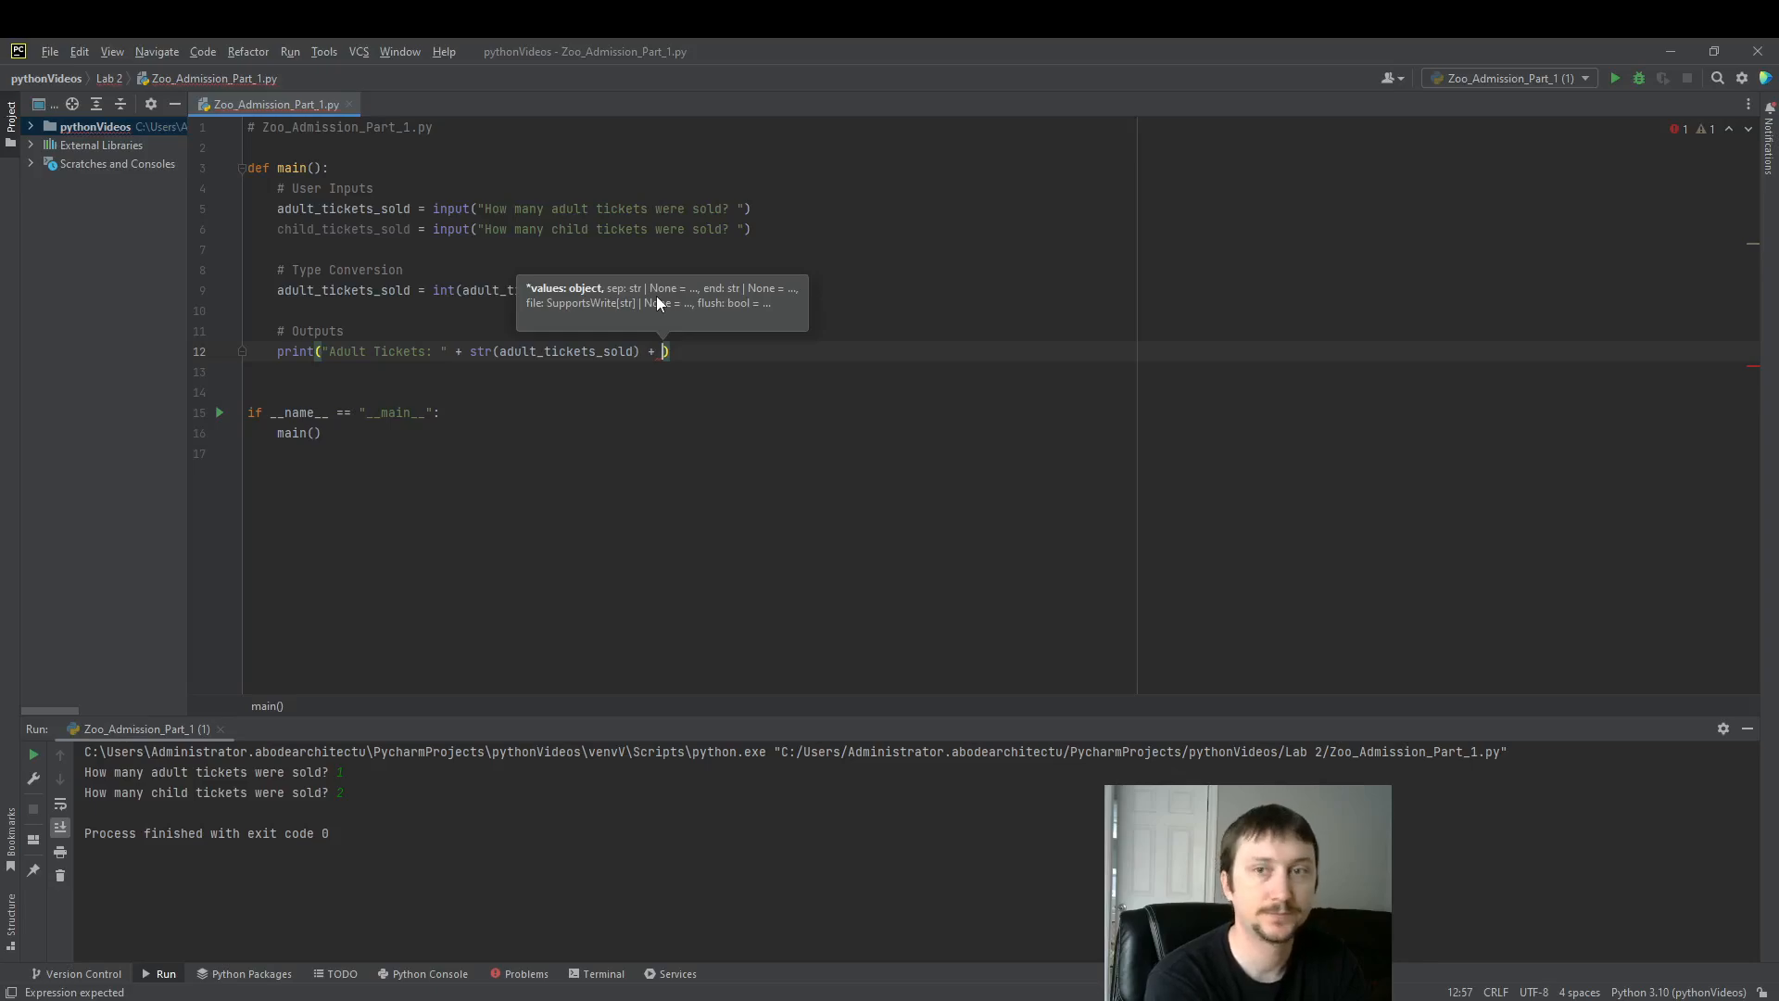
pyautogui.write('"')
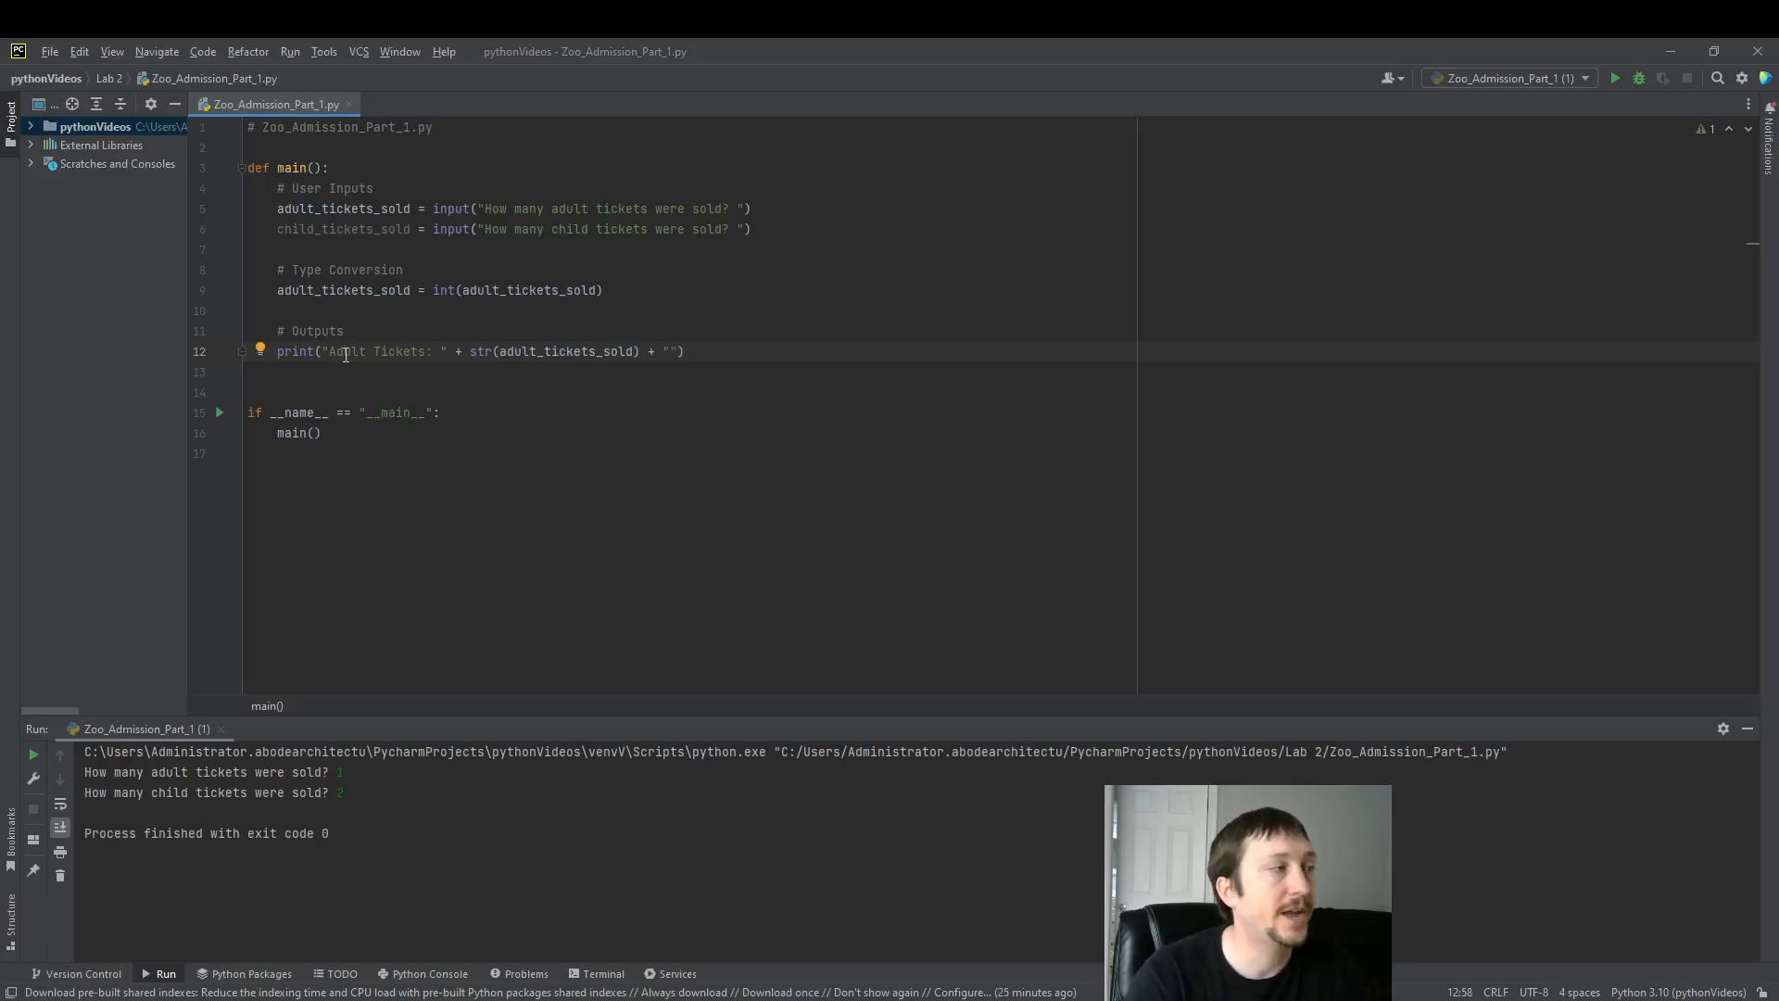
pyautogui.moveTo(324, 351); pyautogui.dragTo(494, 350)
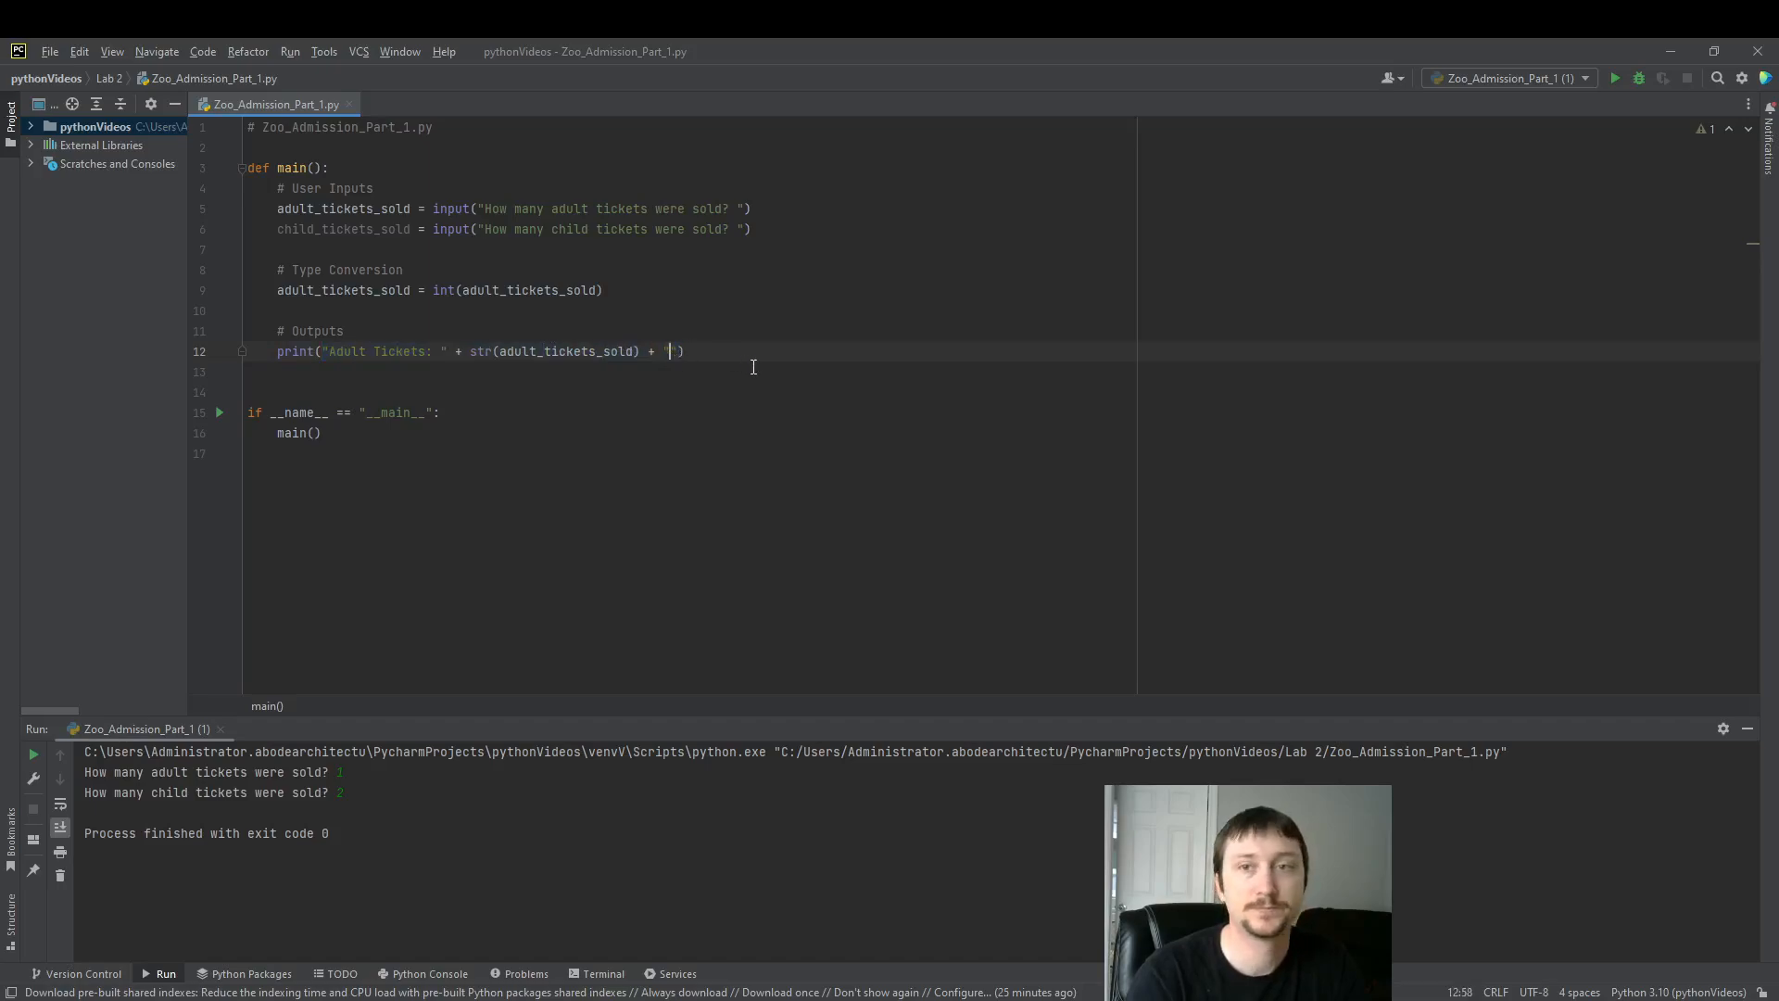
pyautogui.write('" "')
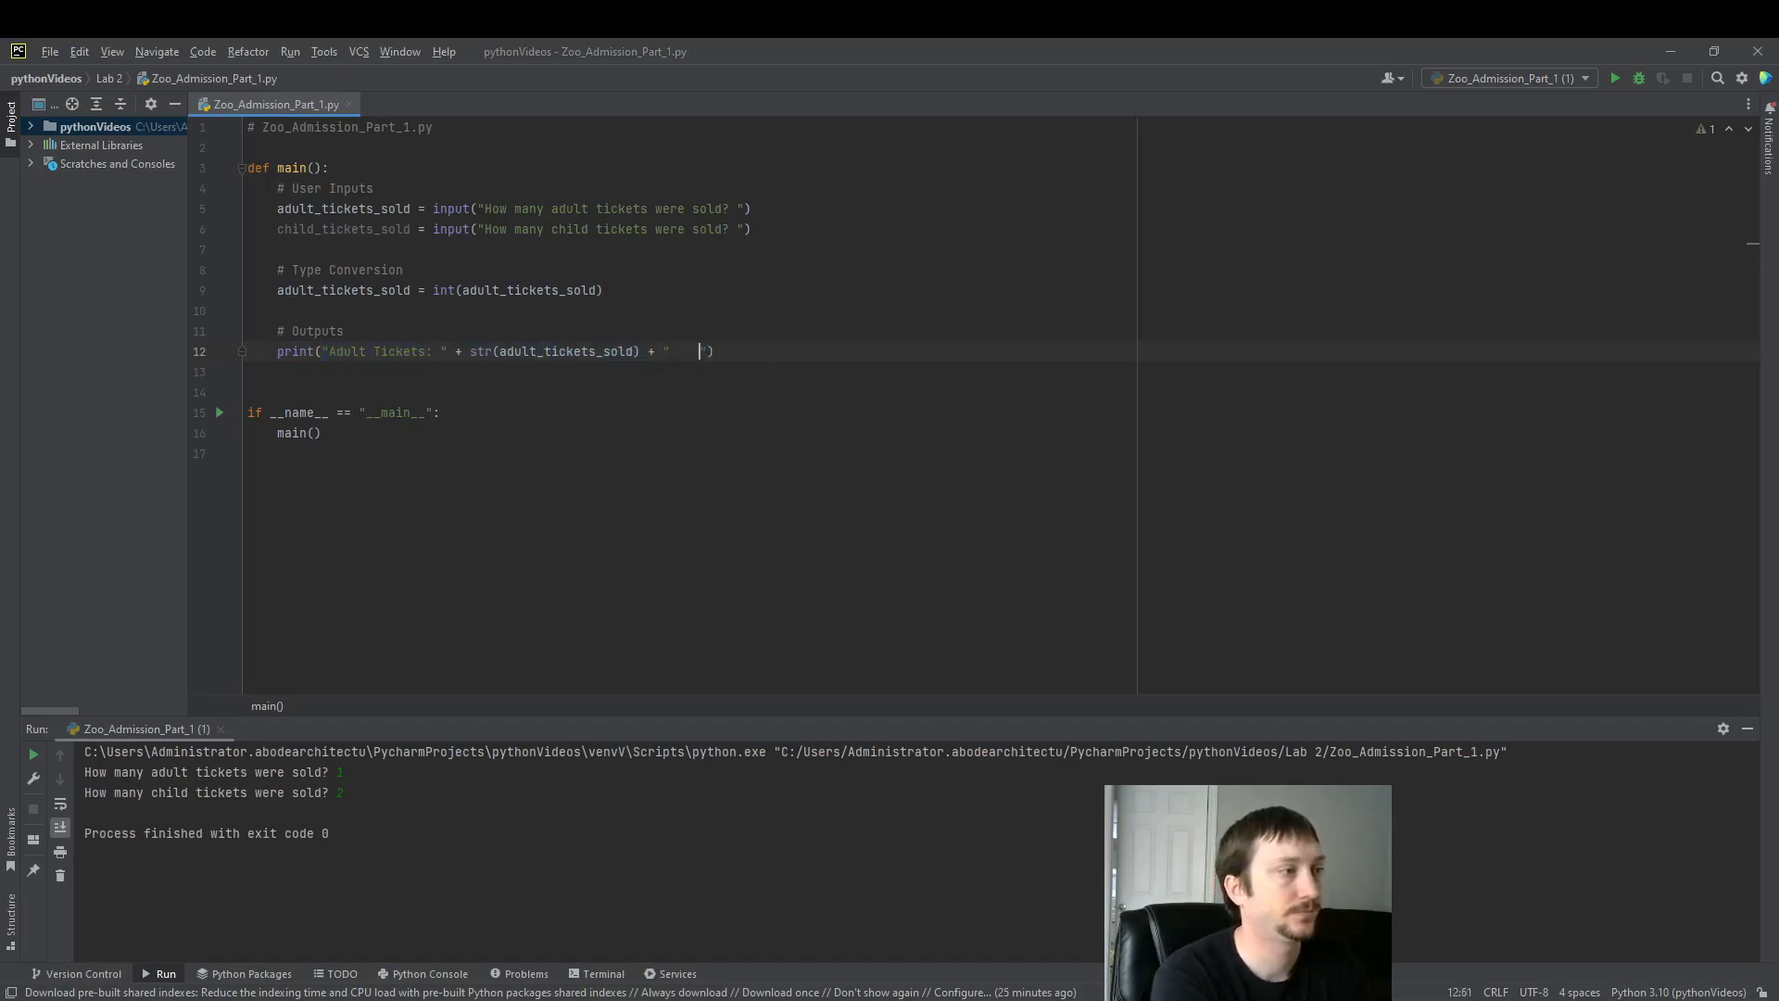
pyautogui.write('Varible')
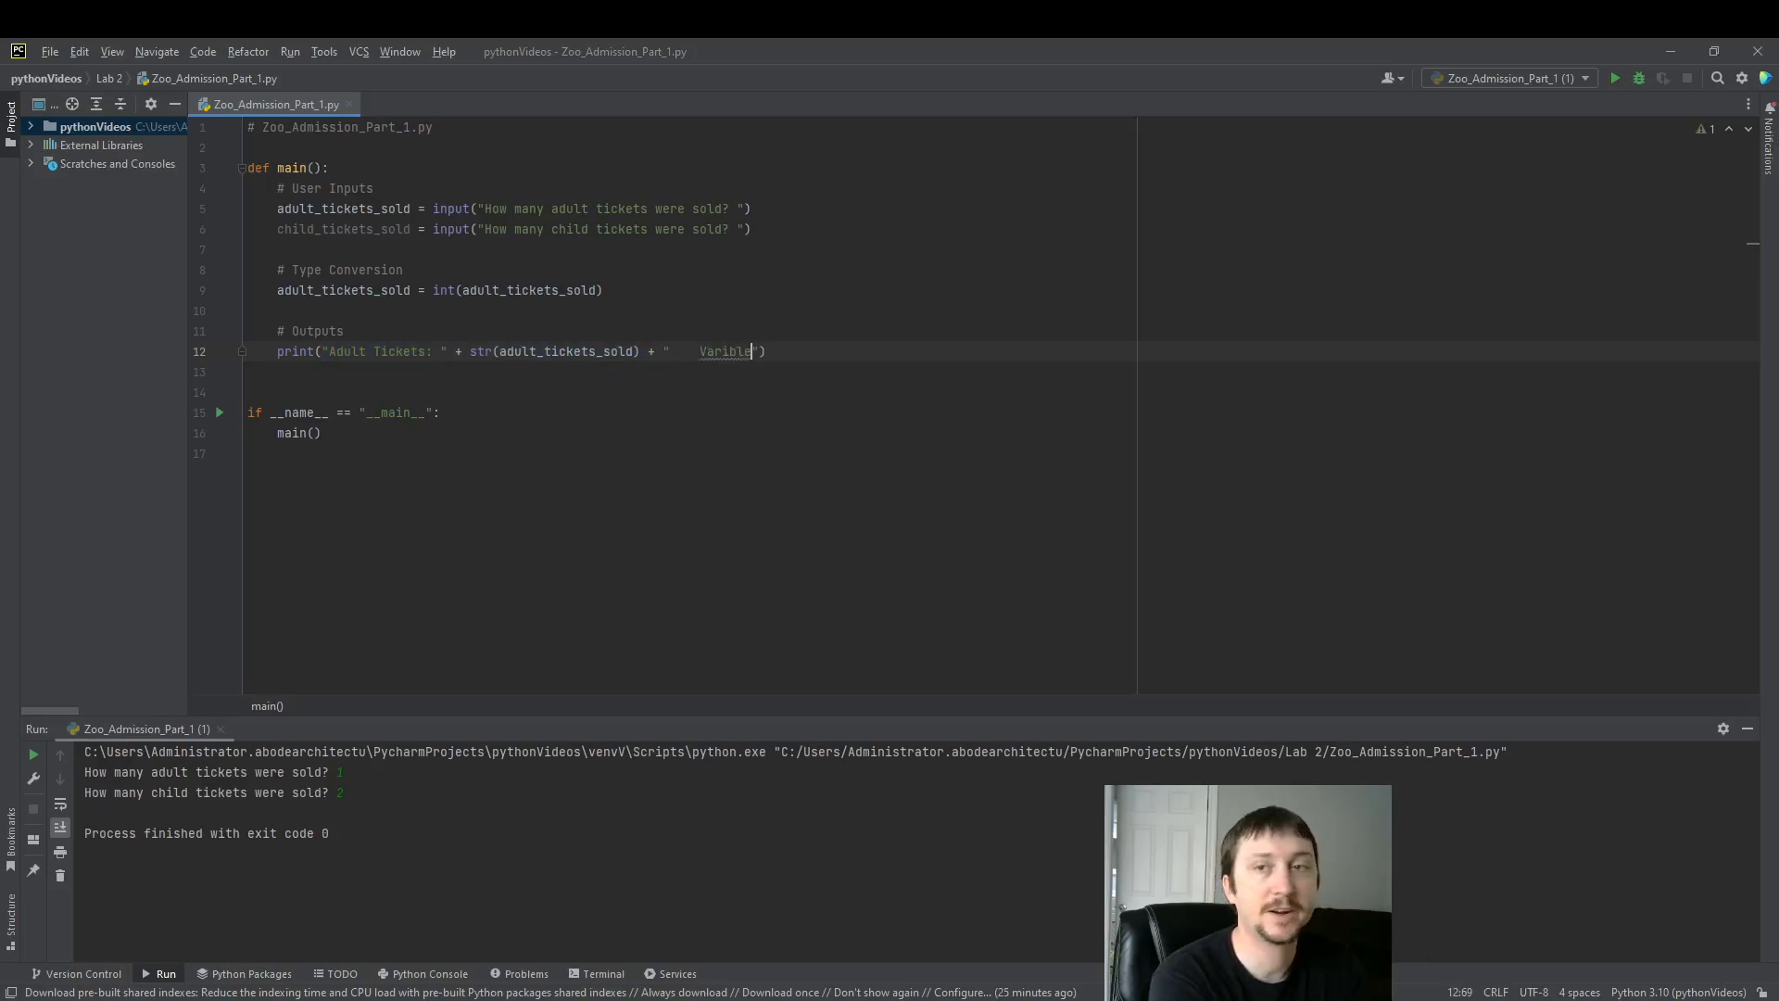
pyautogui.write('Type:')
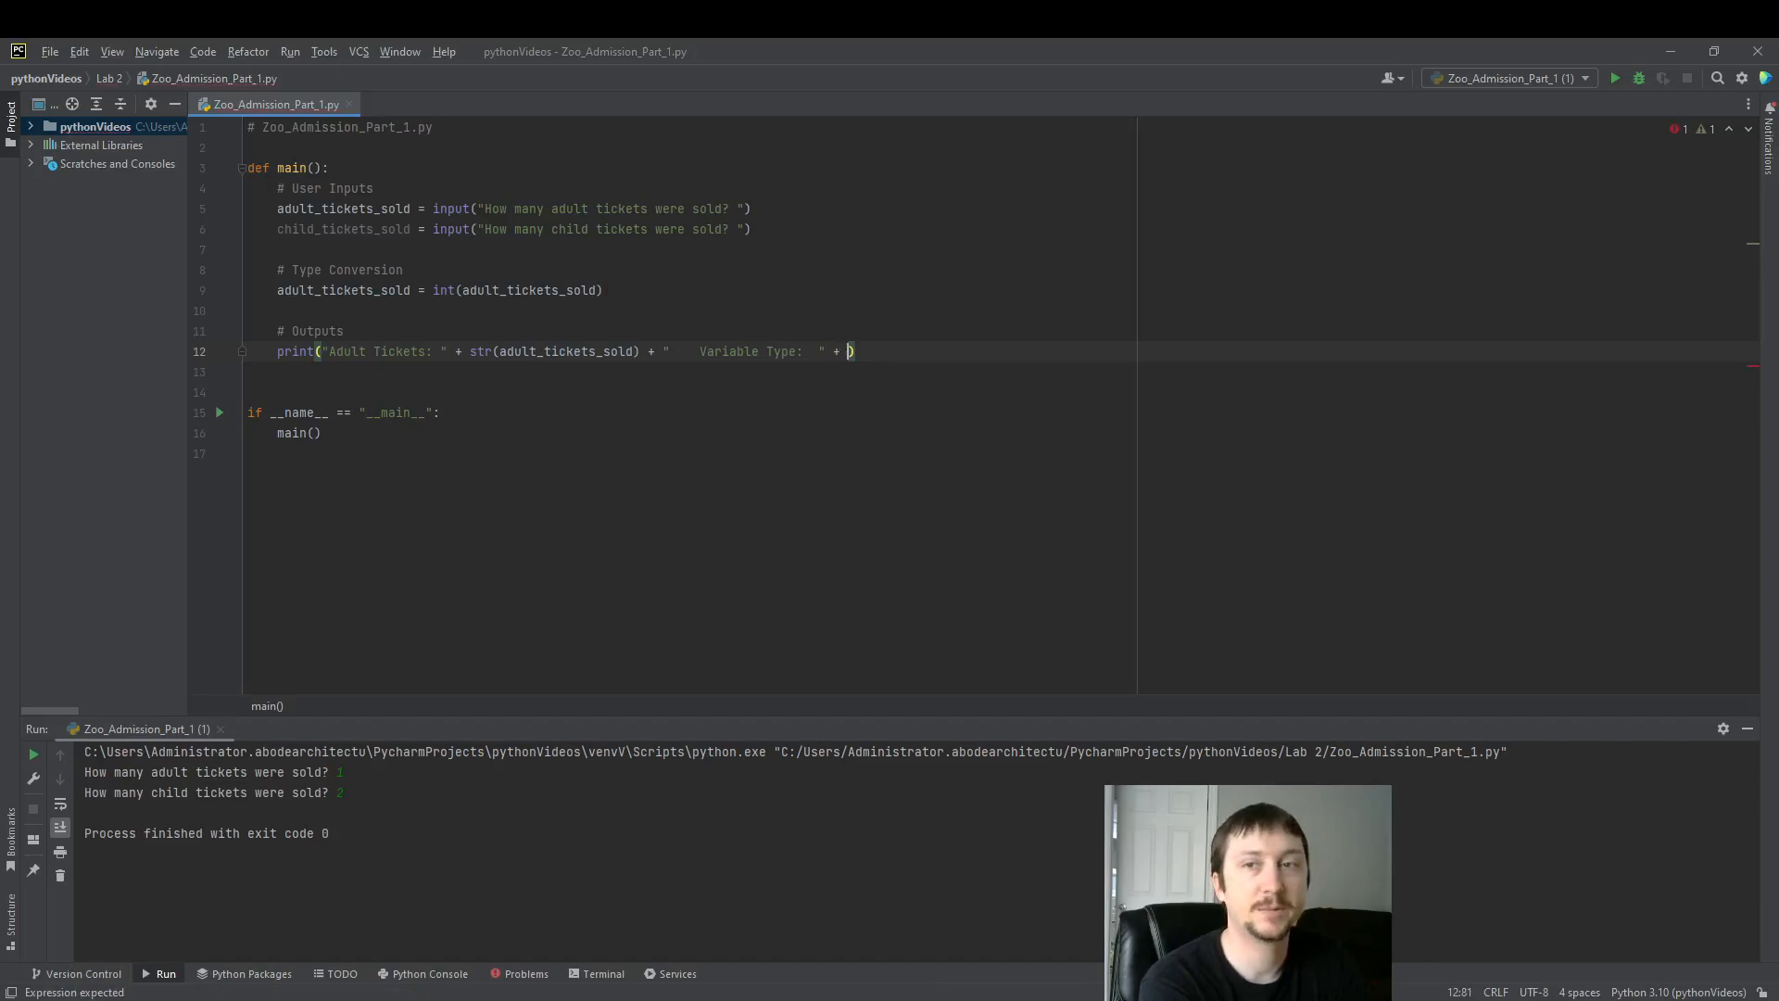
# End the adult print line with str(type(adult_tickets_sold)) and duplicate it with Ctrl+D
pyautogui.write('str(type')
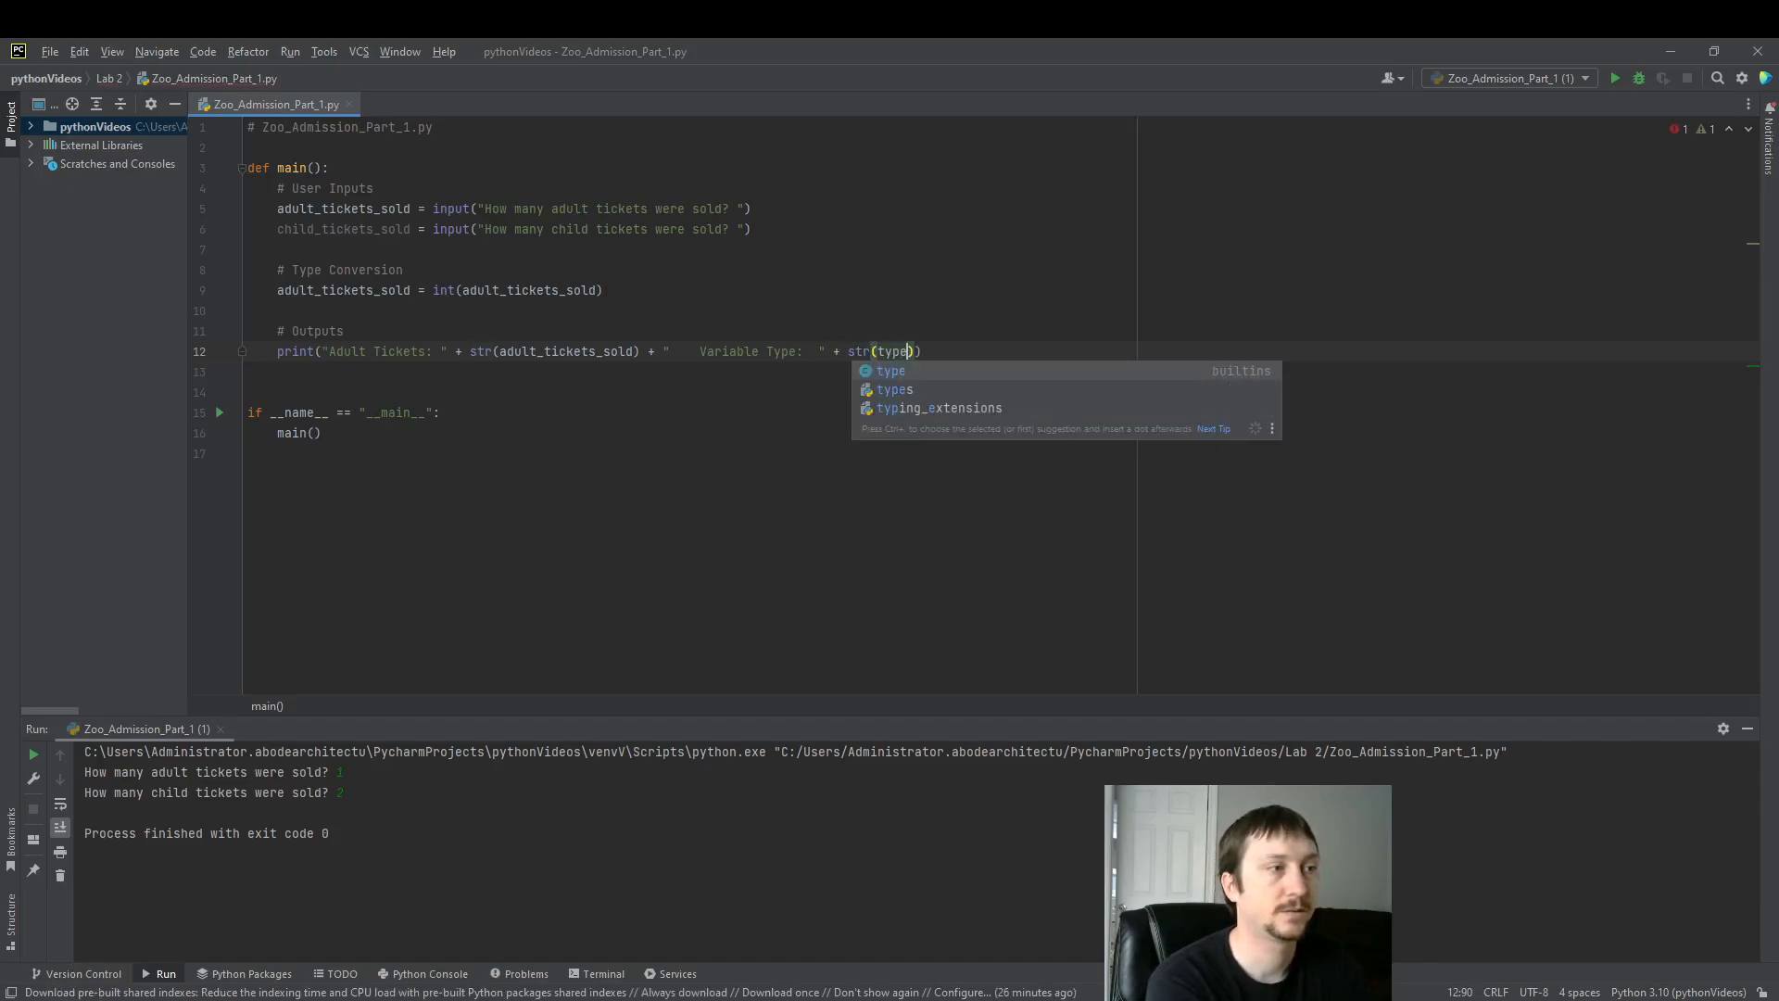
pyautogui.write('(')
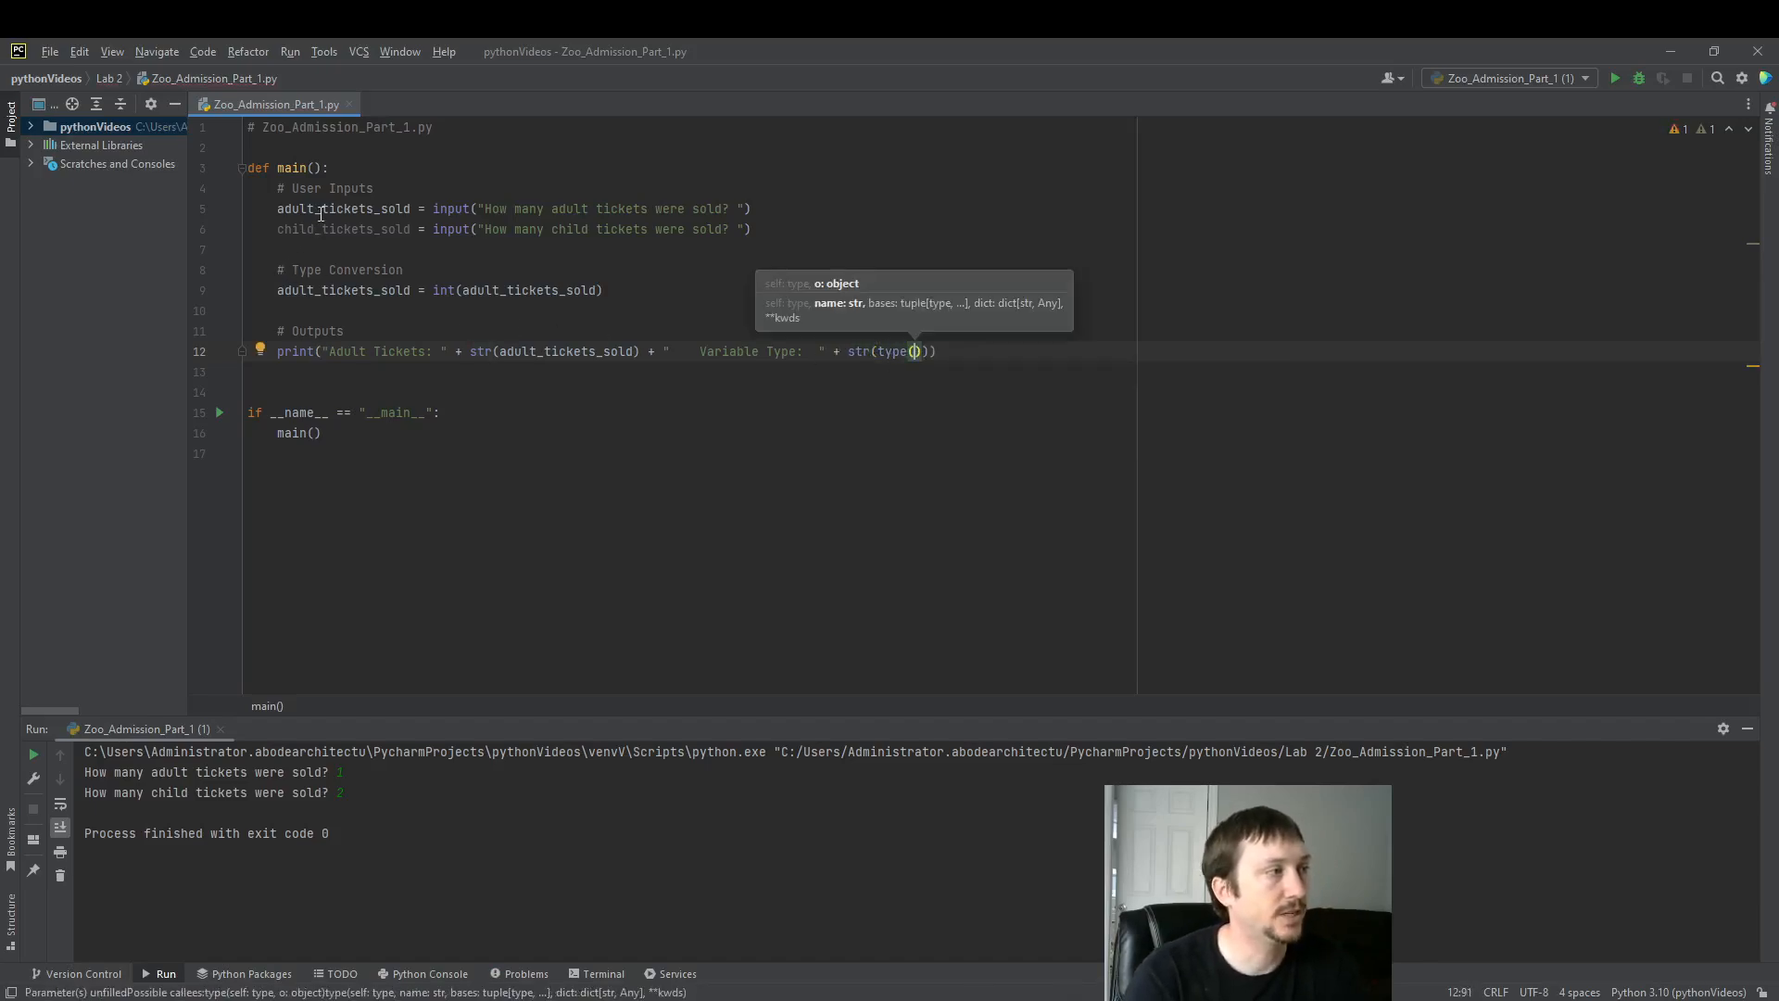
pyautogui.doubleClick(343, 207)
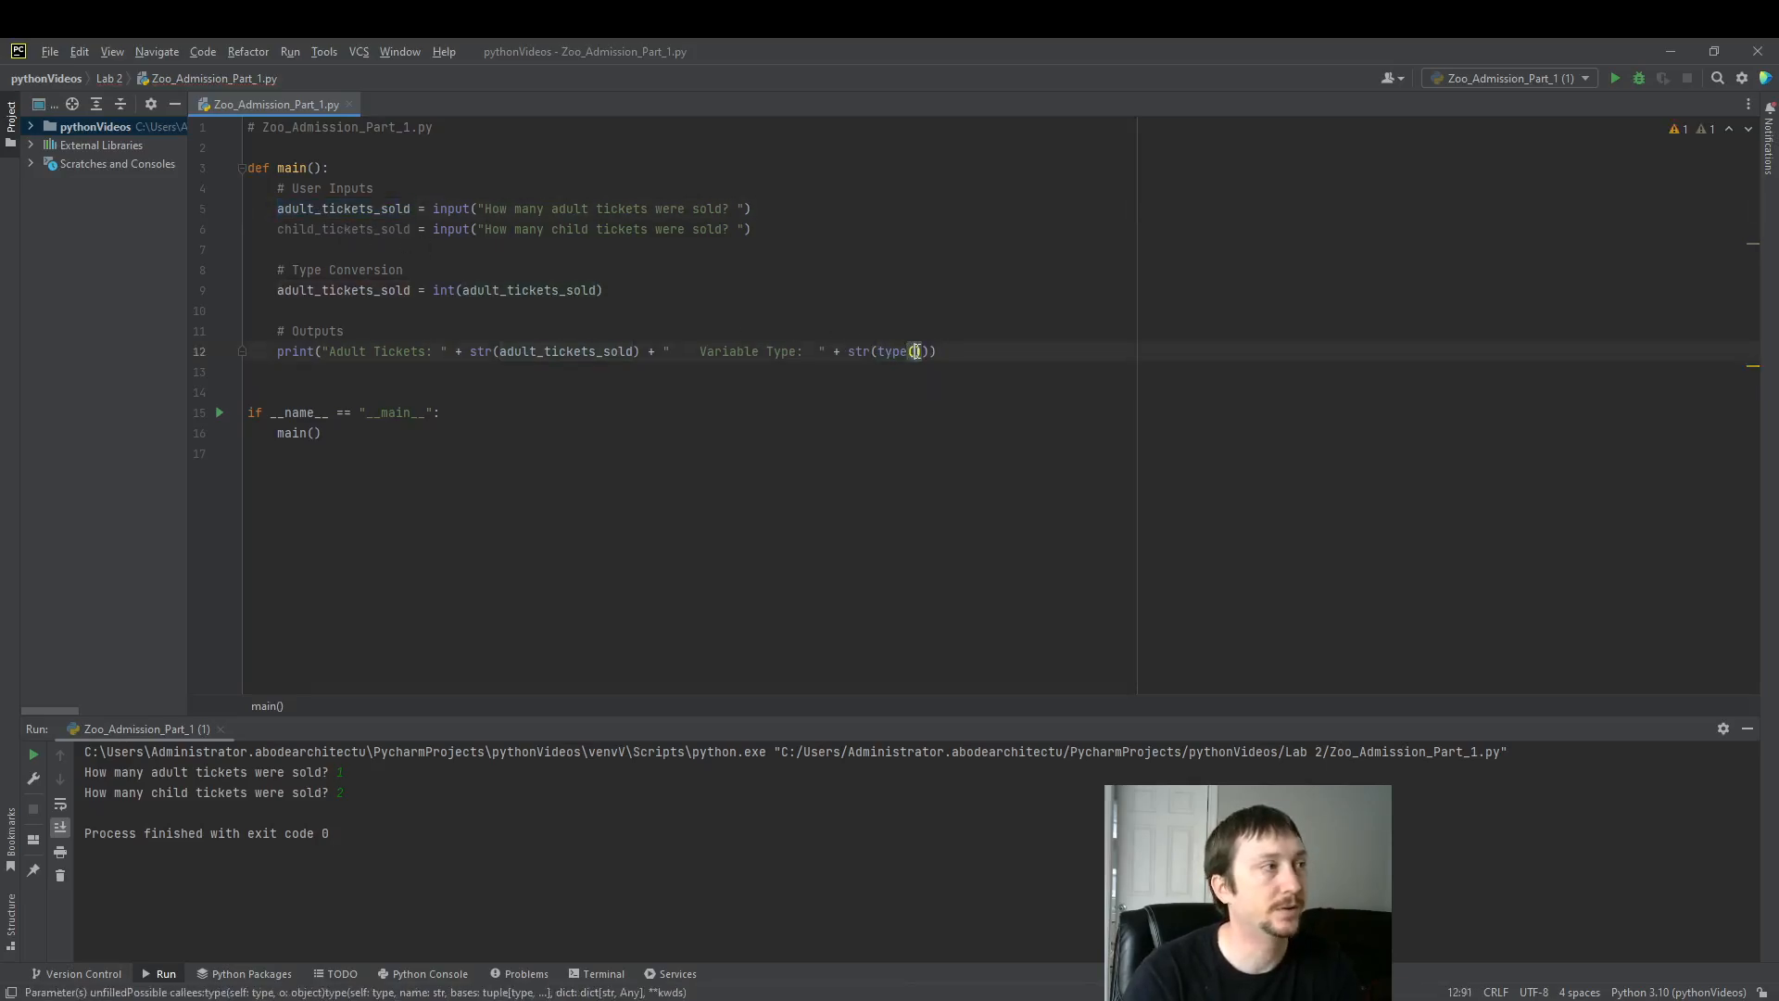
pyautogui.write('adult_tickets_sold')
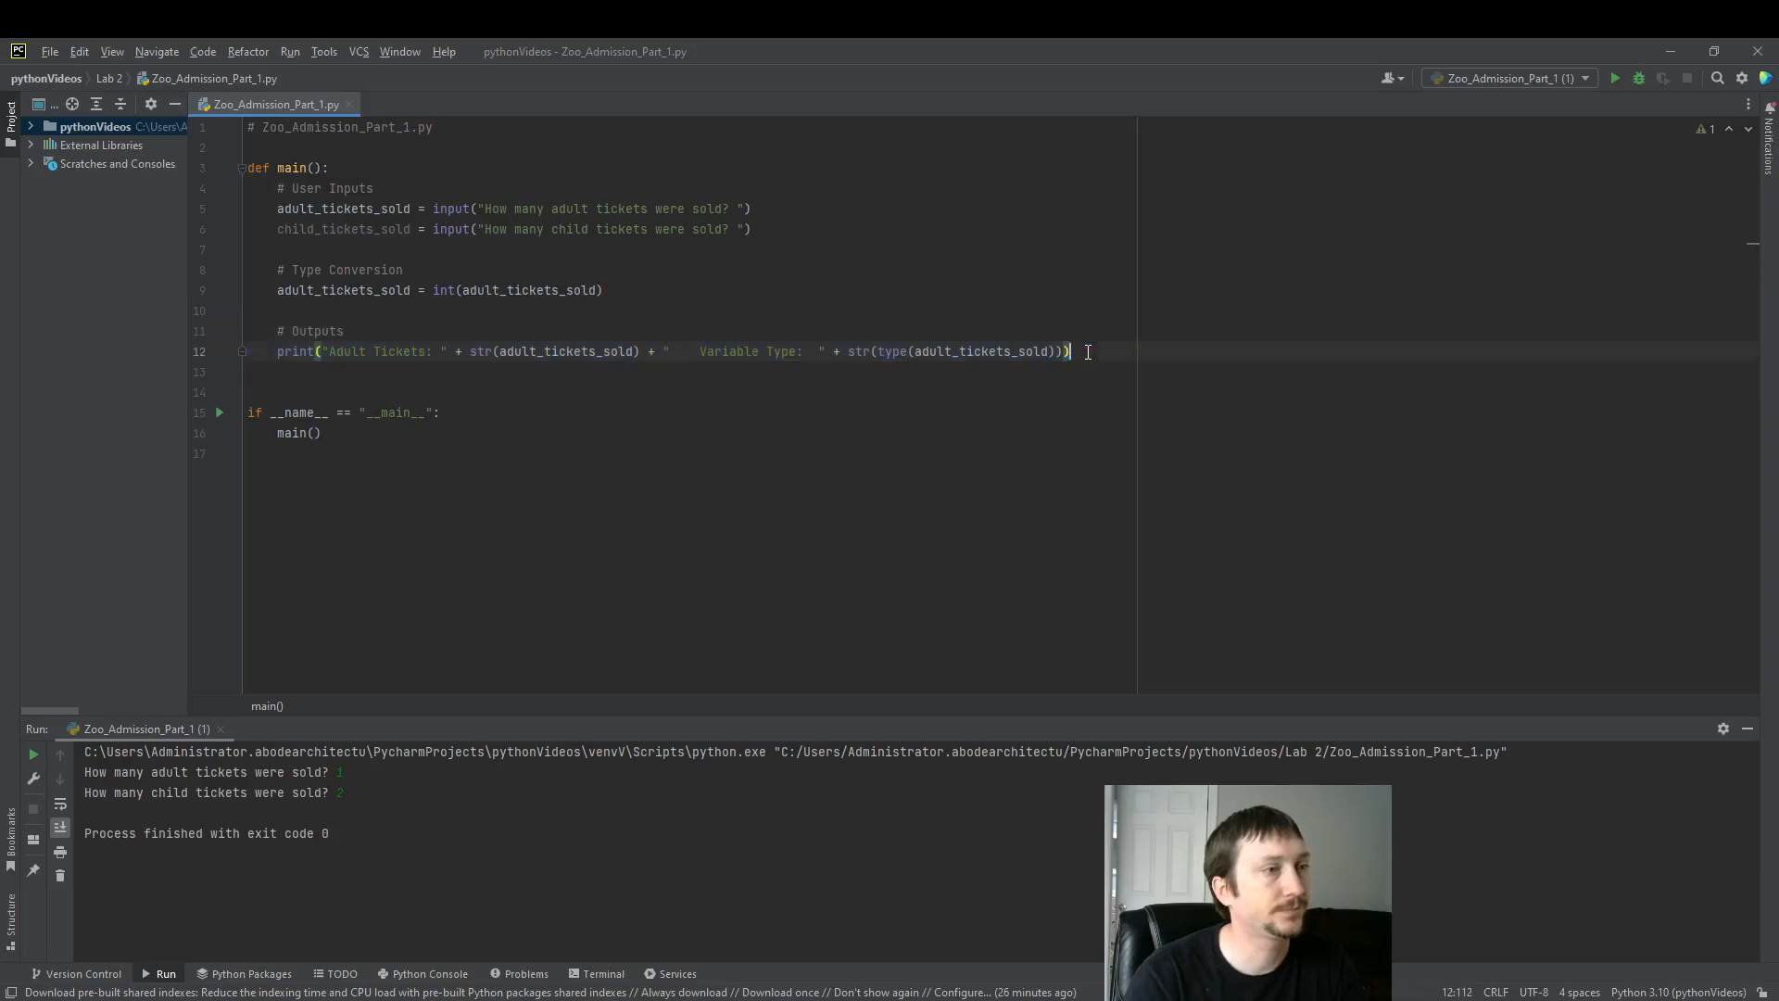
pyautogui.press('ctrl+d')
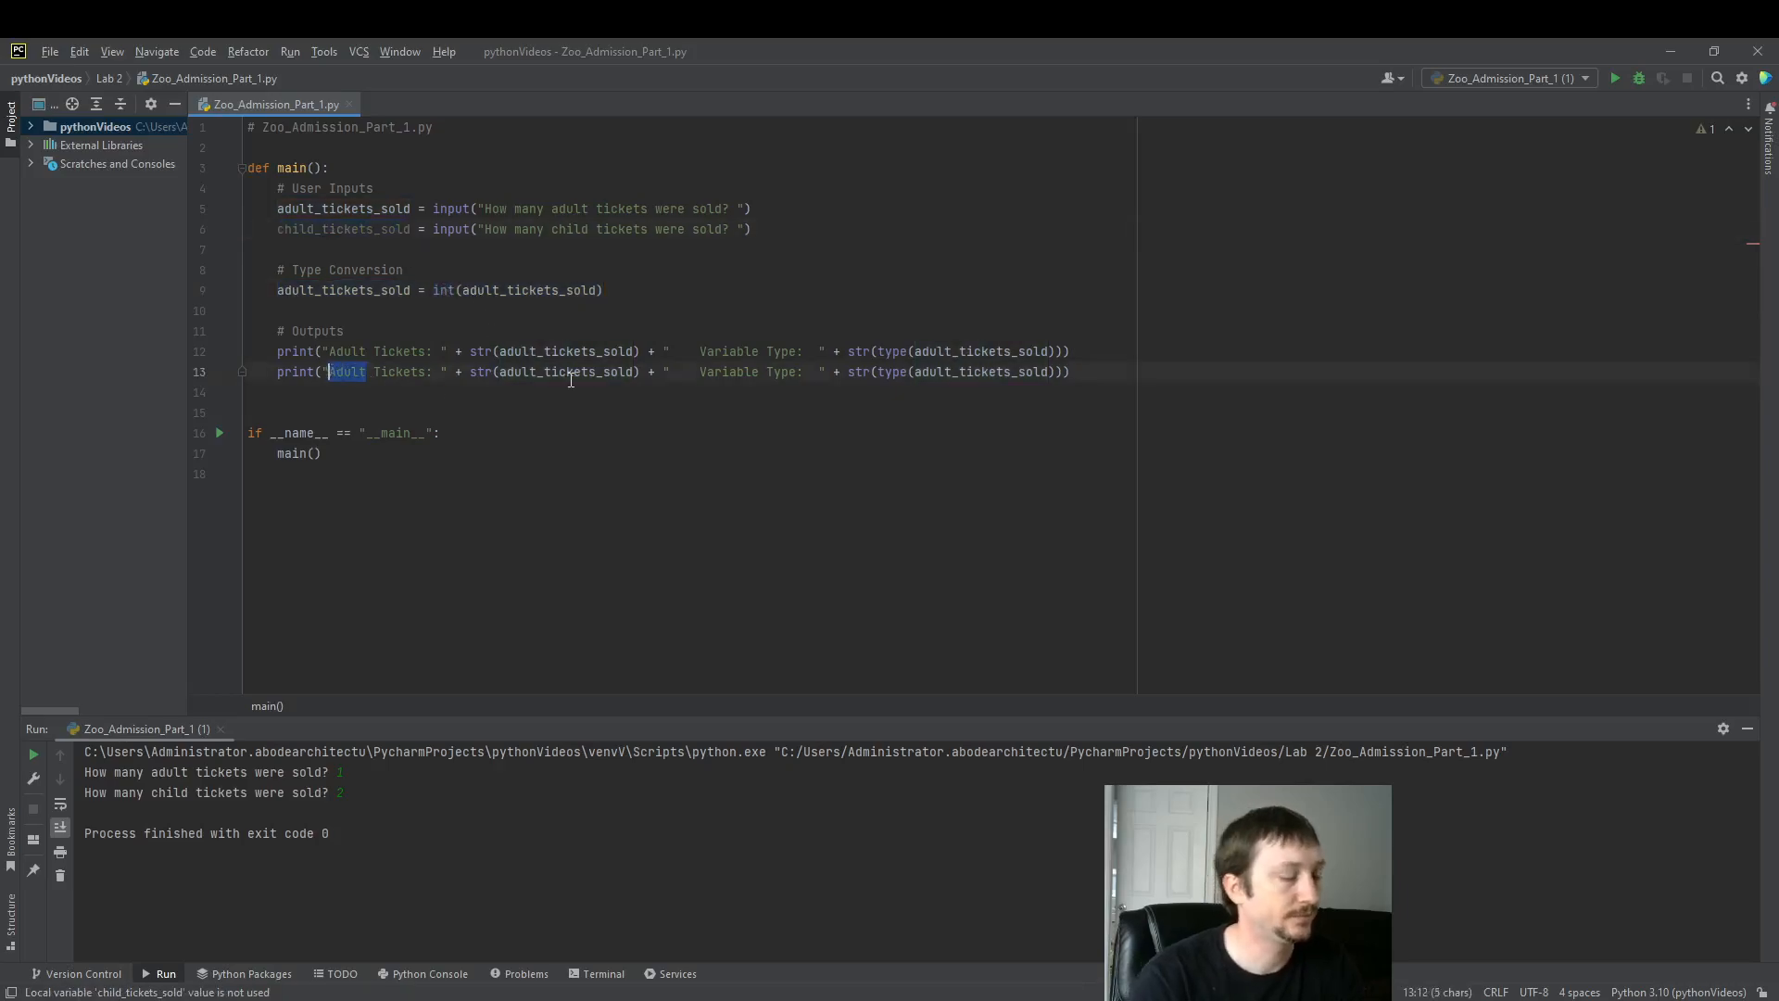
# Edit the copied line to print Child Tickets using child_tickets_sold
pyautogui.write('Child')
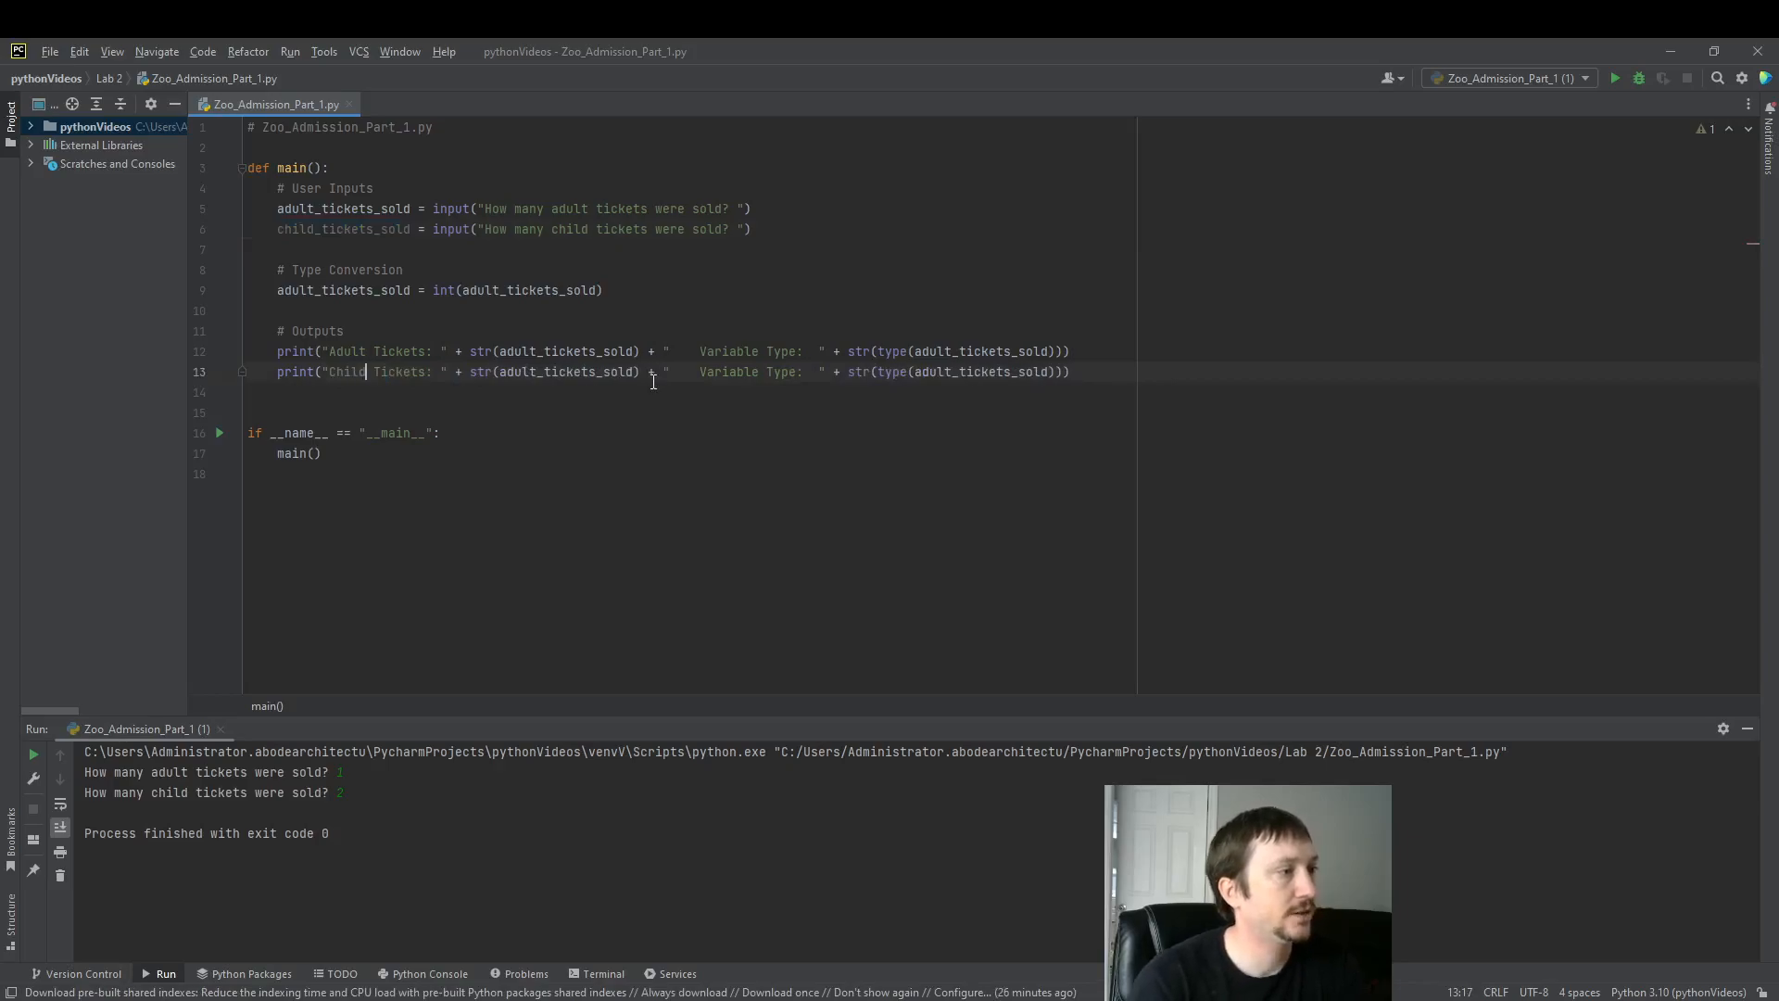
pyautogui.doubleClick(564, 371)
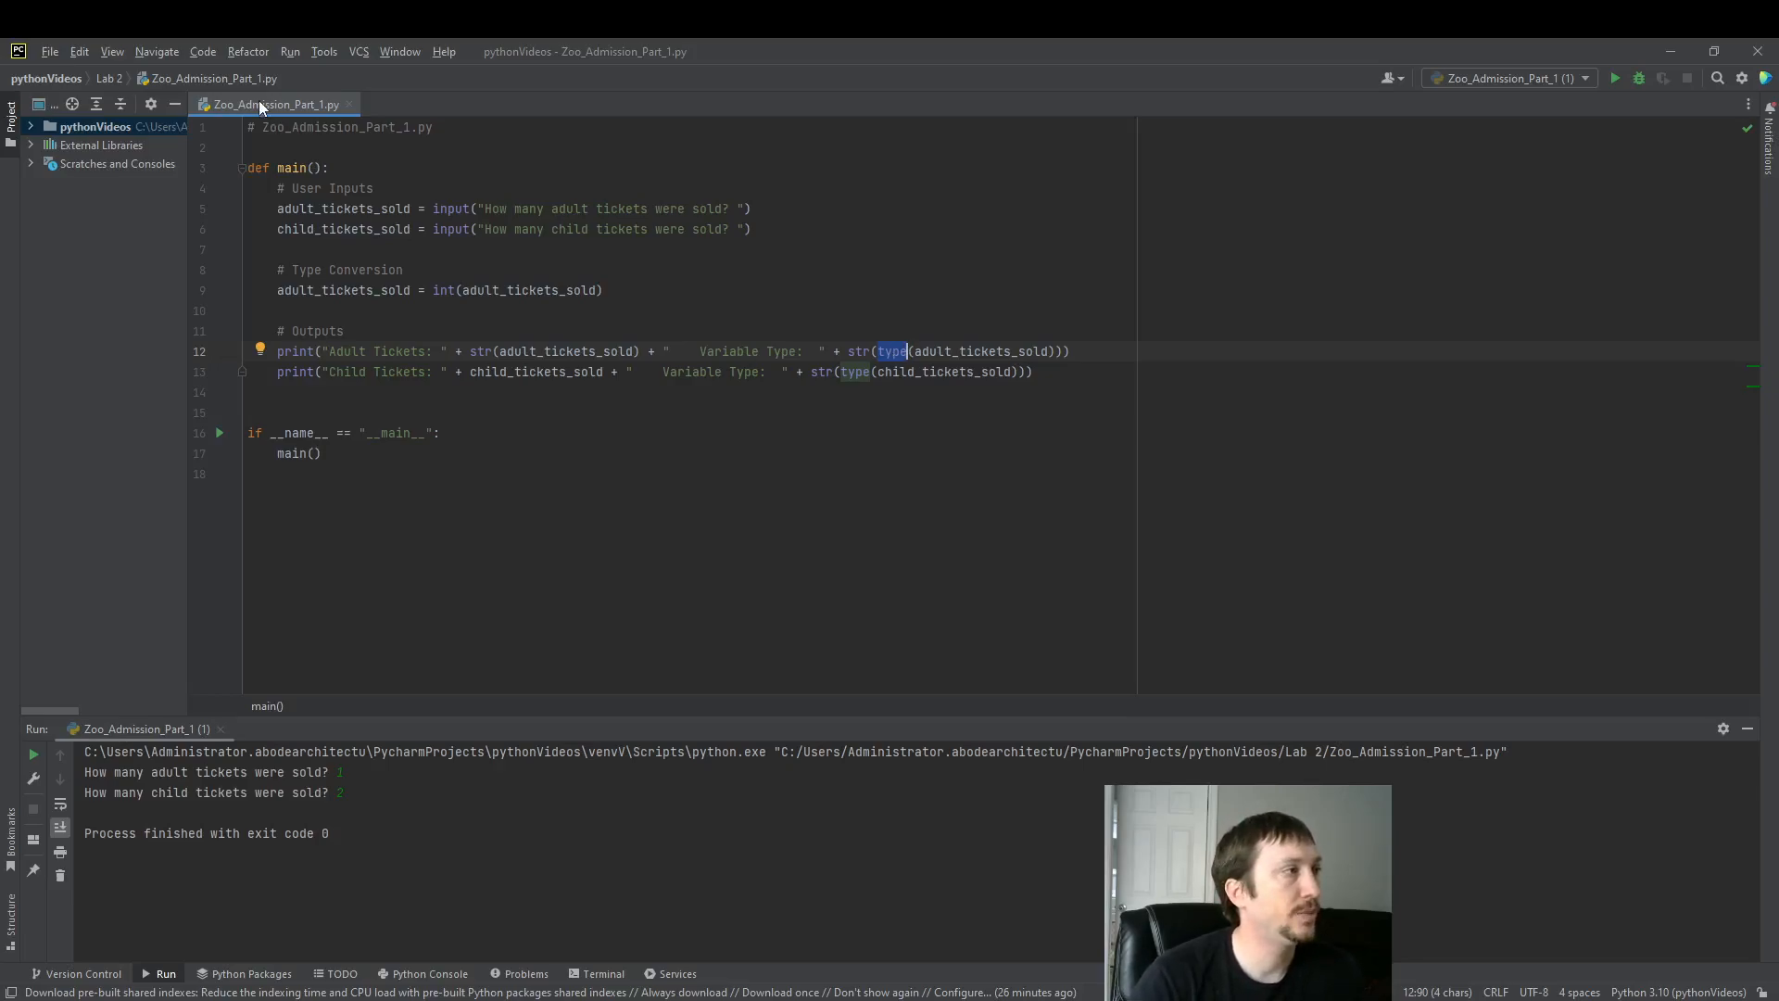
# Rerun Zoo_Admission_Part_1 and enter 1 and 2 to see int and str types
pyautogui.rightClick(270, 103)
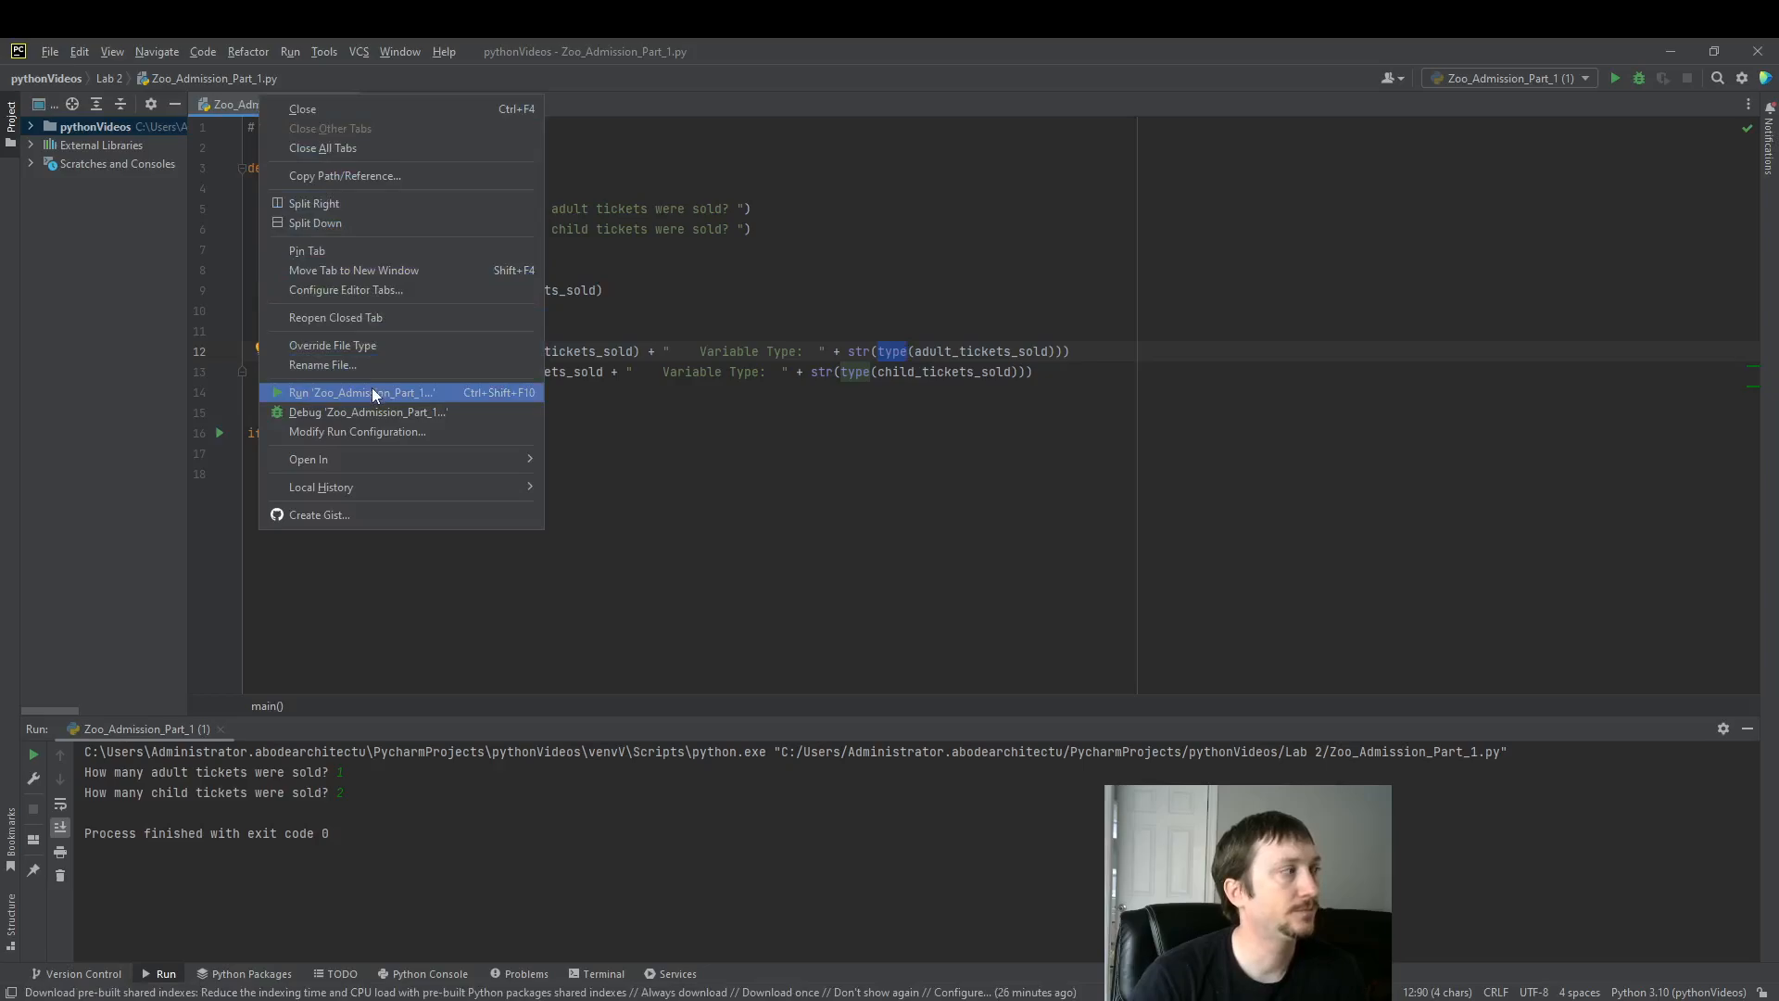
pyautogui.click(362, 391)
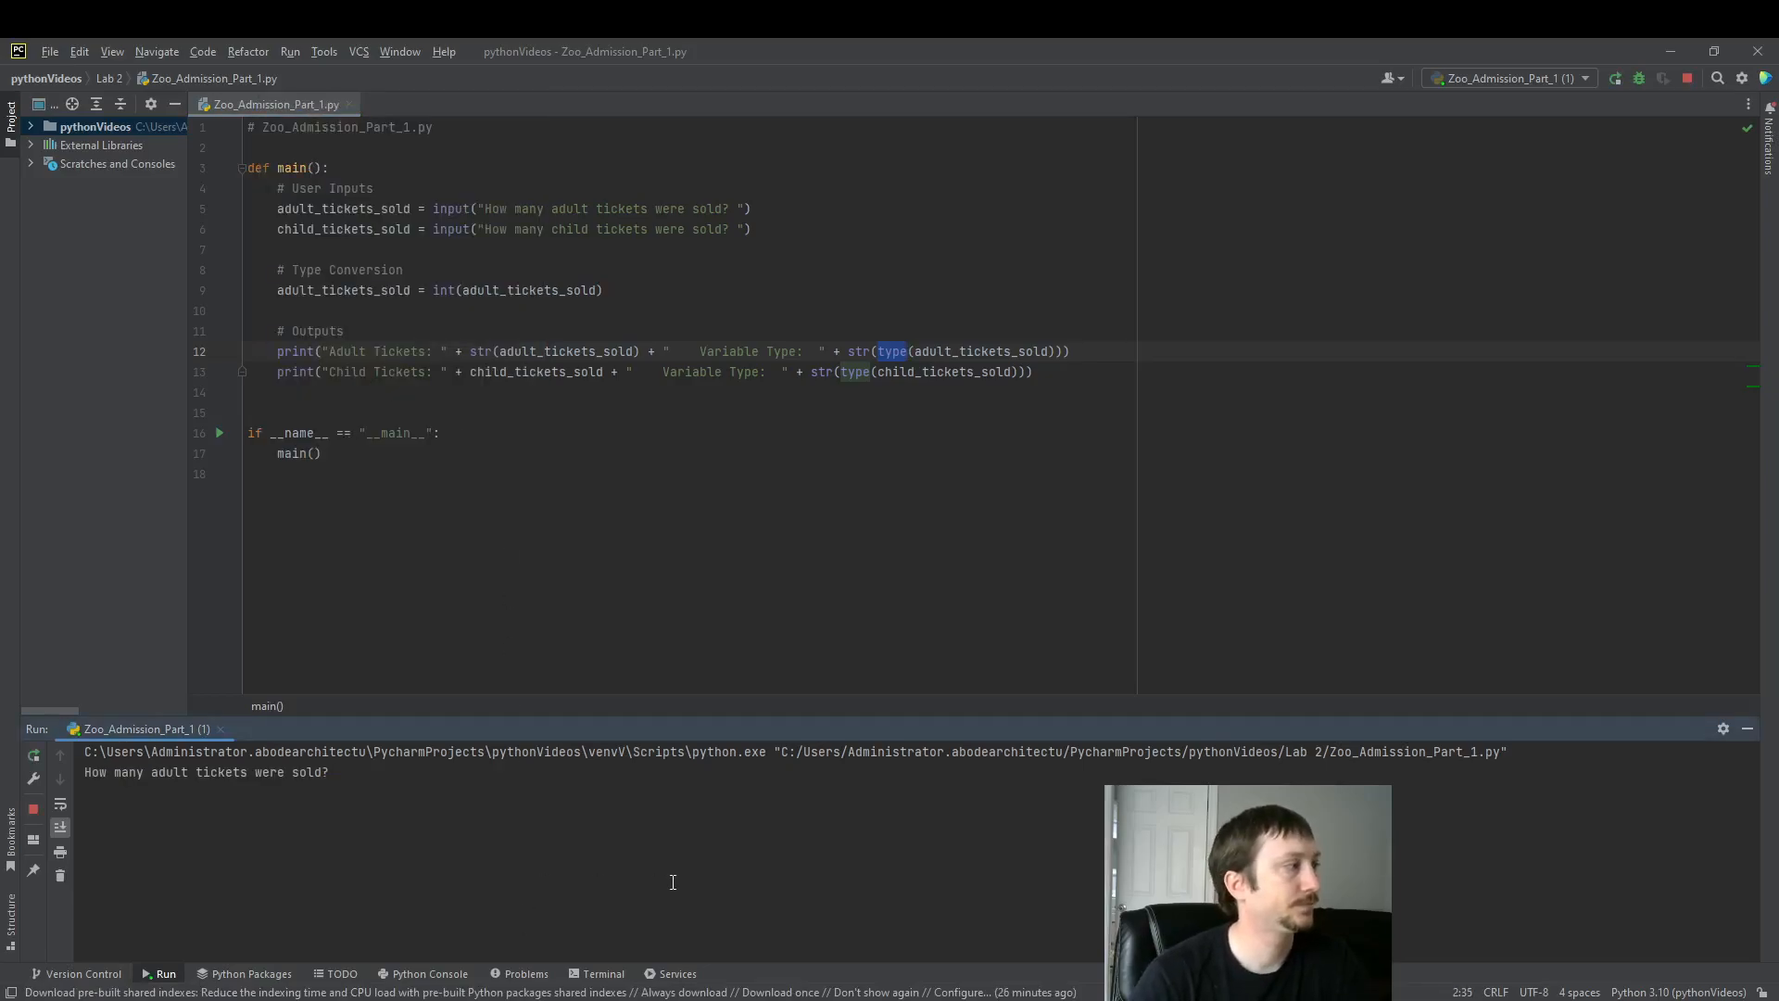
pyautogui.write('1')
pyautogui.write('2')
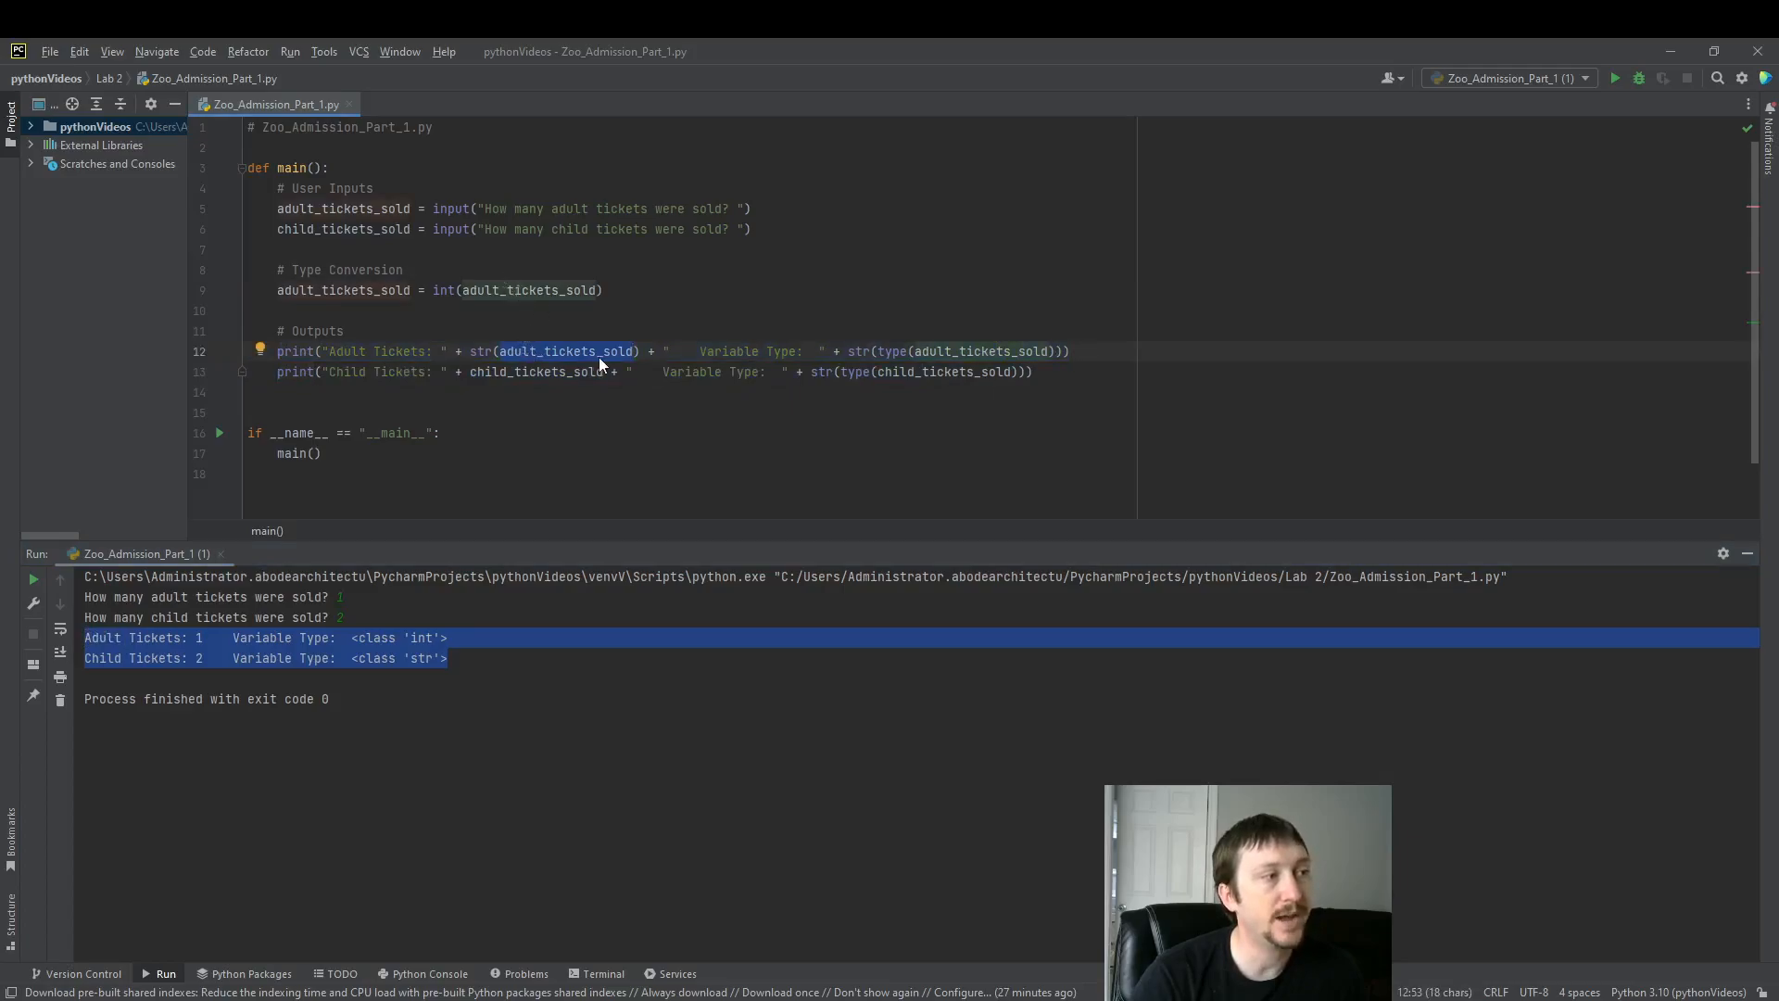
pyautogui.moveTo(564, 350)
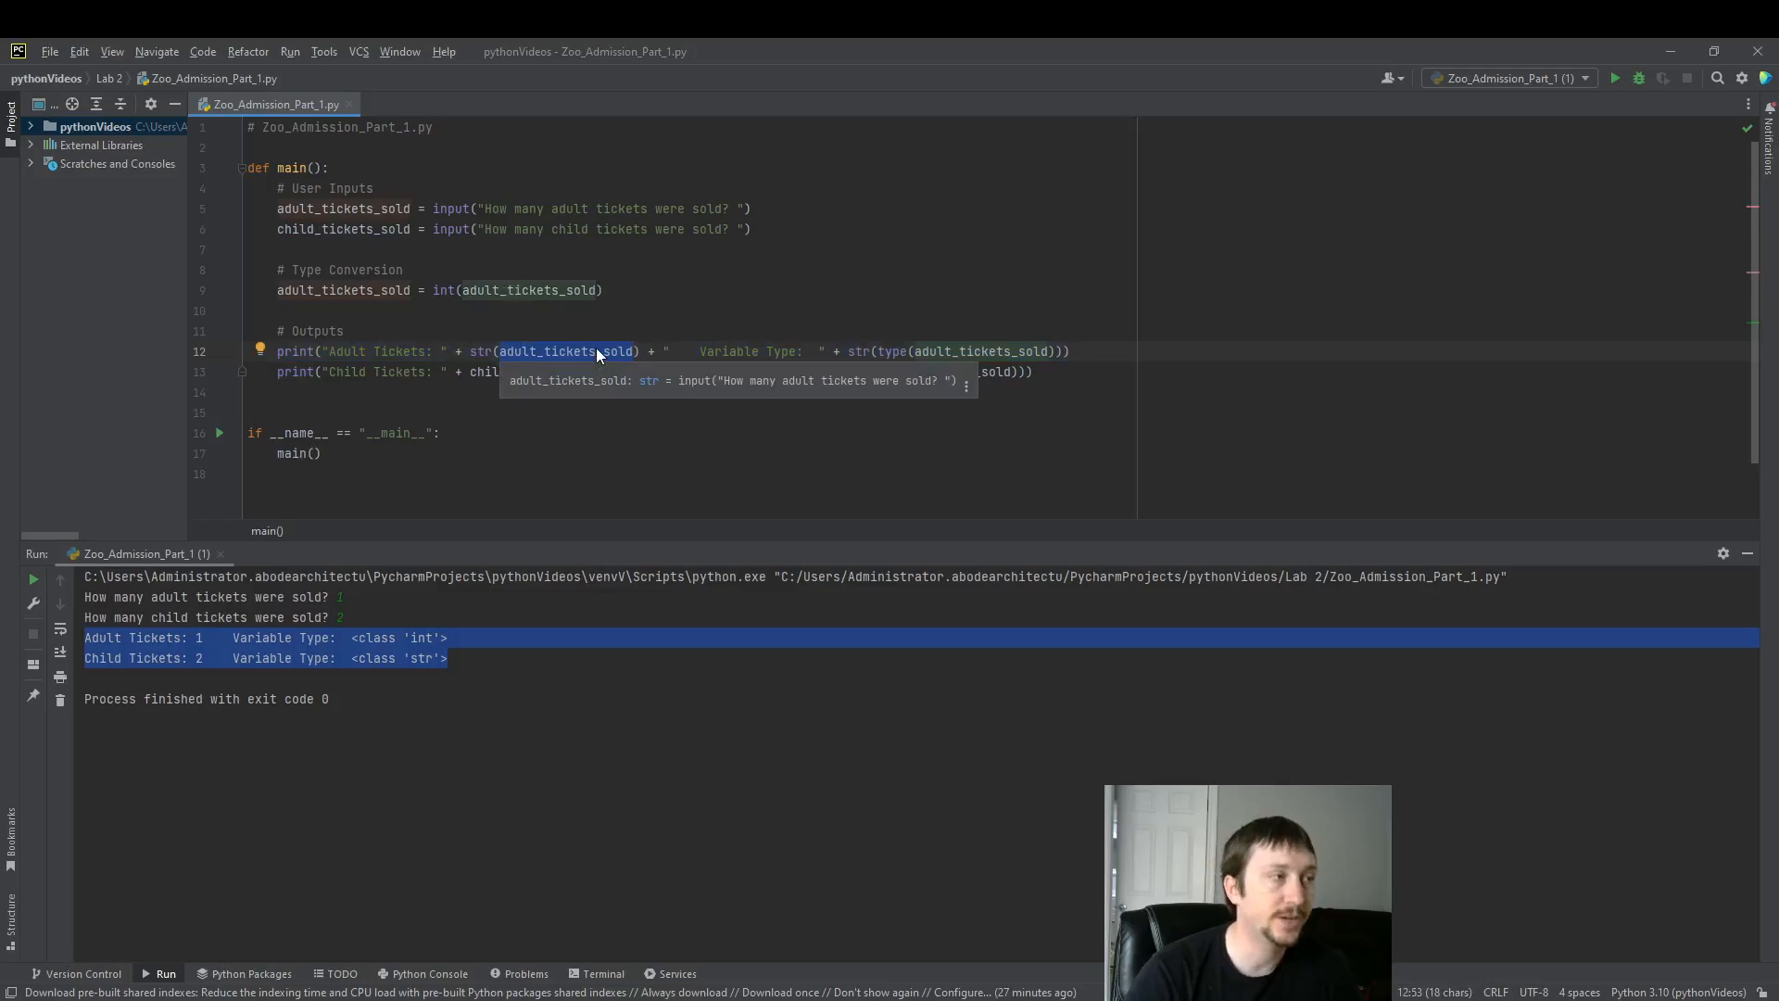